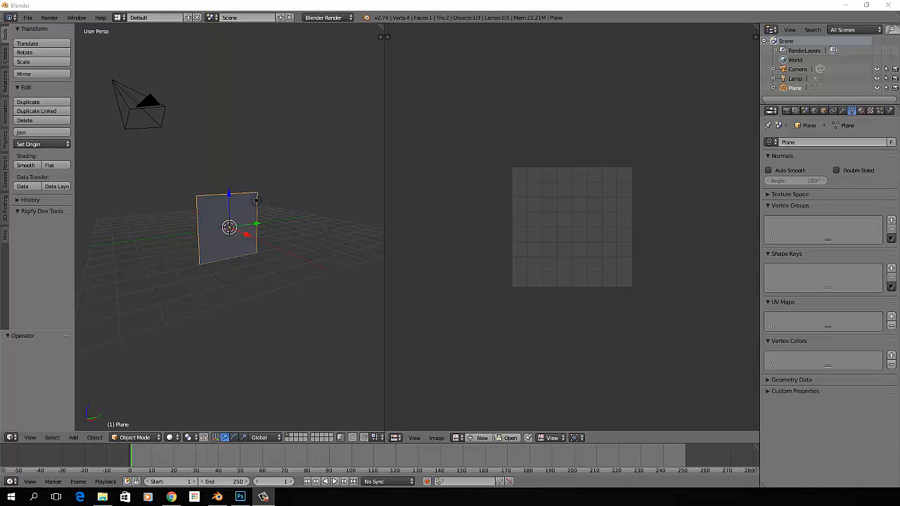
pyautogui.moveTo(259, 202)
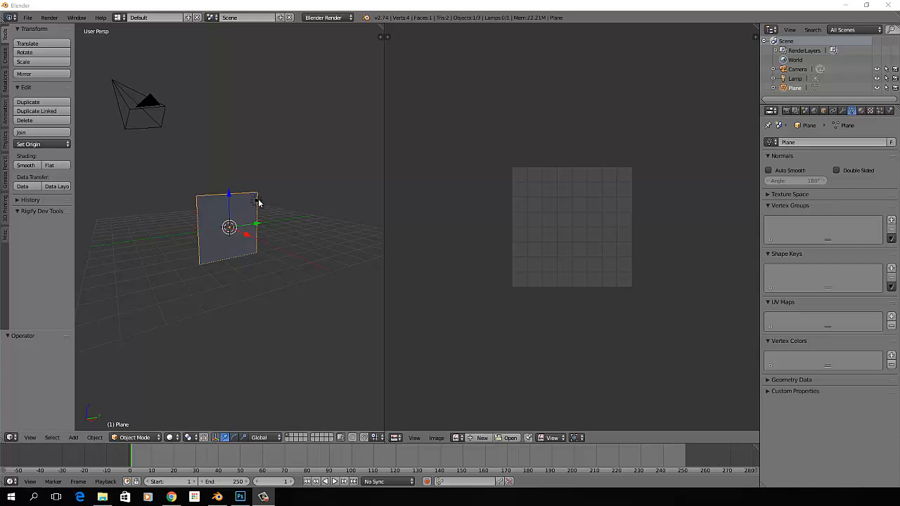
# - Select the lamp to show its point-light energy and ray shadow settings
pyautogui.click(256, 199)
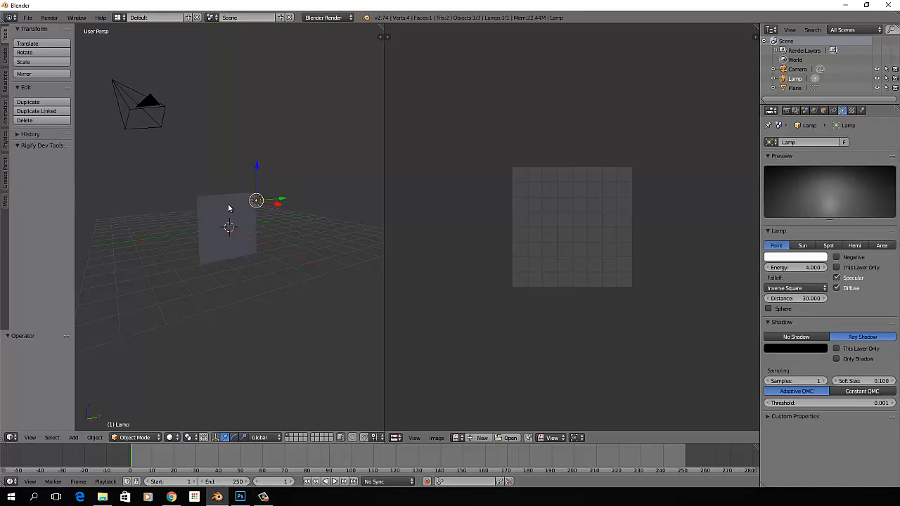
pyautogui.moveTo(239, 218)
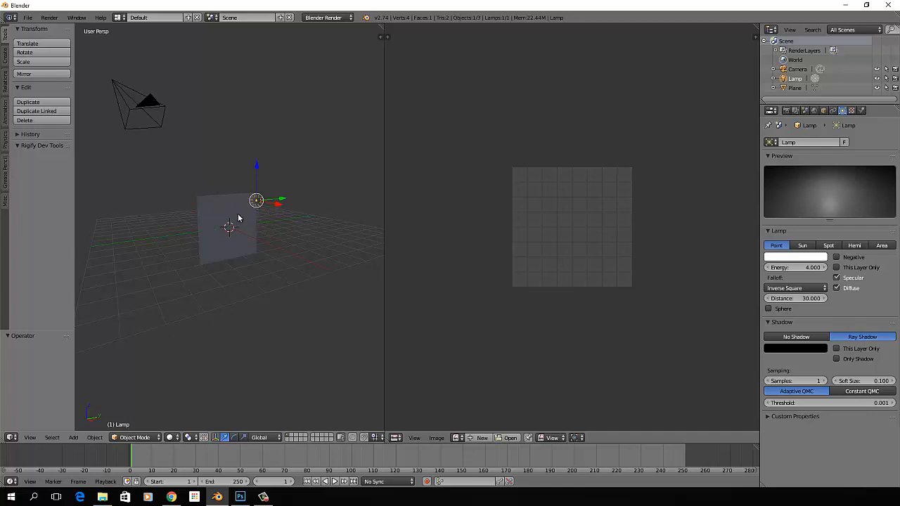
pyautogui.moveTo(250, 212)
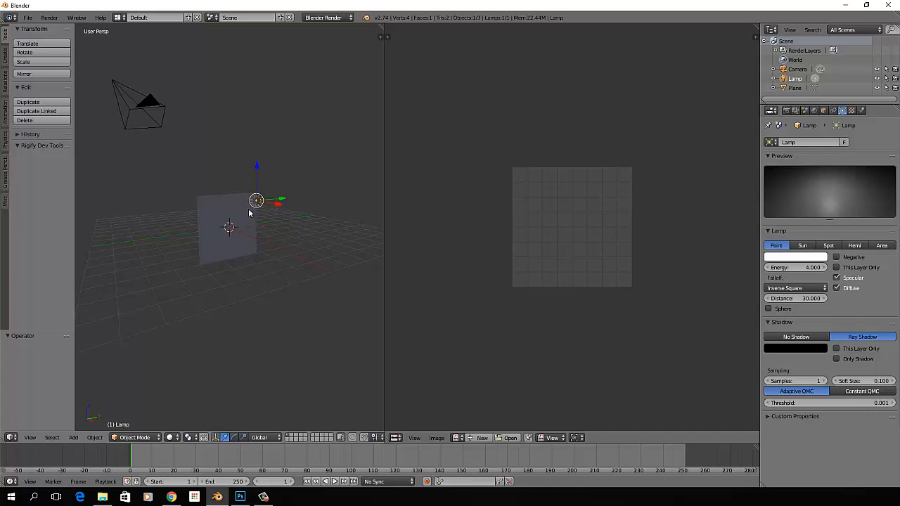
pyautogui.moveTo(219, 216)
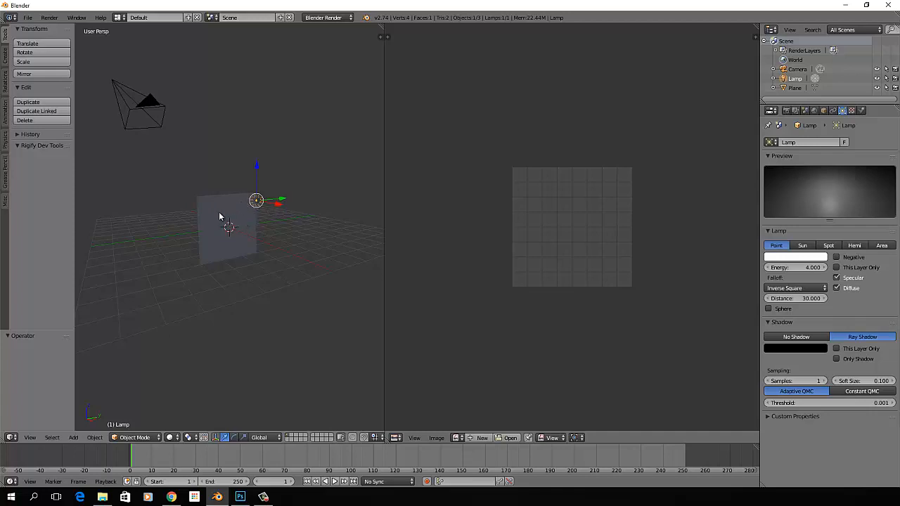
pyautogui.moveTo(221, 219)
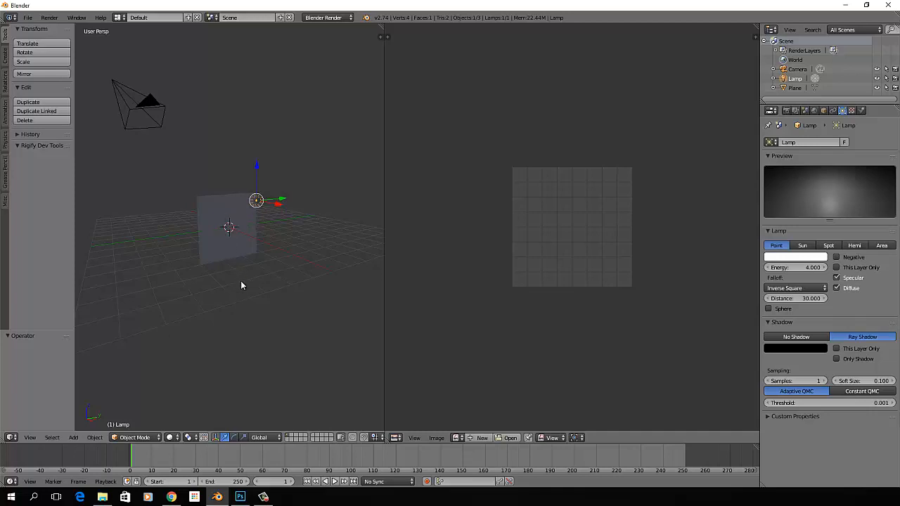
pyautogui.moveTo(225, 230)
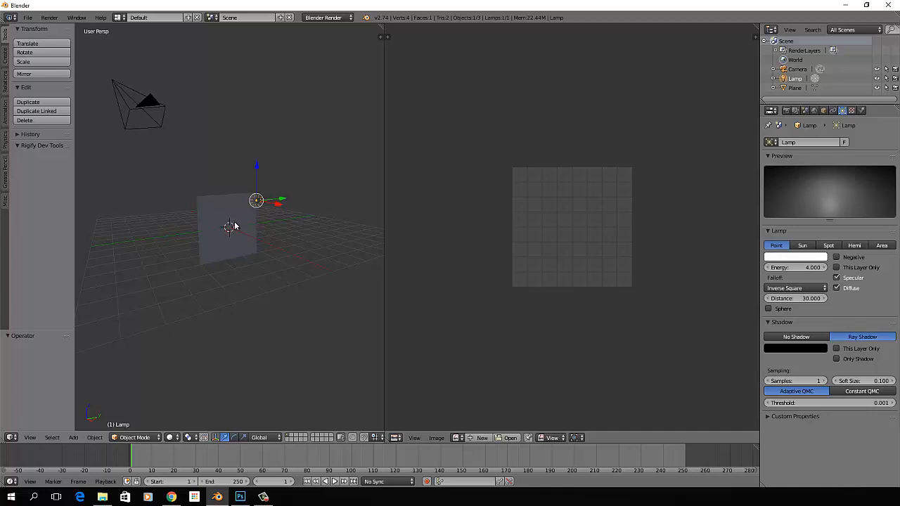
pyautogui.moveTo(259, 202)
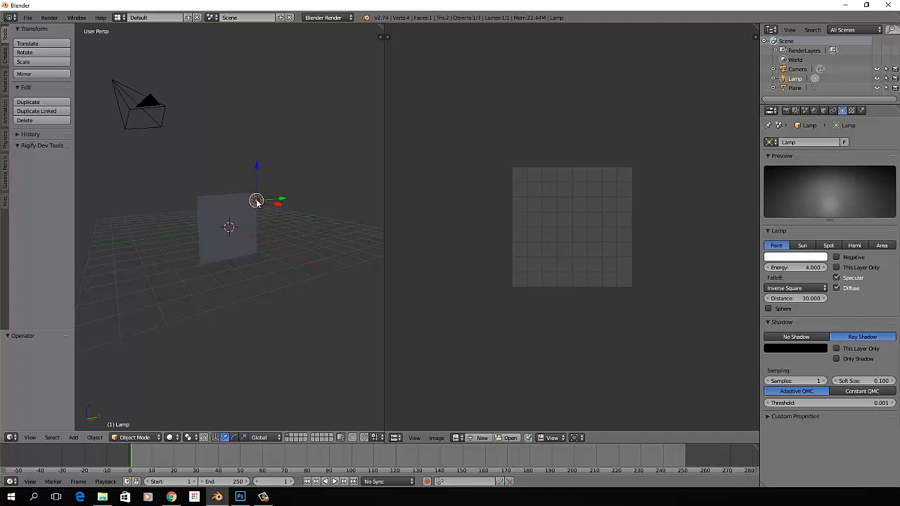
pyautogui.moveTo(230, 224)
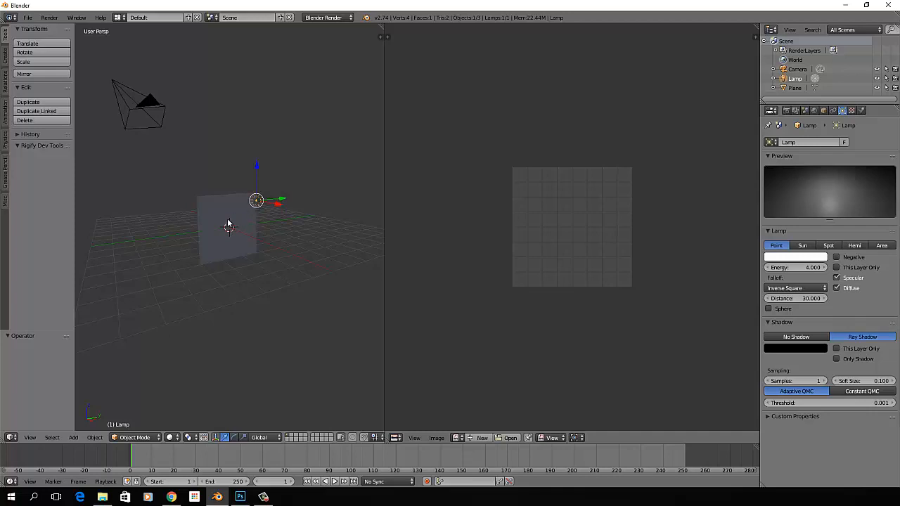
pyautogui.moveTo(242, 214)
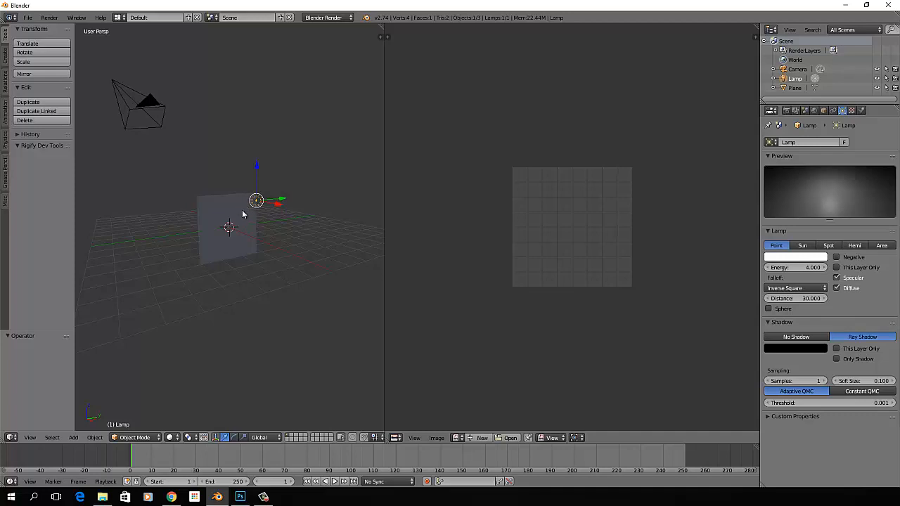
pyautogui.moveTo(254, 201)
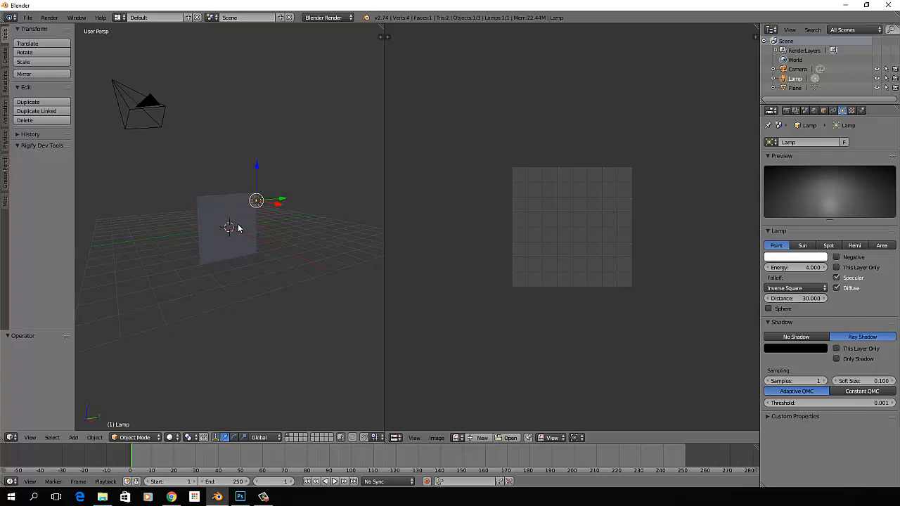
pyautogui.moveTo(246, 239)
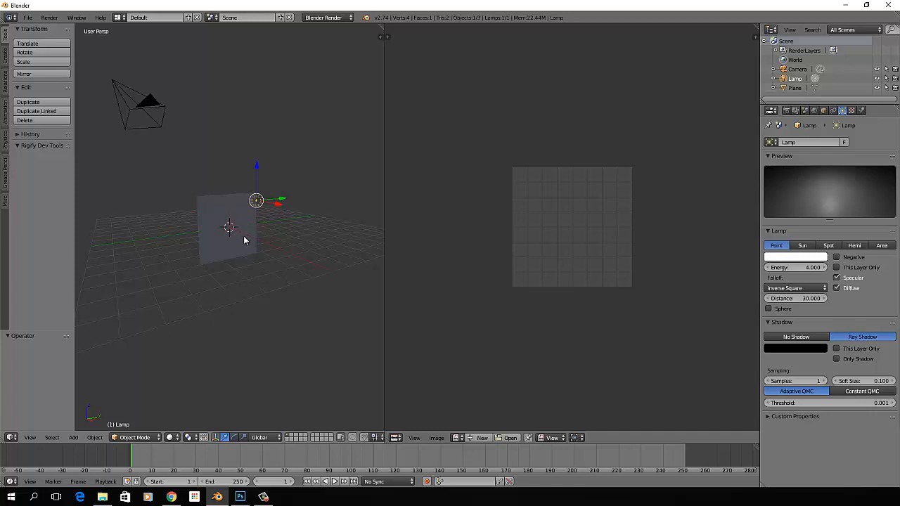
pyautogui.moveTo(242, 240)
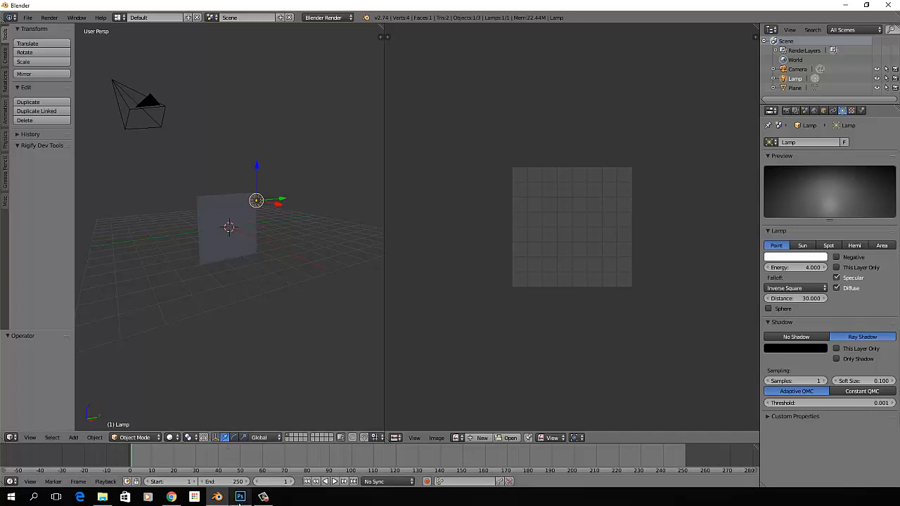
# - Switch to Photoshop where the brick wall texture image is open
pyautogui.click(239, 498)
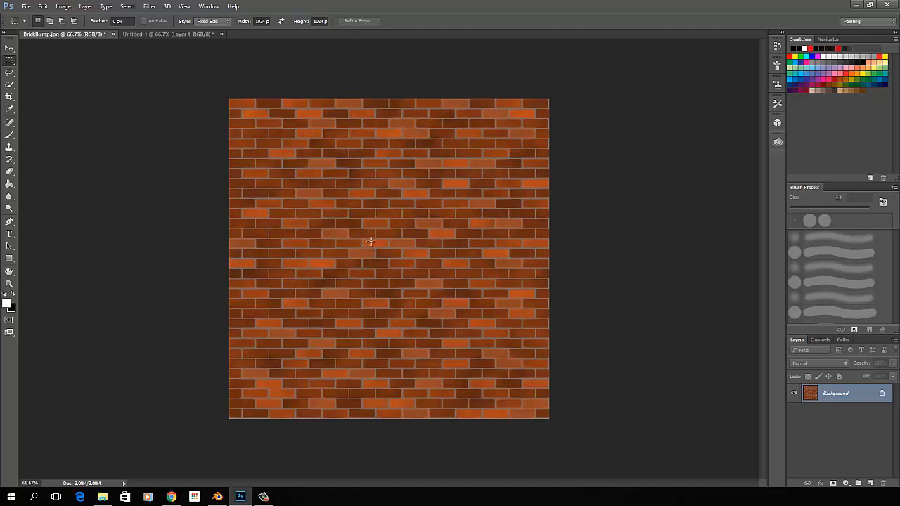
pyautogui.moveTo(372, 267)
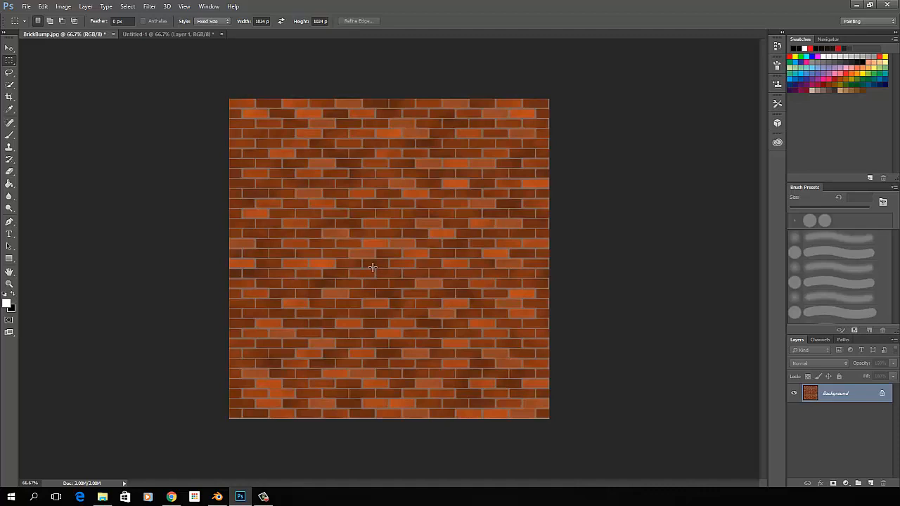
pyautogui.moveTo(374, 273)
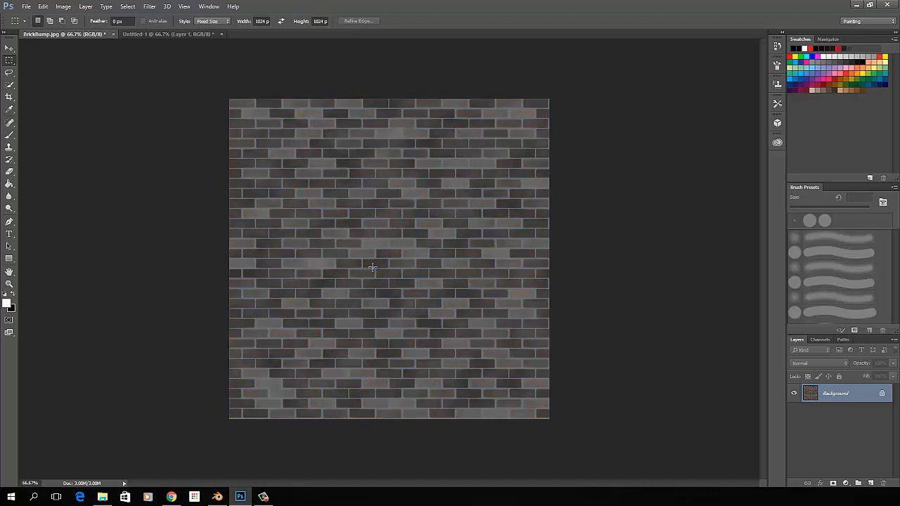
pyautogui.moveTo(250, 105)
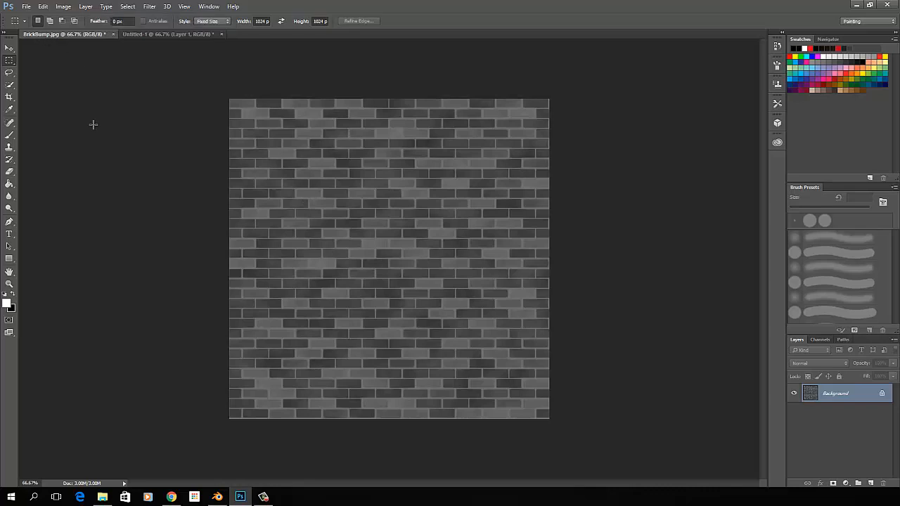
pyautogui.moveTo(205, 68)
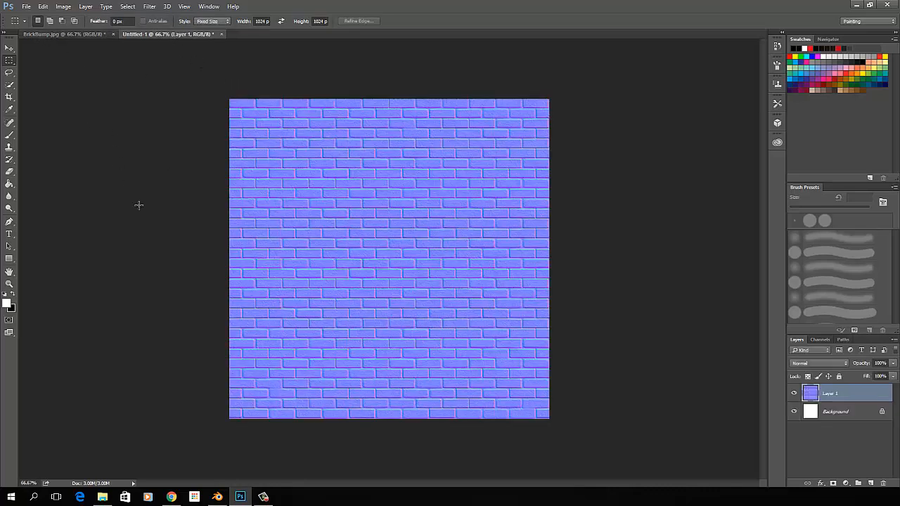
pyautogui.moveTo(144, 239)
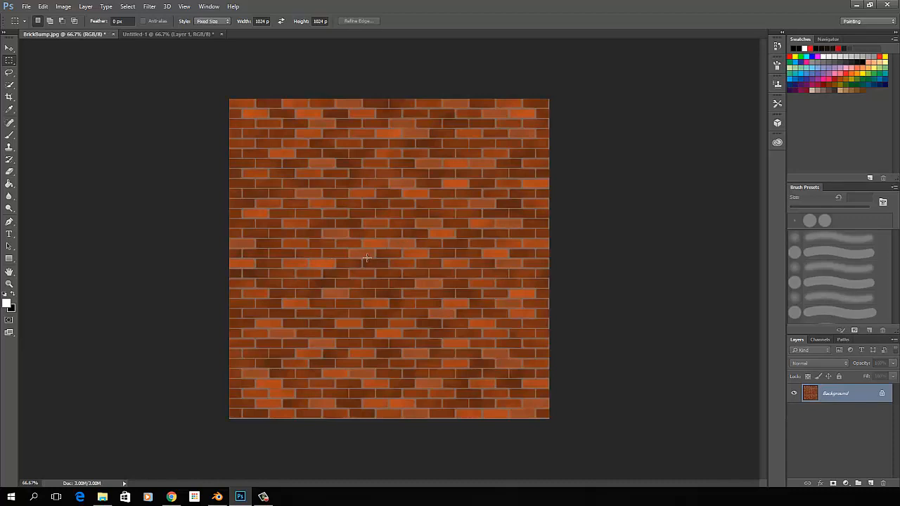
pyautogui.moveTo(306, 259)
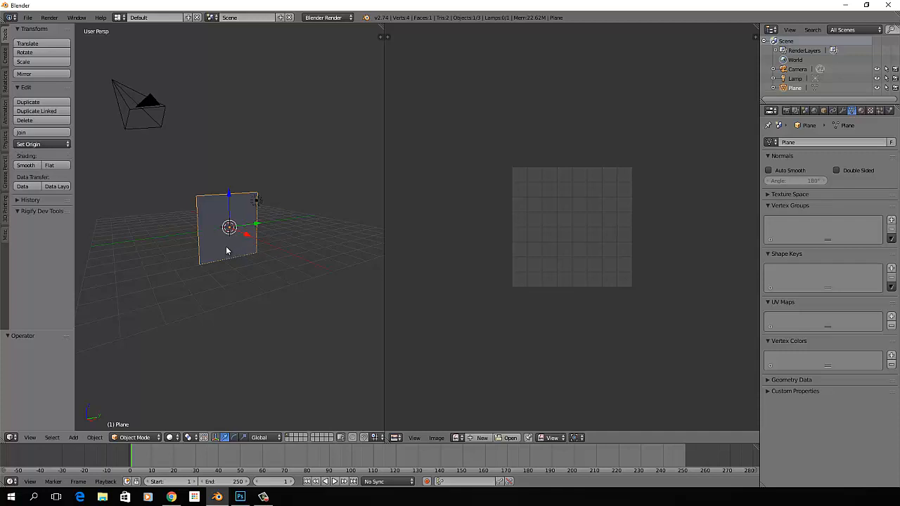
pyautogui.moveTo(239, 244)
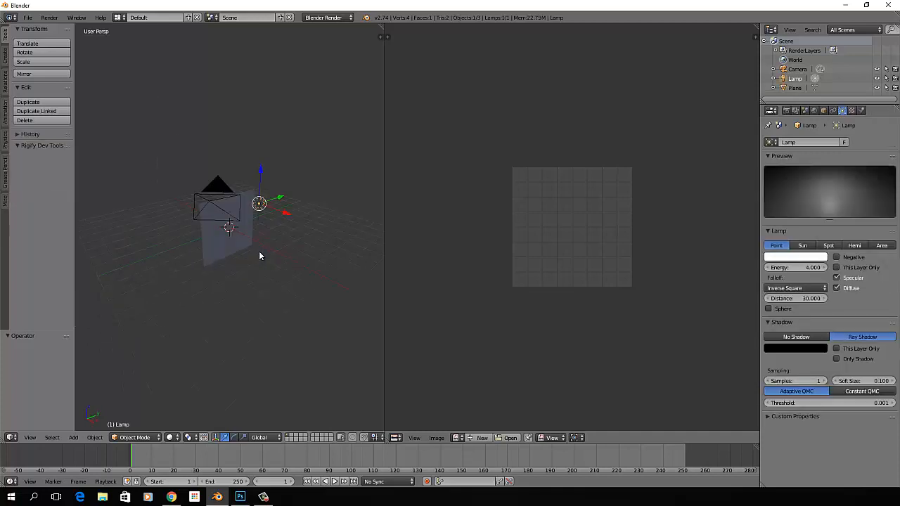
# - Move the camera to an angled position, then select the plane
pyautogui.moveTo(260, 253); pyautogui.dragTo(239, 218)
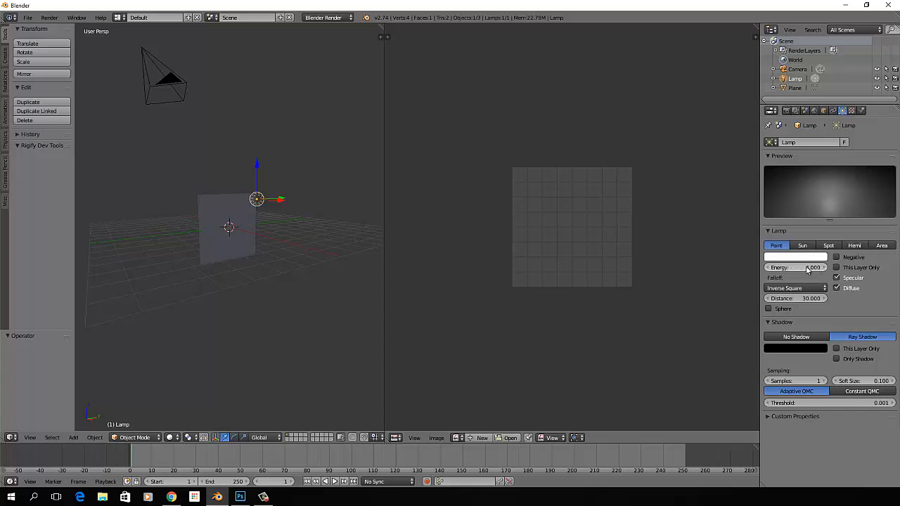
pyautogui.click(795, 267)
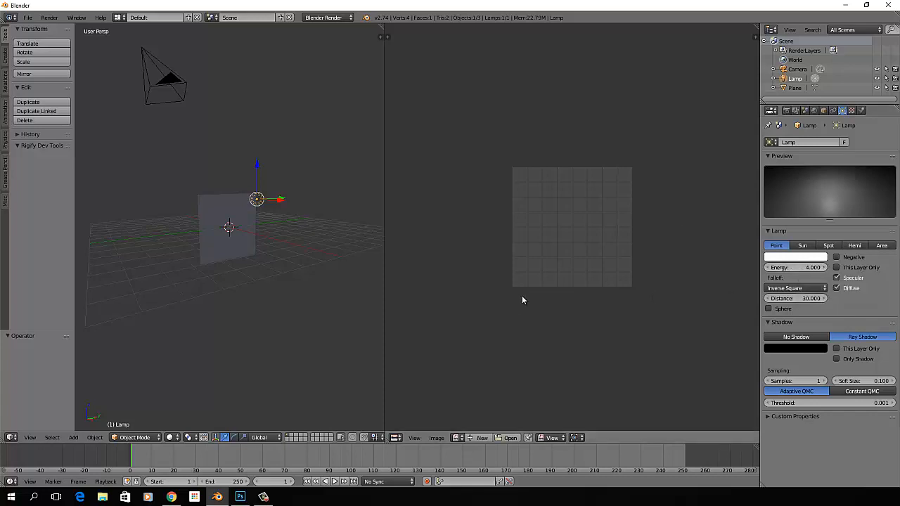
pyautogui.moveTo(844, 109)
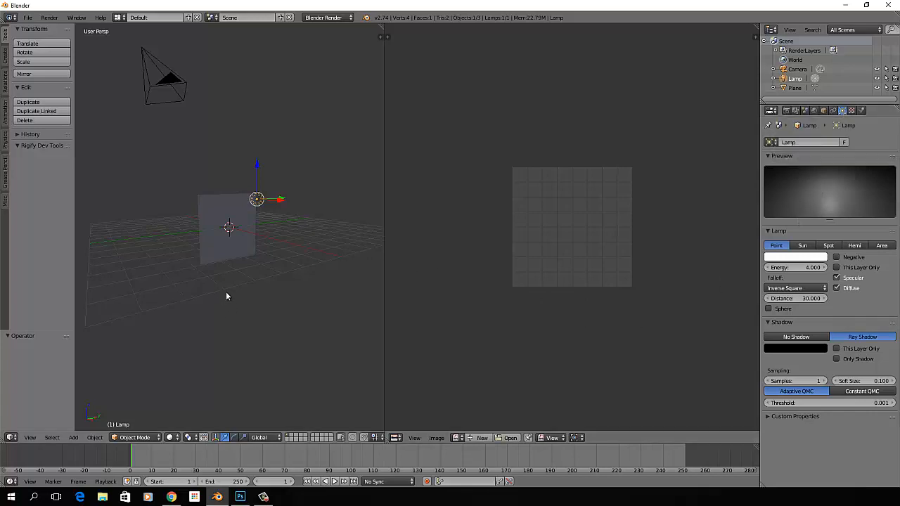
pyautogui.click(225, 232)
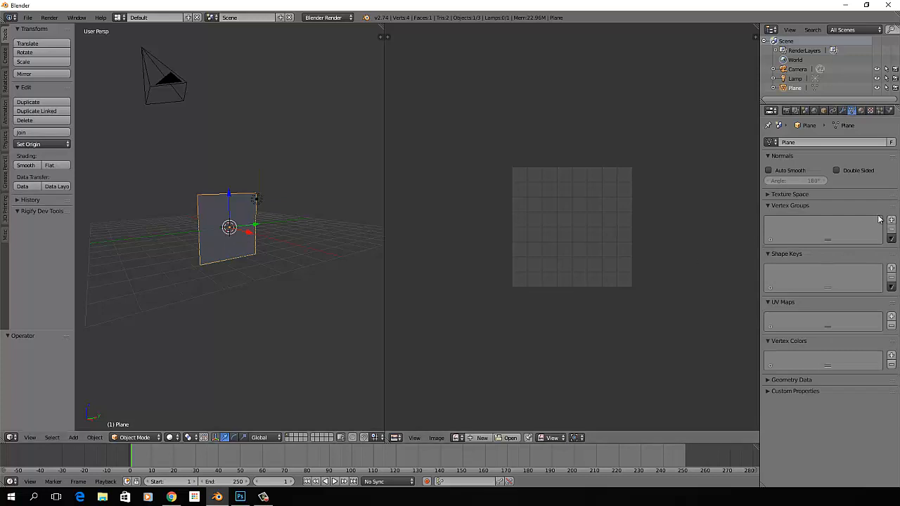
# - Create a new material for the plane and add a new image texture to it
pyautogui.click(861, 109)
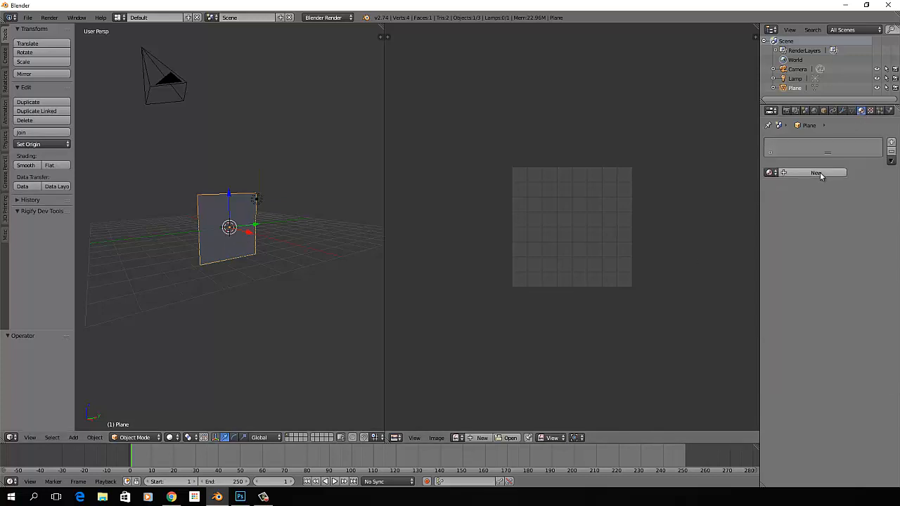
pyautogui.click(816, 173)
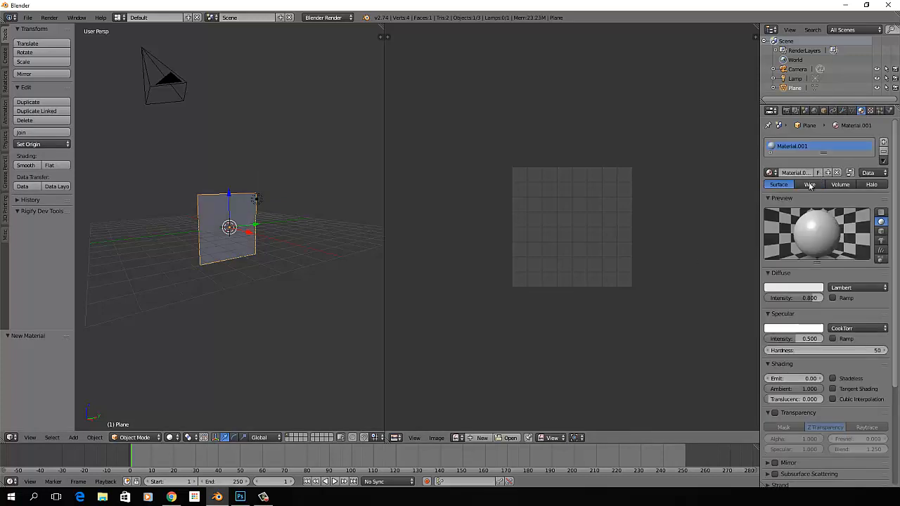
pyautogui.click(794, 172)
pyautogui.write('brickwall')
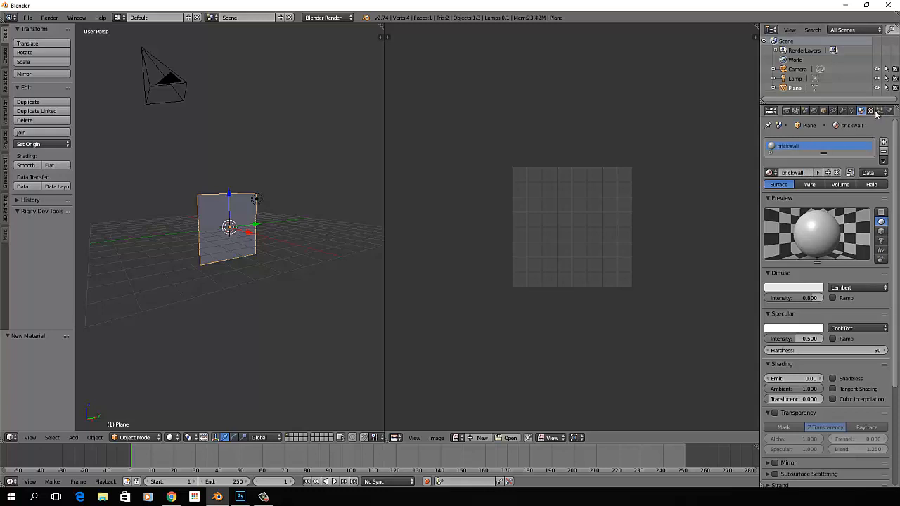
pyautogui.click(870, 110)
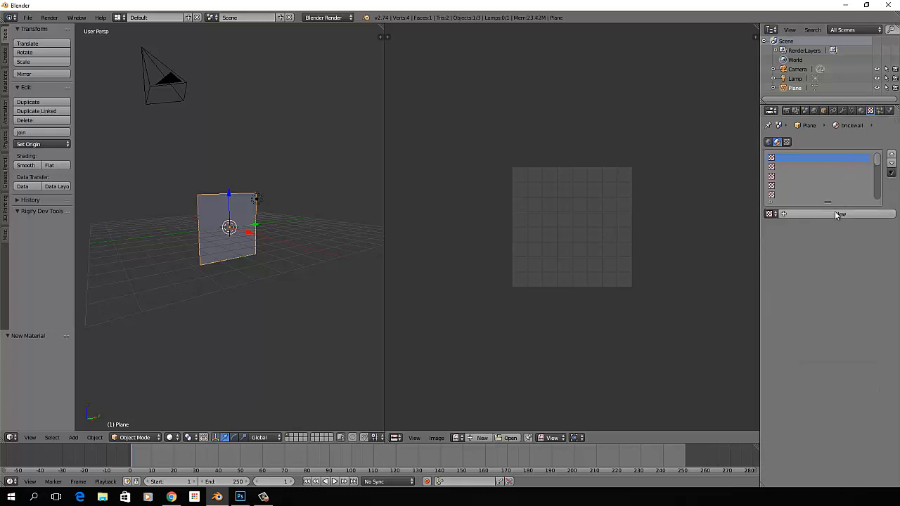
pyautogui.click(840, 214)
pyautogui.write('bricks')
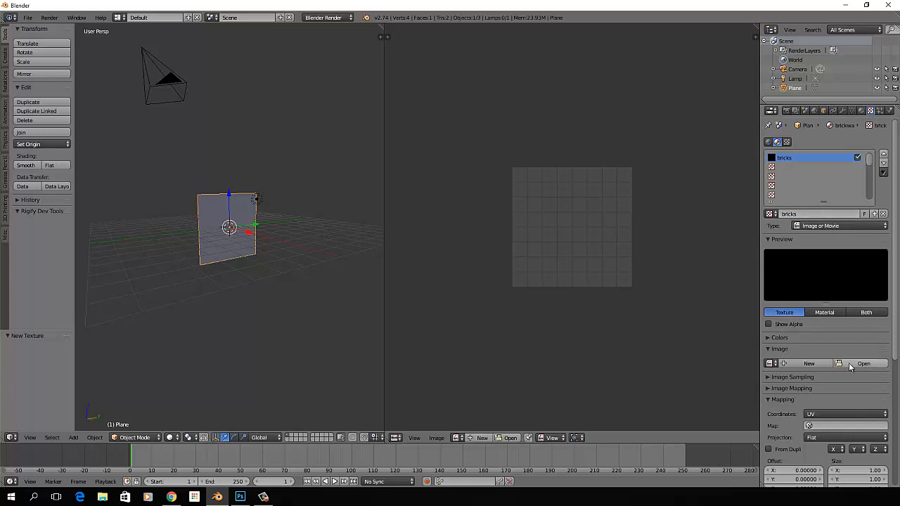
# - Load Brick.jpg from the Desktop into the texture
pyautogui.click(863, 363)
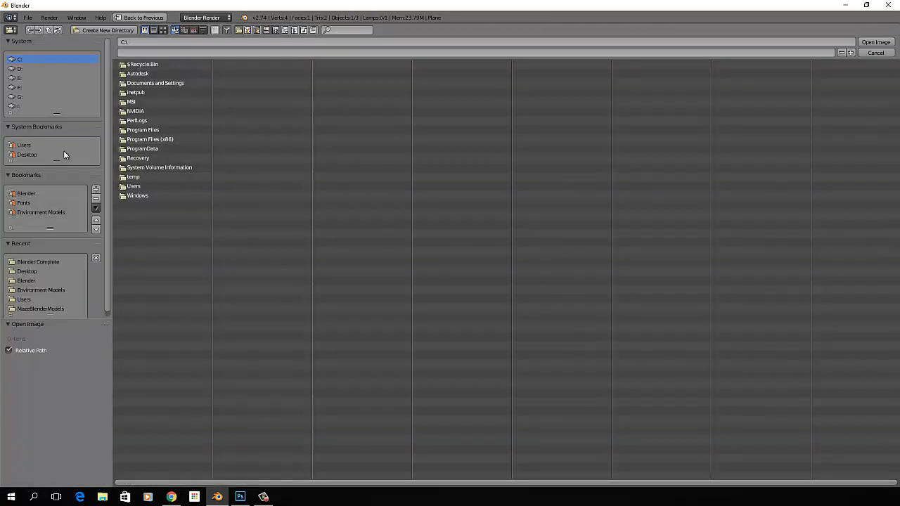
pyautogui.click(26, 153)
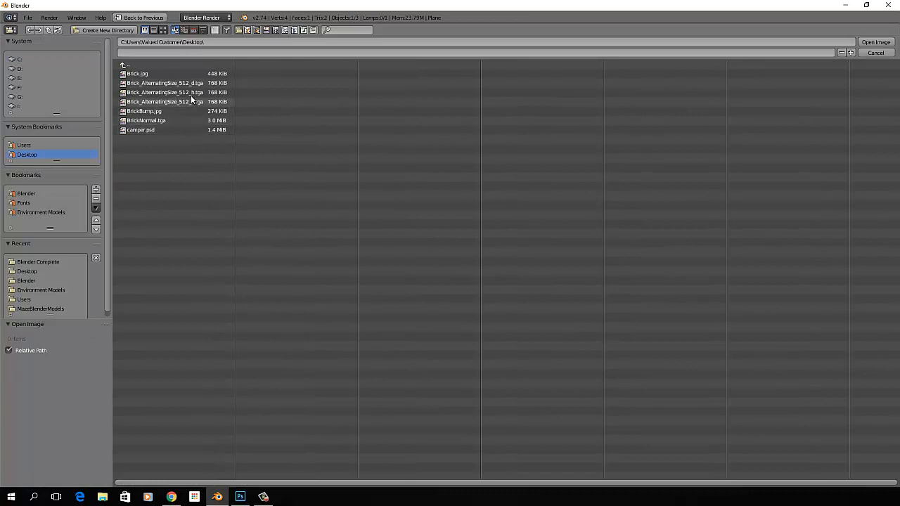
pyautogui.click(137, 73)
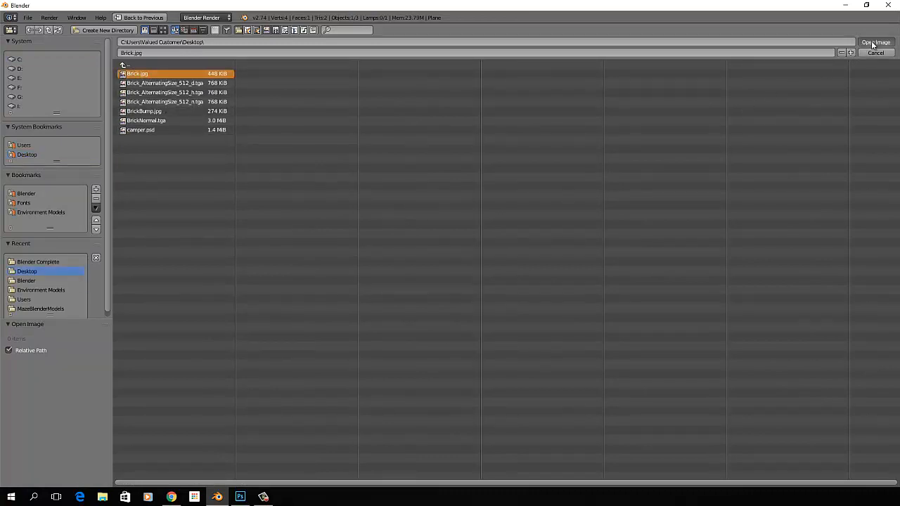
pyautogui.click(874, 42)
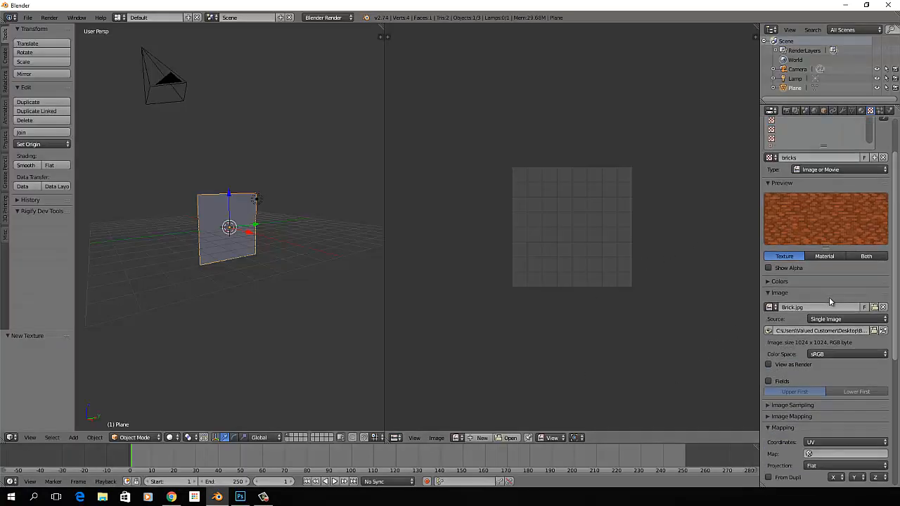
# - Set the texture's mapping coordinates to Generated
pyautogui.scroll(-3)
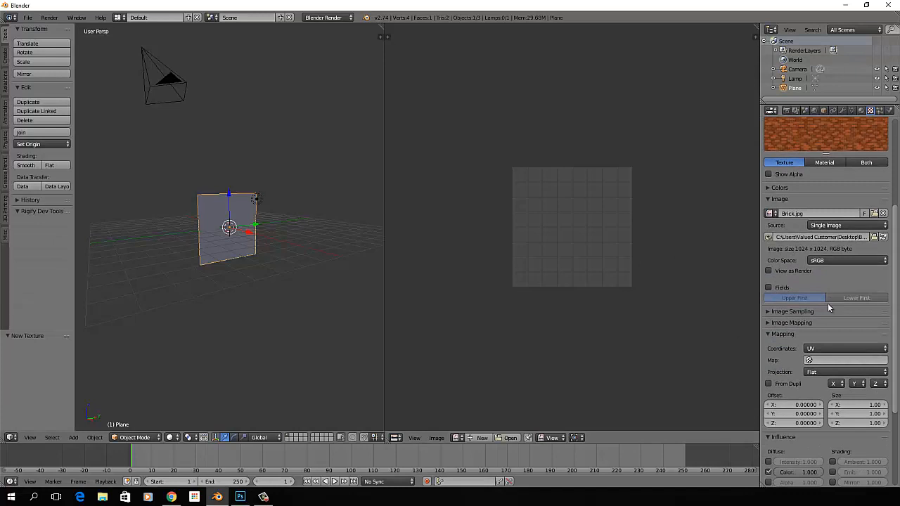
pyautogui.click(793, 312)
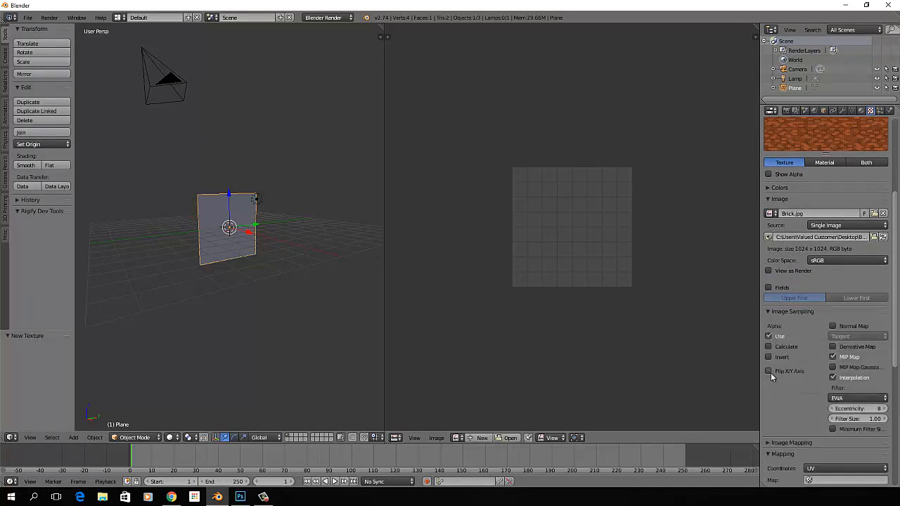
pyautogui.scroll(-3)
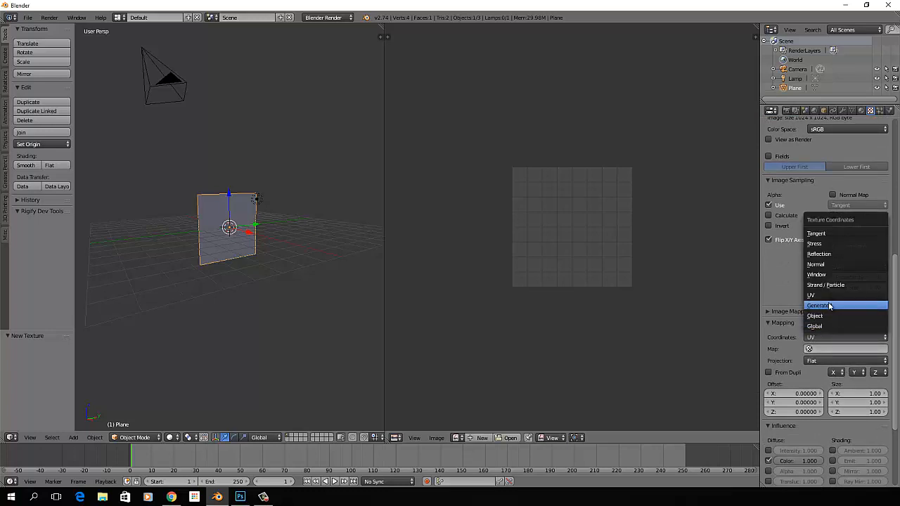
pyautogui.click(818, 304)
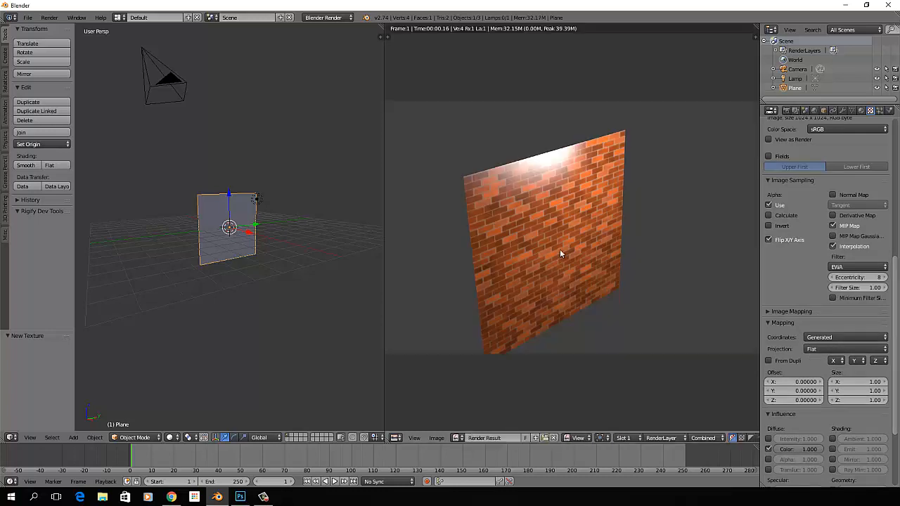
pyautogui.moveTo(572, 248)
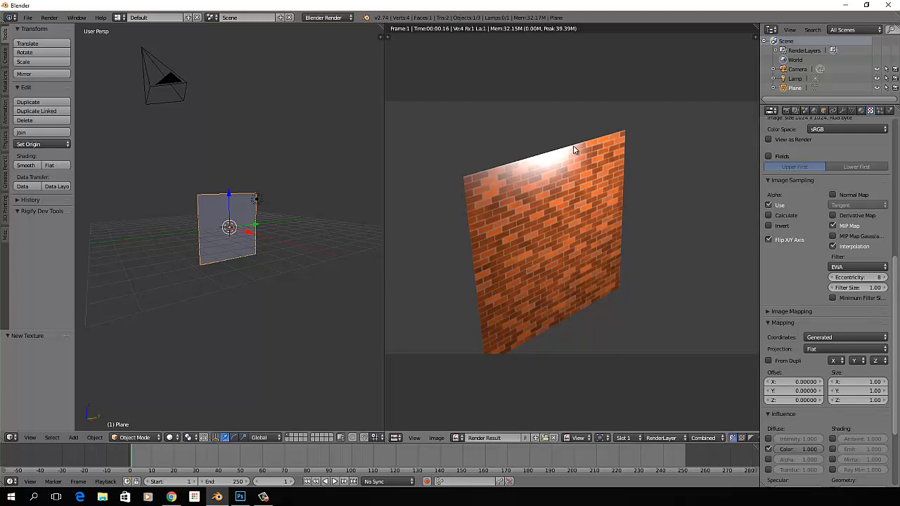
pyautogui.moveTo(546, 259)
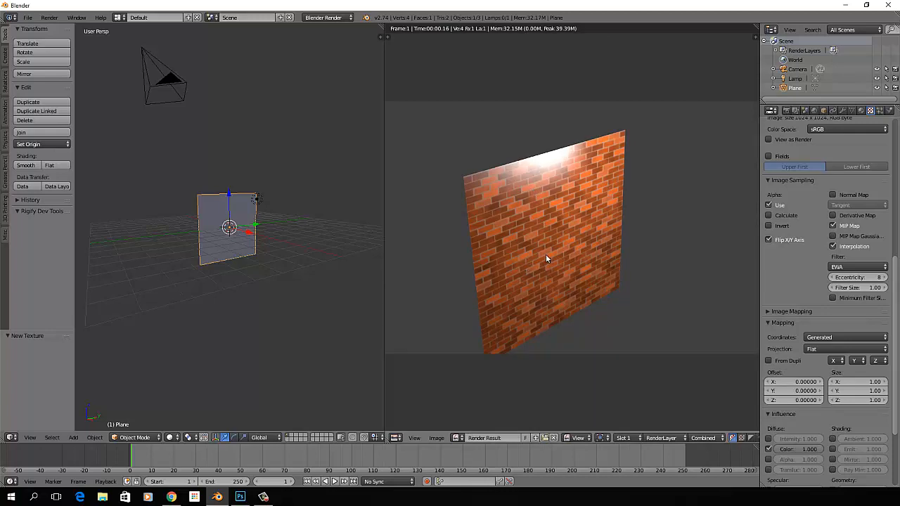
pyautogui.moveTo(547, 245)
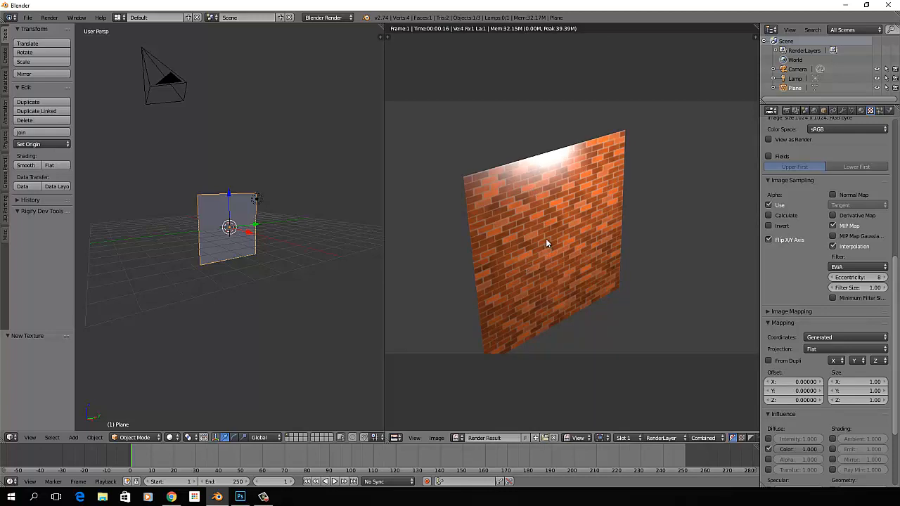
pyautogui.moveTo(545, 230)
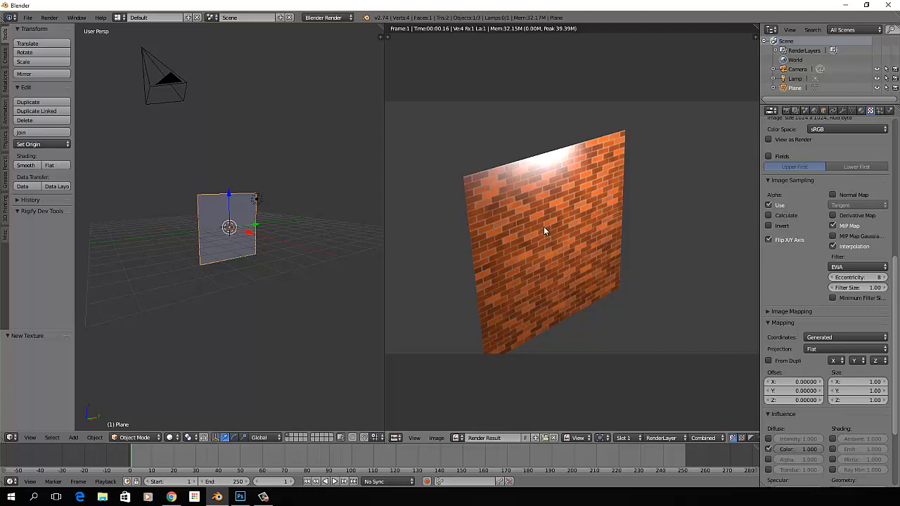
pyautogui.moveTo(542, 244)
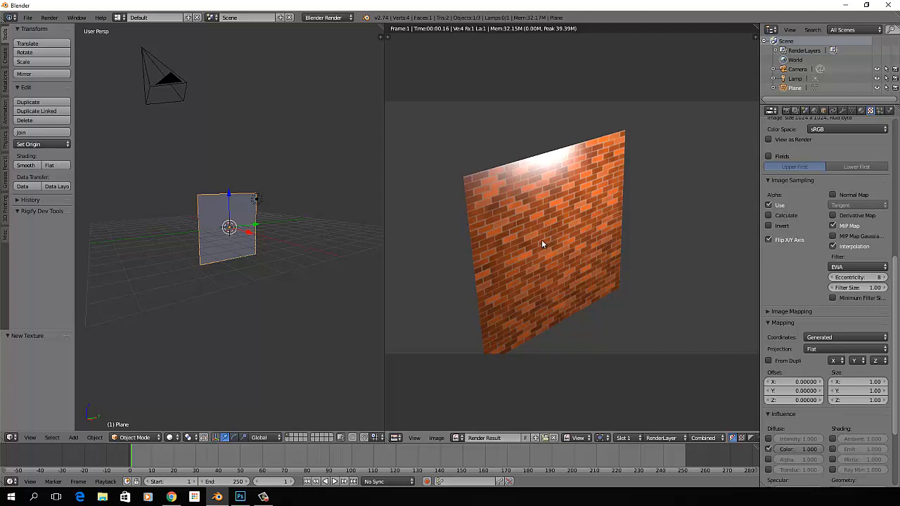
pyautogui.moveTo(612, 213)
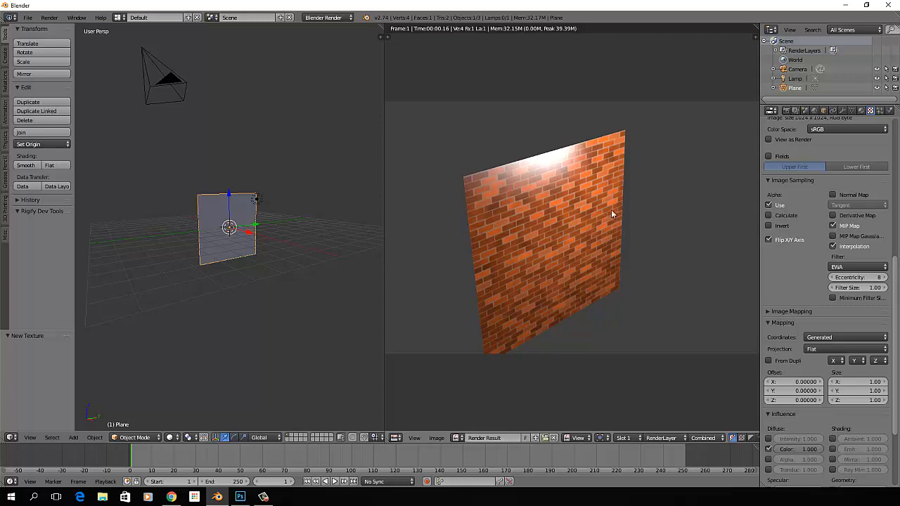
pyautogui.moveTo(860, 111)
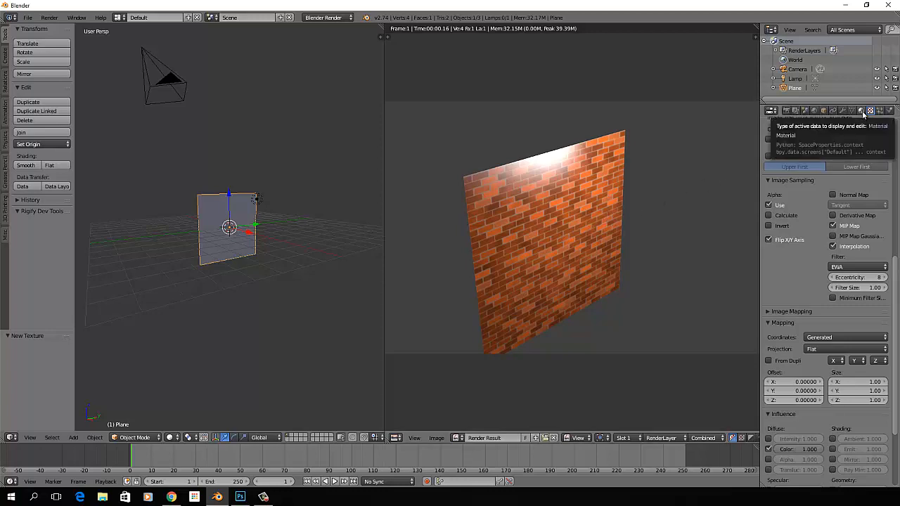
# - Lower the brickwall material's specular intensity to about 0.05
pyautogui.click(861, 110)
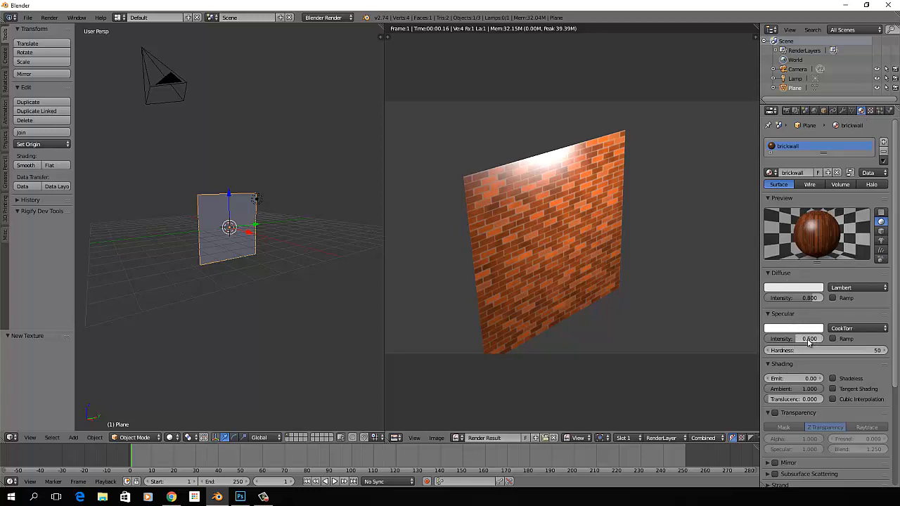
pyautogui.moveTo(794, 338)
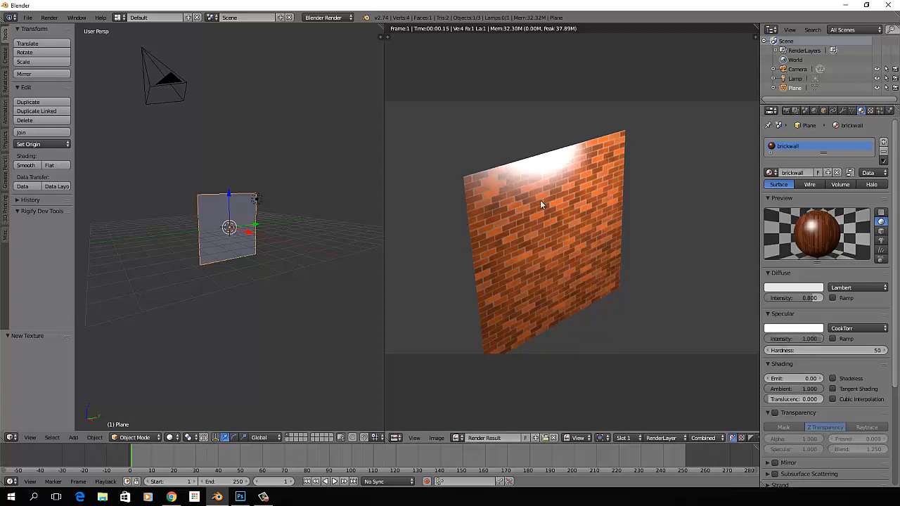
pyautogui.moveTo(818, 317)
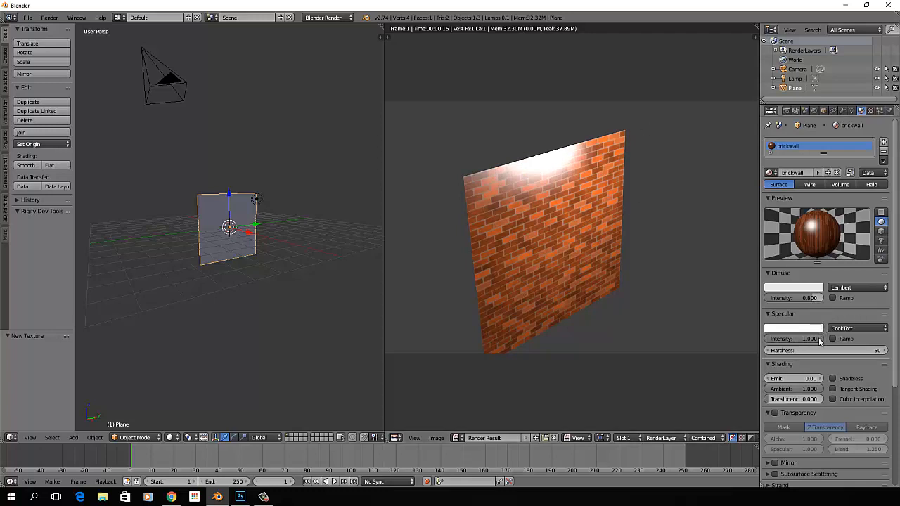
pyautogui.moveTo(829, 338); pyautogui.dragTo(780, 338)
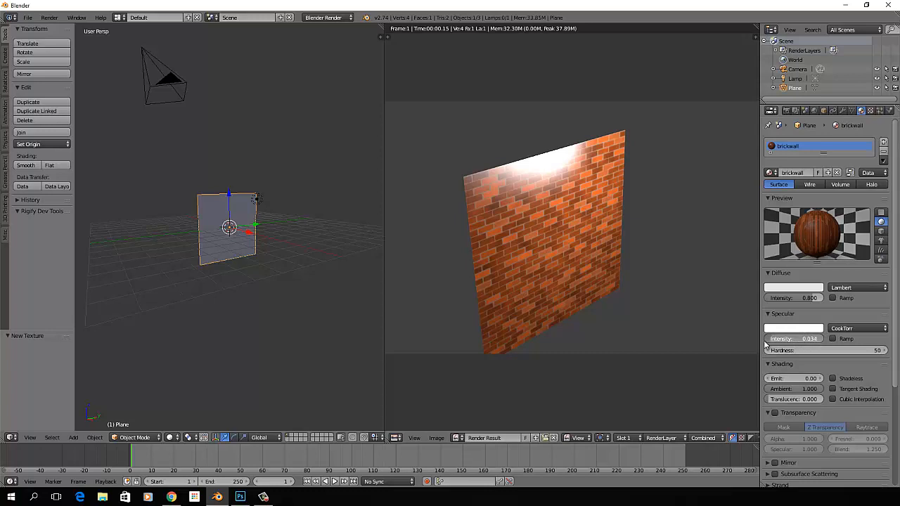
pyautogui.click(793, 339)
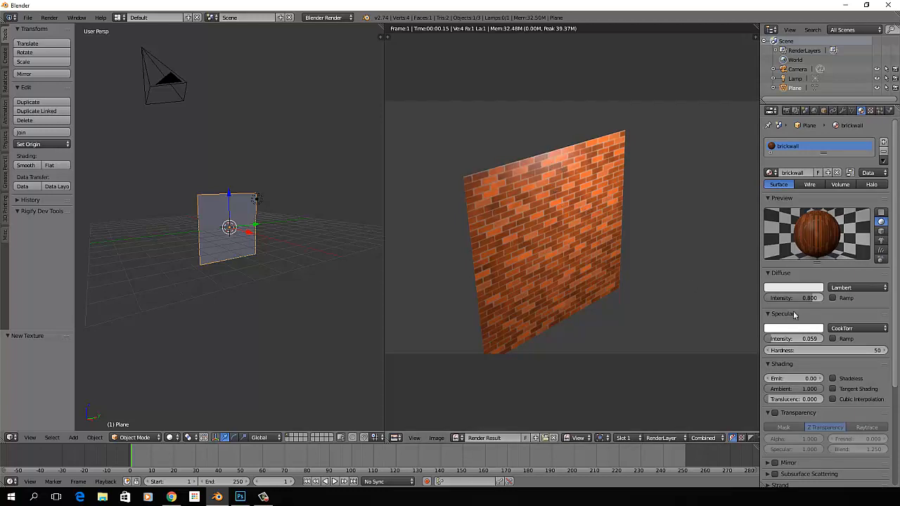
pyautogui.moveTo(793, 338)
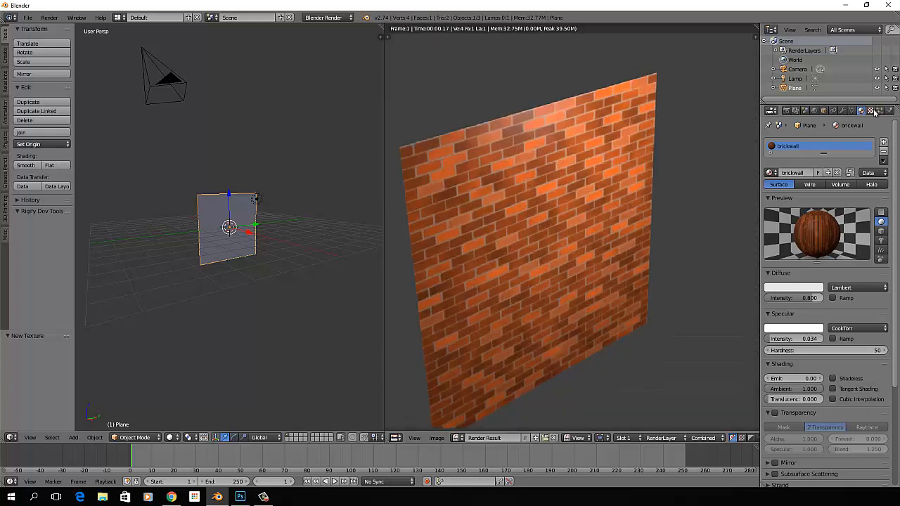
# - Add a second texture named brickbump and start browsing for its image
pyautogui.click(870, 110)
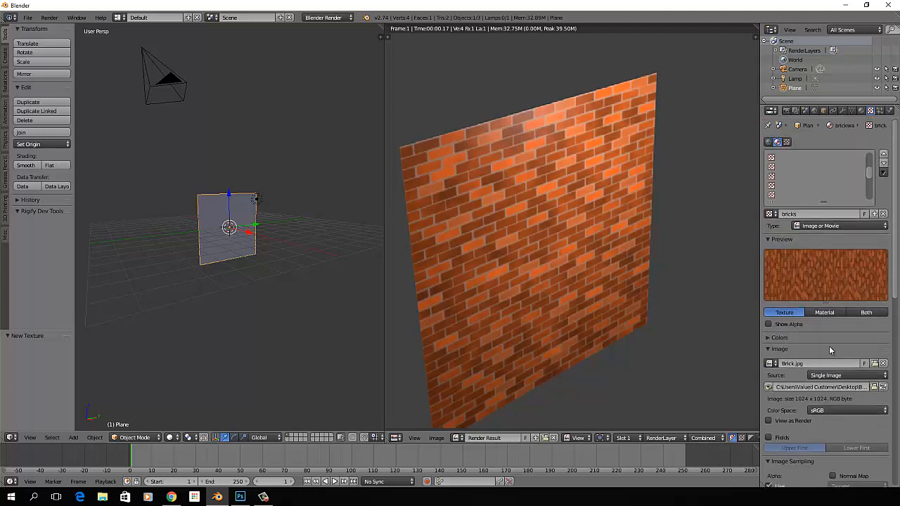
pyautogui.moveTo(832, 166)
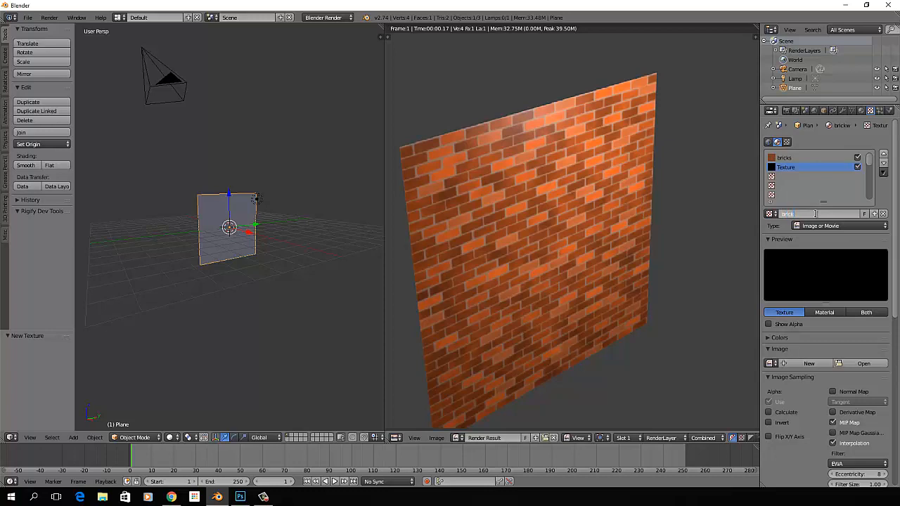
pyautogui.write('brickbump')
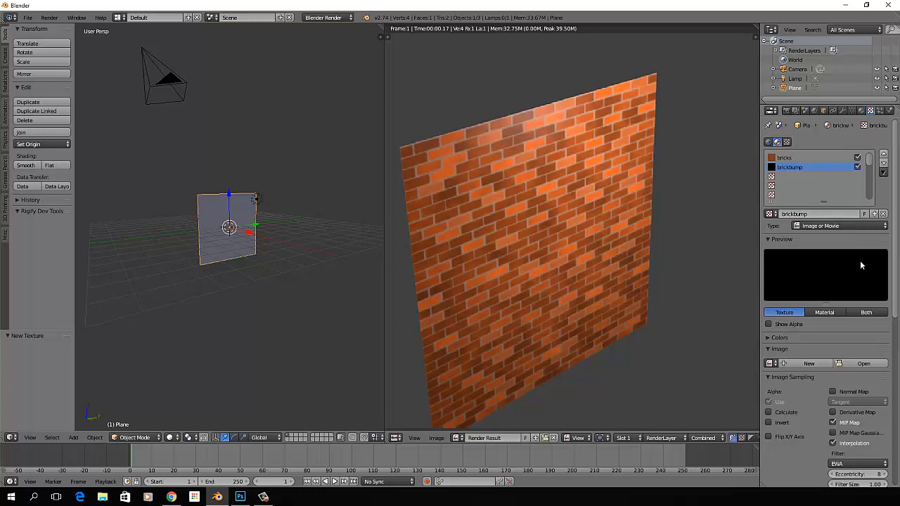
pyautogui.click(863, 362)
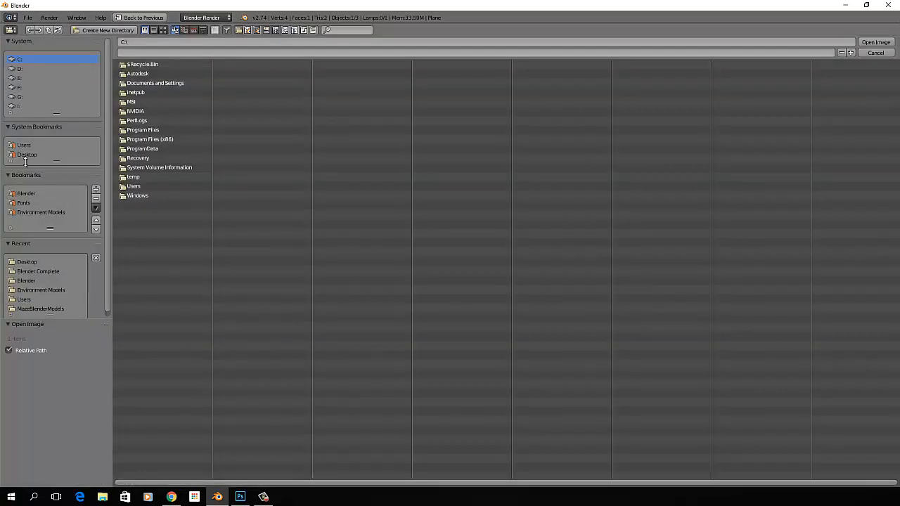
# - Load BrickBump.jpg from the Desktop into the brickbump texture
pyautogui.click(27, 155)
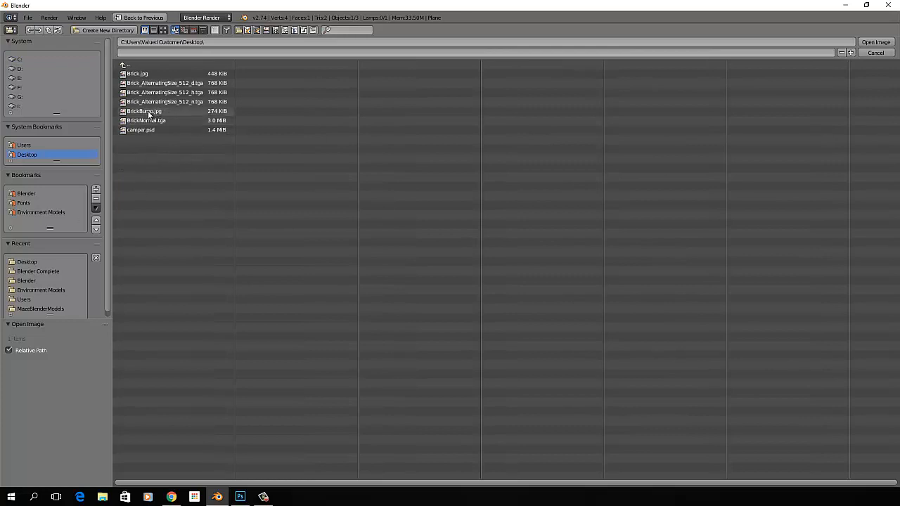
pyautogui.click(144, 111)
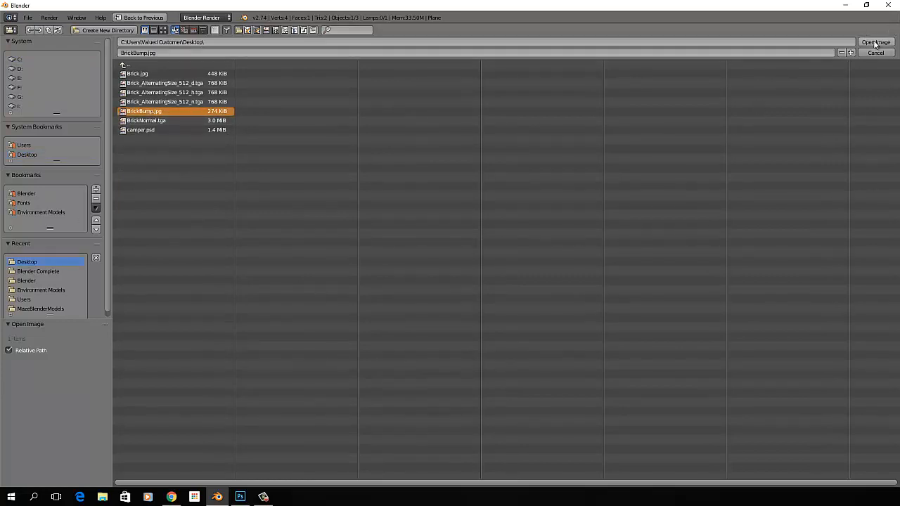
pyautogui.click(874, 42)
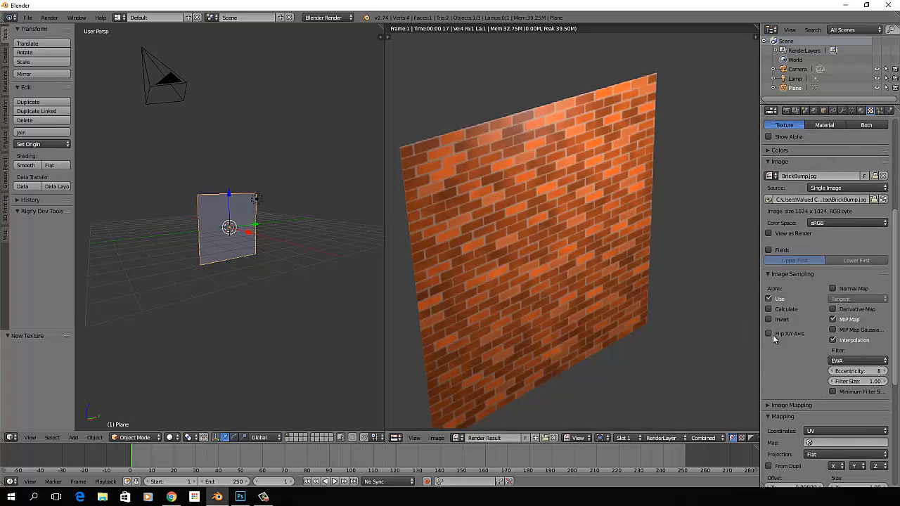
# - Set the brickbump texture's mapping coordinates to Generated
pyautogui.scroll(-3)
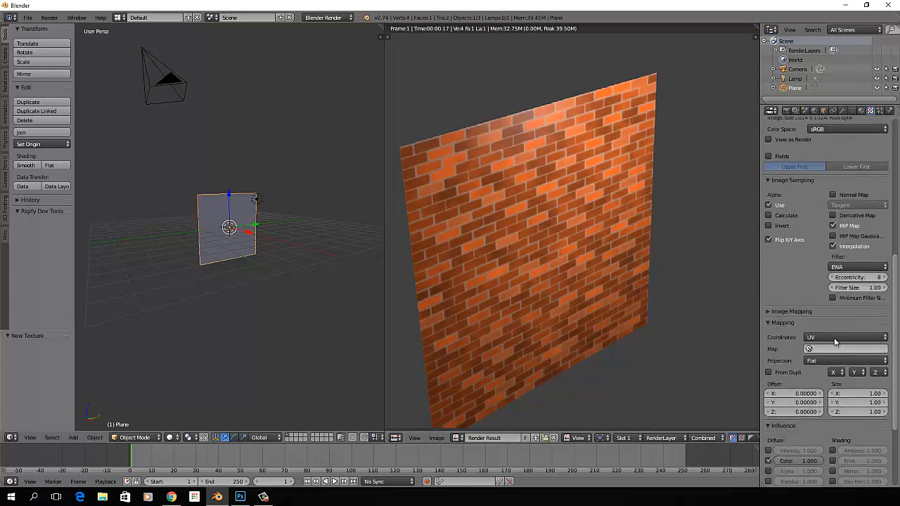
pyautogui.click(843, 337)
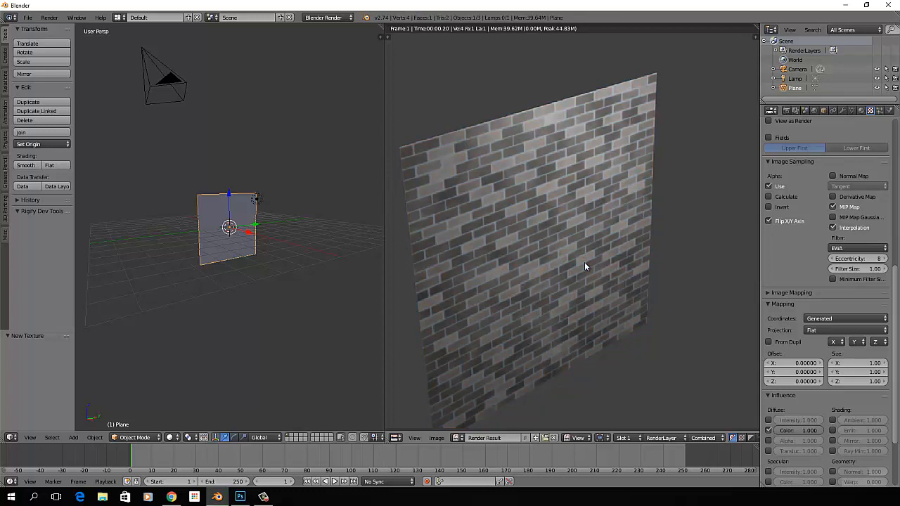
pyautogui.scroll(-3)
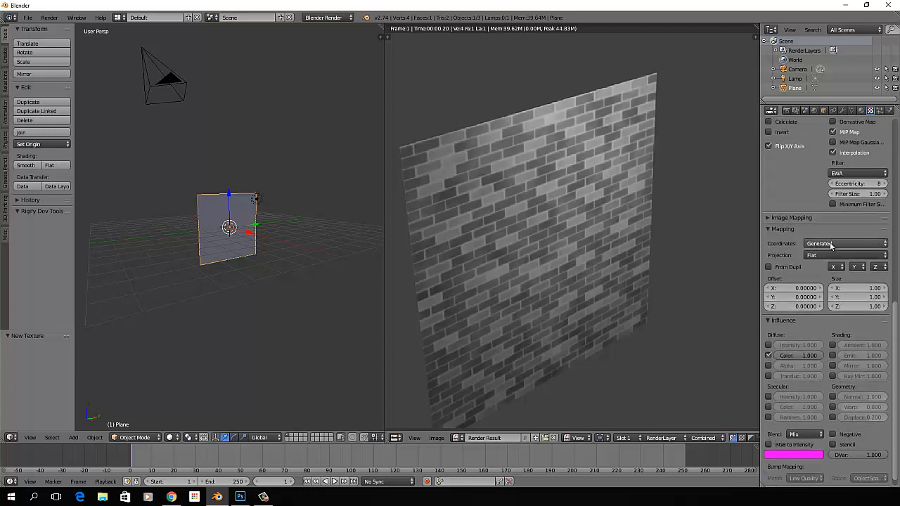
pyautogui.scroll(-3)
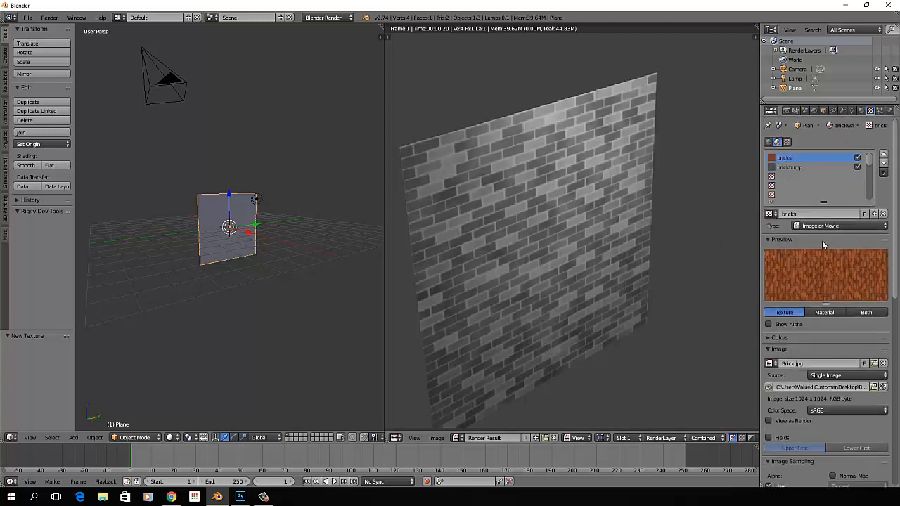
# - Make brickbump influence Geometry Normal instead of Diffuse Color, then return to Photoshop
pyautogui.scroll(-3)
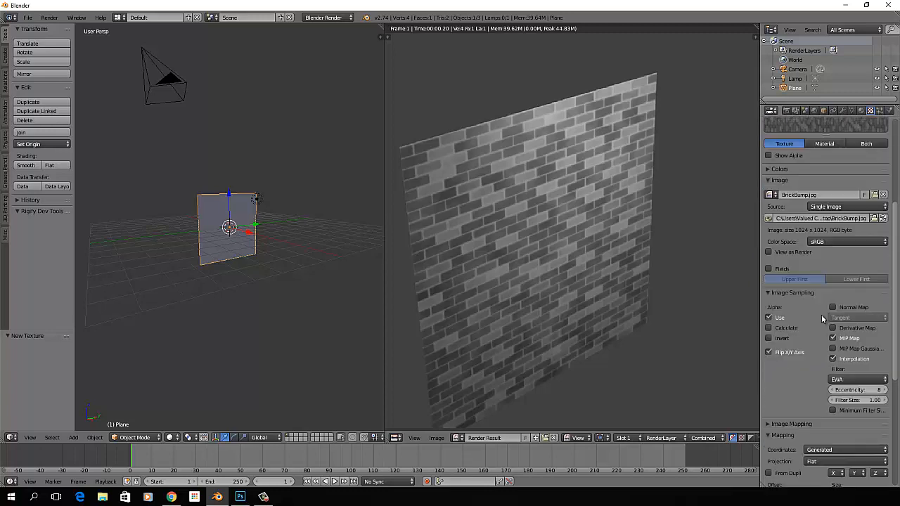
pyautogui.scroll(-3)
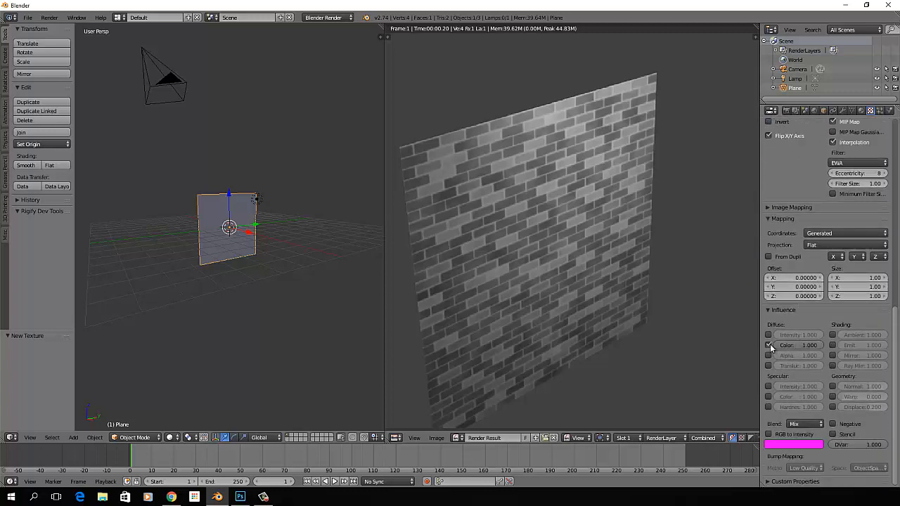
pyautogui.click(768, 346)
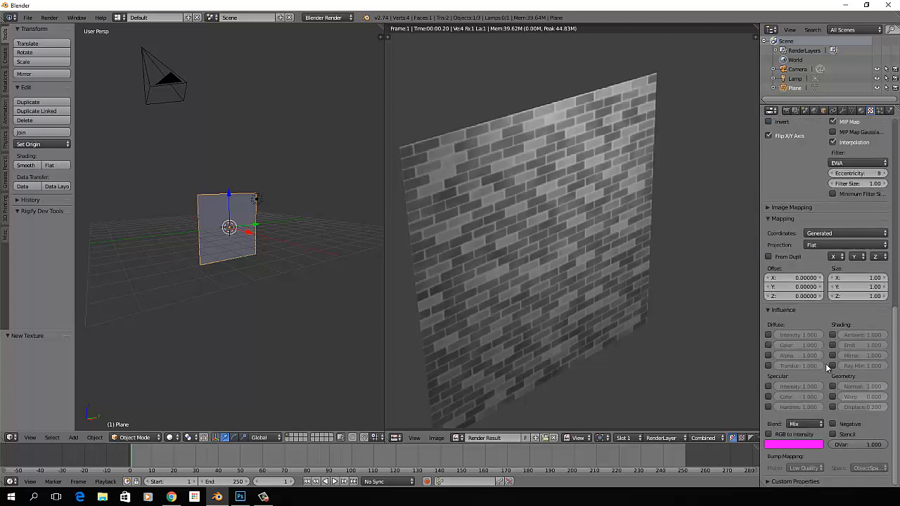
pyautogui.click(834, 386)
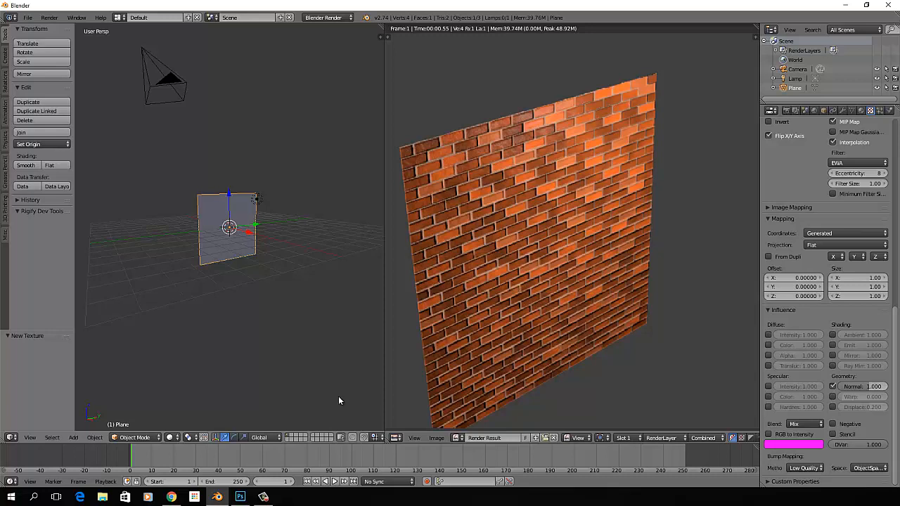
pyautogui.click(239, 497)
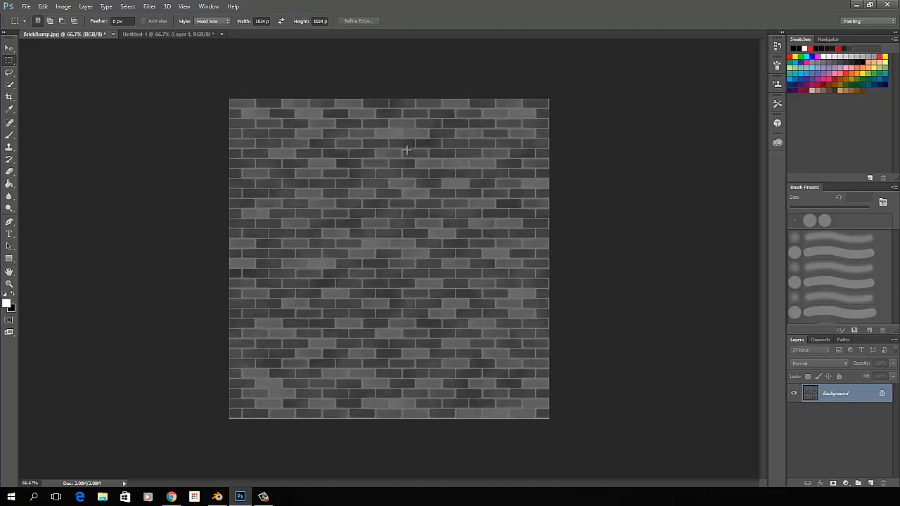
pyautogui.moveTo(354, 338)
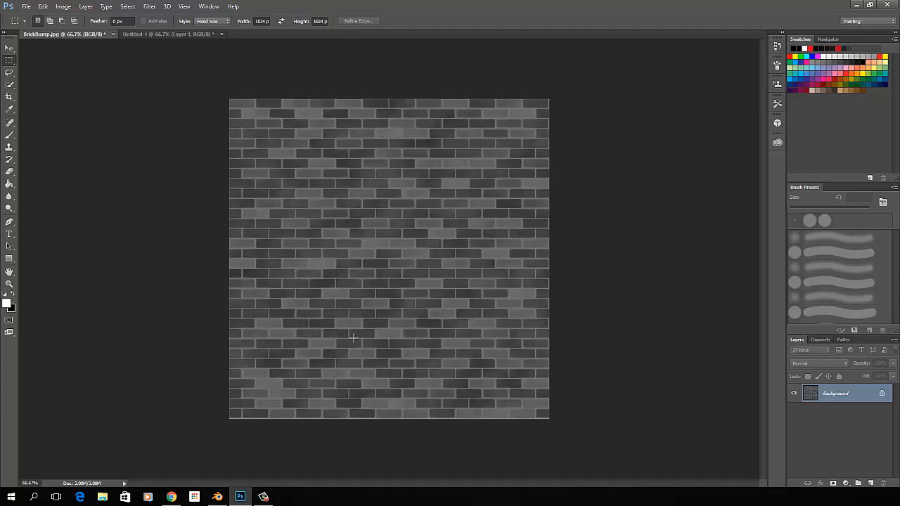
pyautogui.moveTo(380, 332)
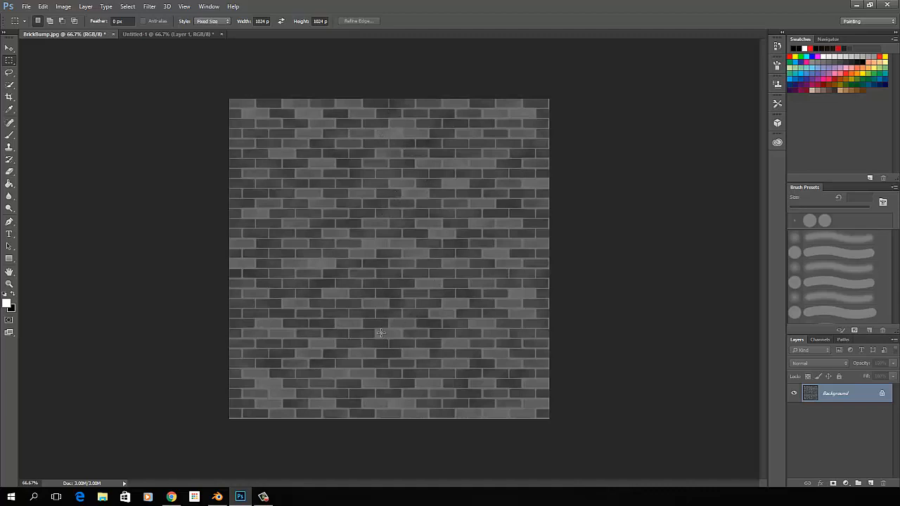
pyautogui.moveTo(393, 325)
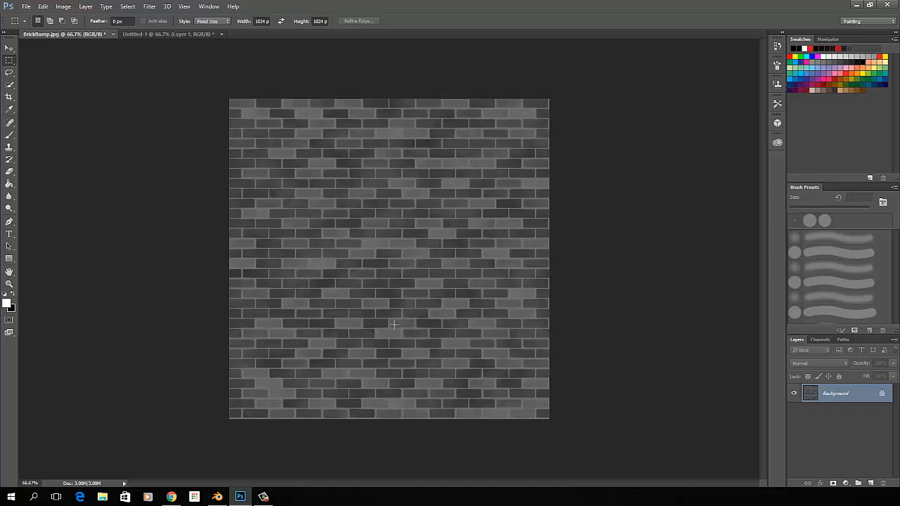
pyautogui.moveTo(354, 332)
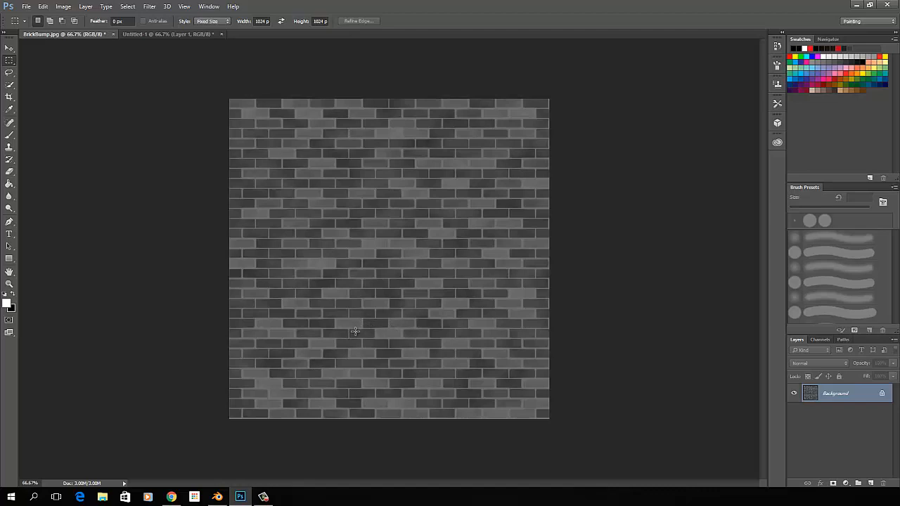
pyautogui.moveTo(359, 318)
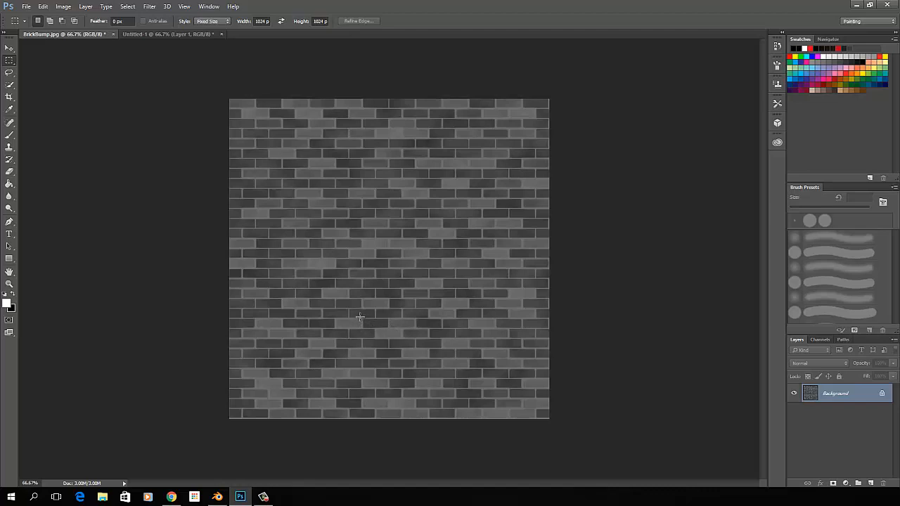
pyautogui.moveTo(353, 315)
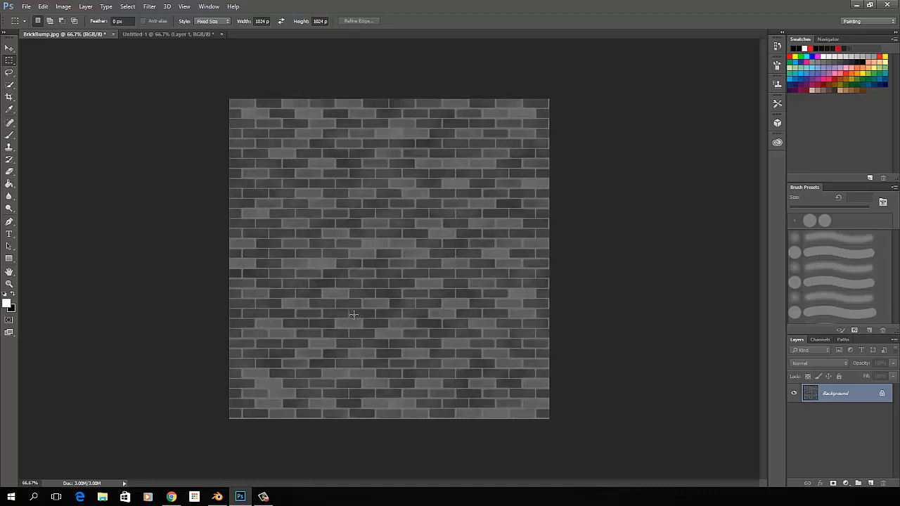
pyautogui.moveTo(366, 322)
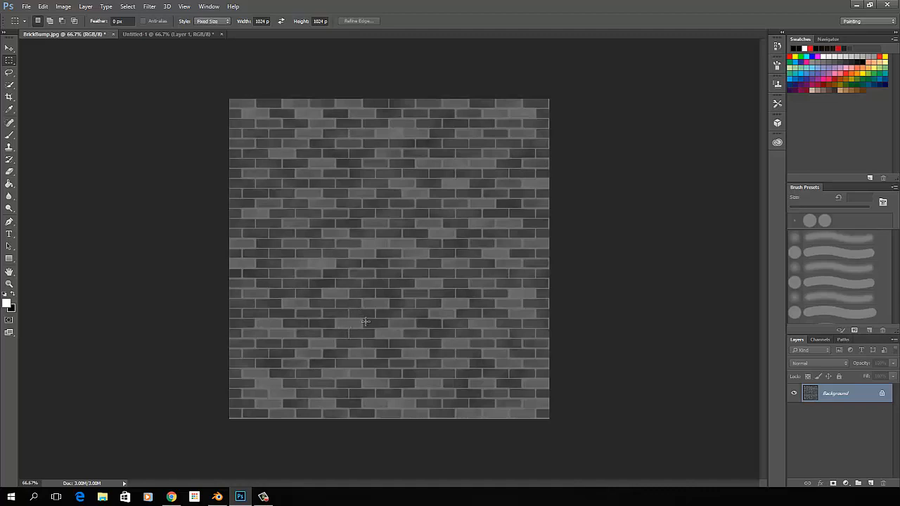
pyautogui.moveTo(348, 302)
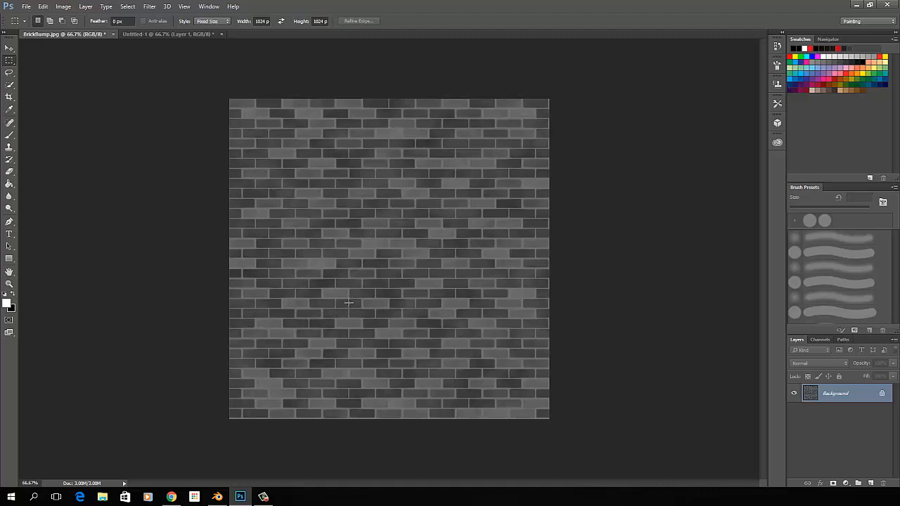
pyautogui.moveTo(383, 302)
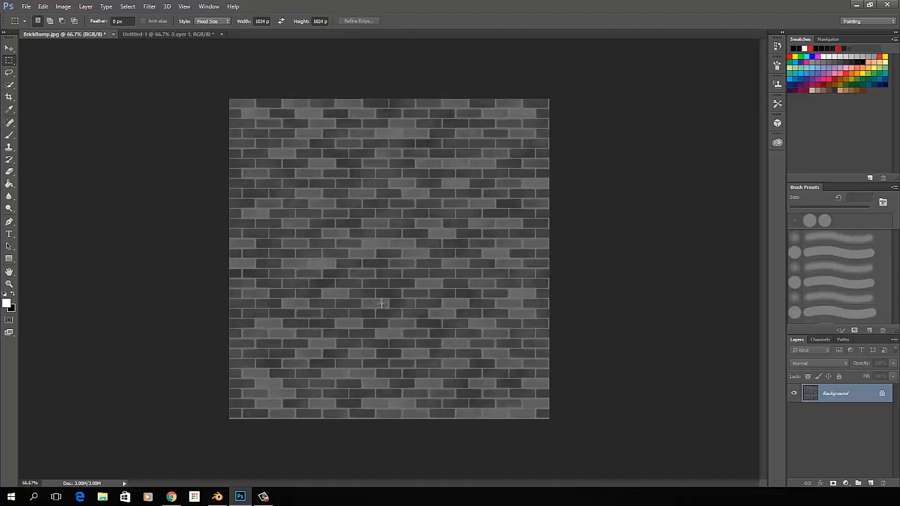
pyautogui.moveTo(377, 269)
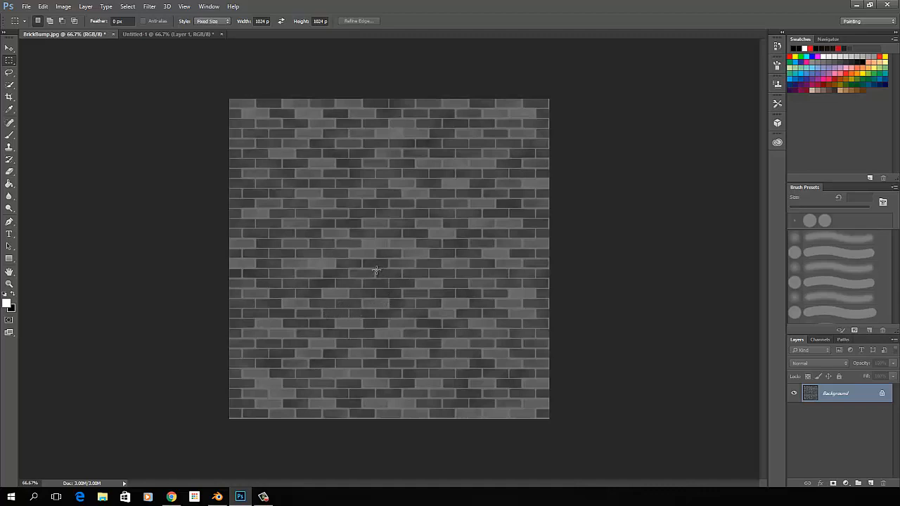
pyautogui.moveTo(428, 219)
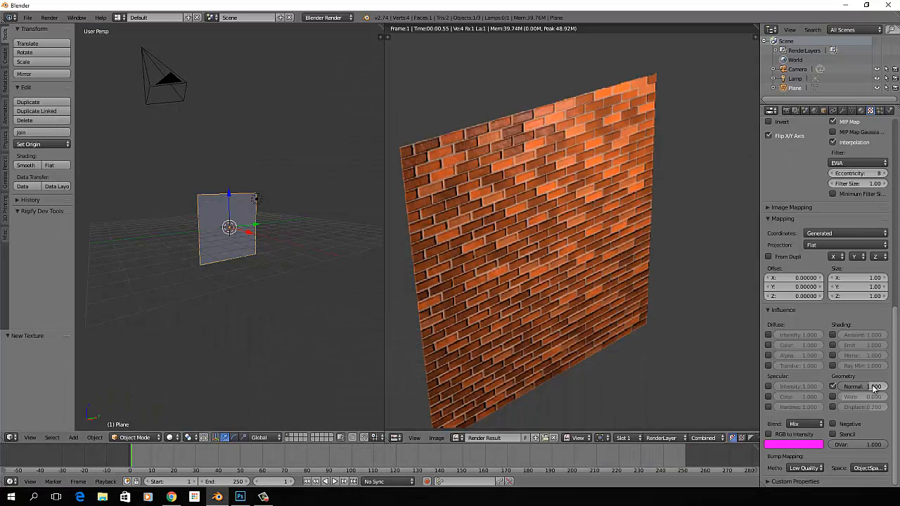
pyautogui.moveTo(855, 385)
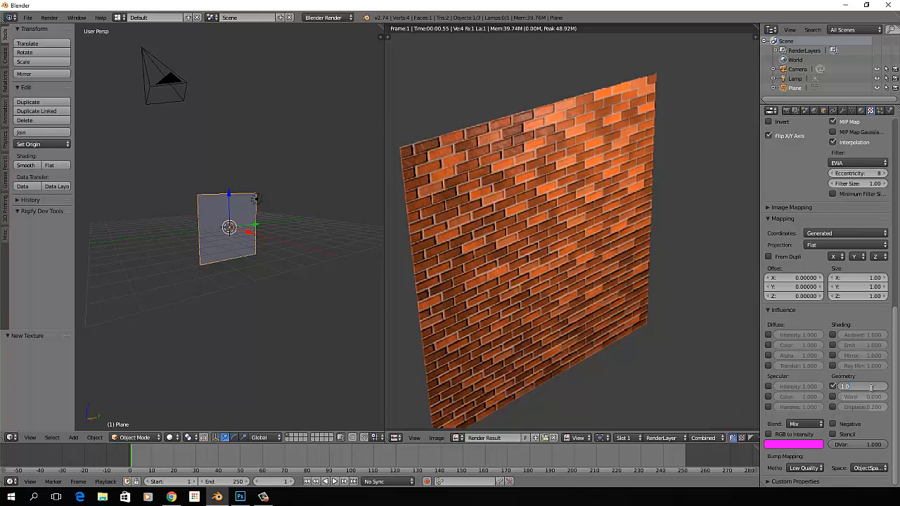
# - Raise the normal influence strength for more pronounced brick relief
pyautogui.click(833, 385)
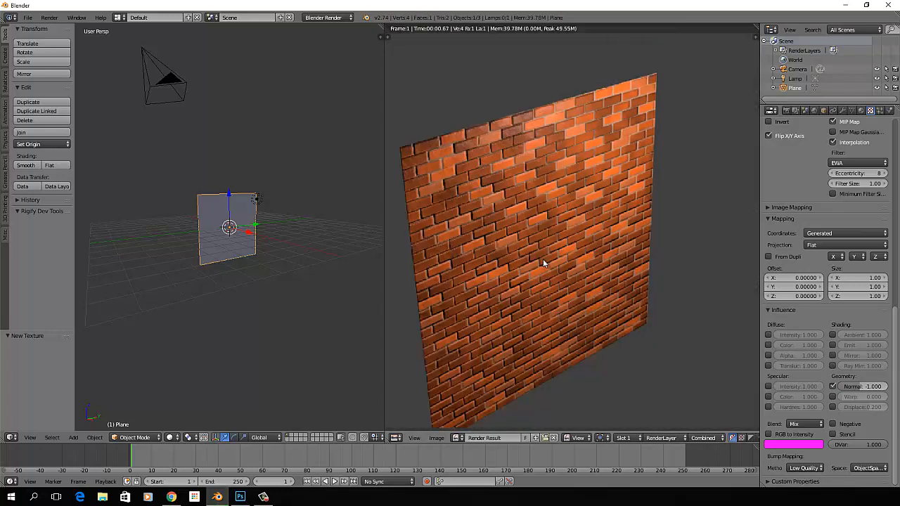
pyautogui.moveTo(545, 266)
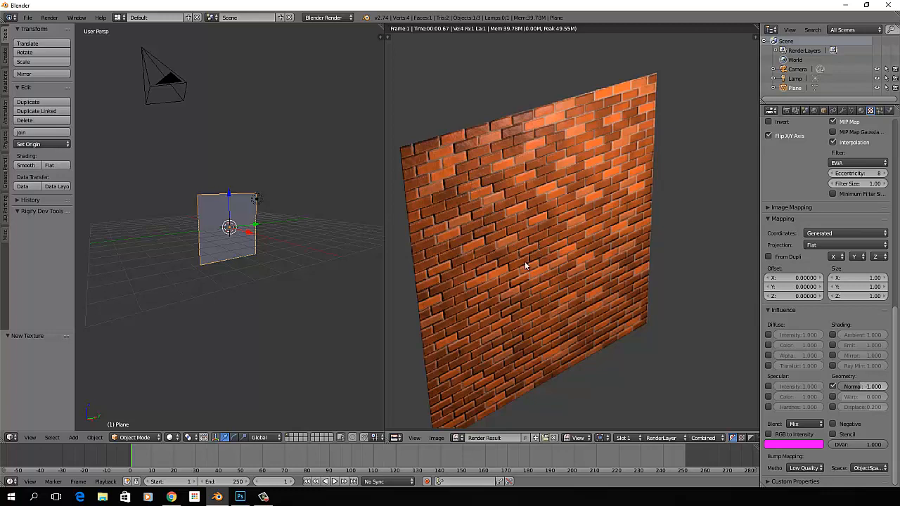
pyautogui.moveTo(537, 302)
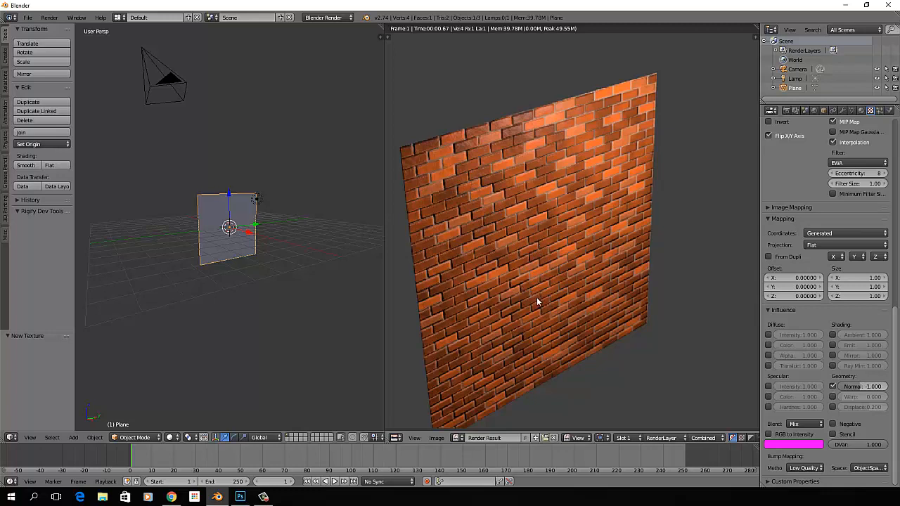
pyautogui.moveTo(696, 75)
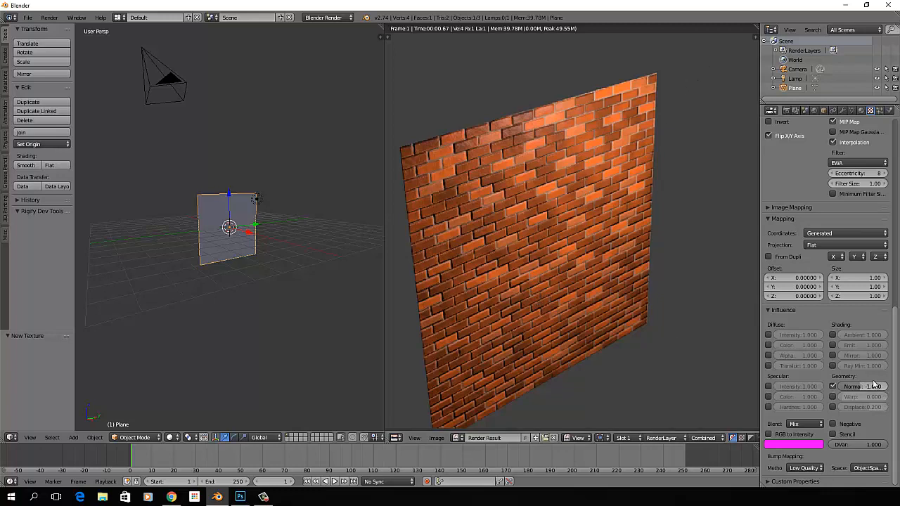
pyautogui.moveTo(850, 371)
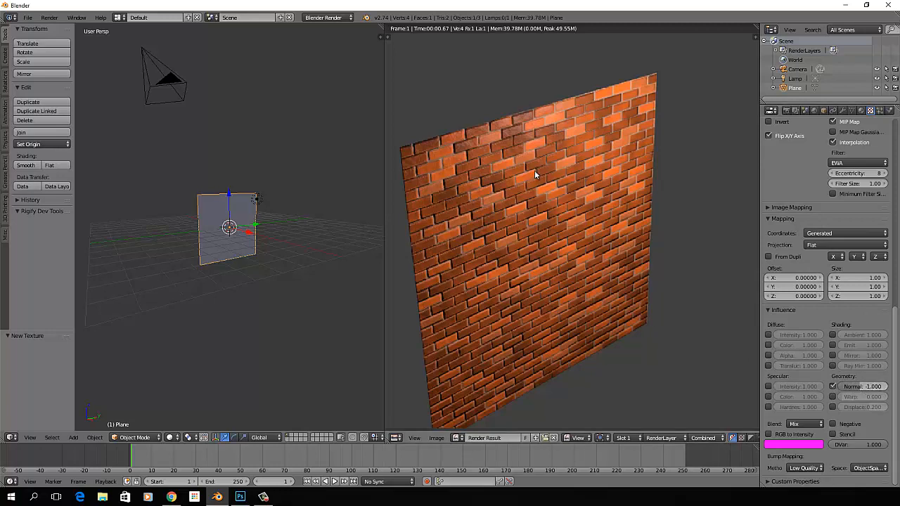
pyautogui.moveTo(531, 176)
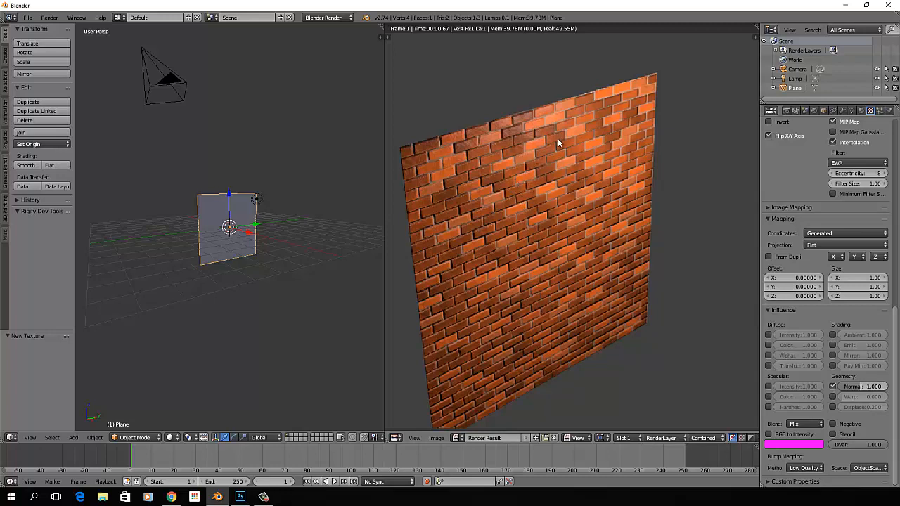
pyautogui.moveTo(518, 174)
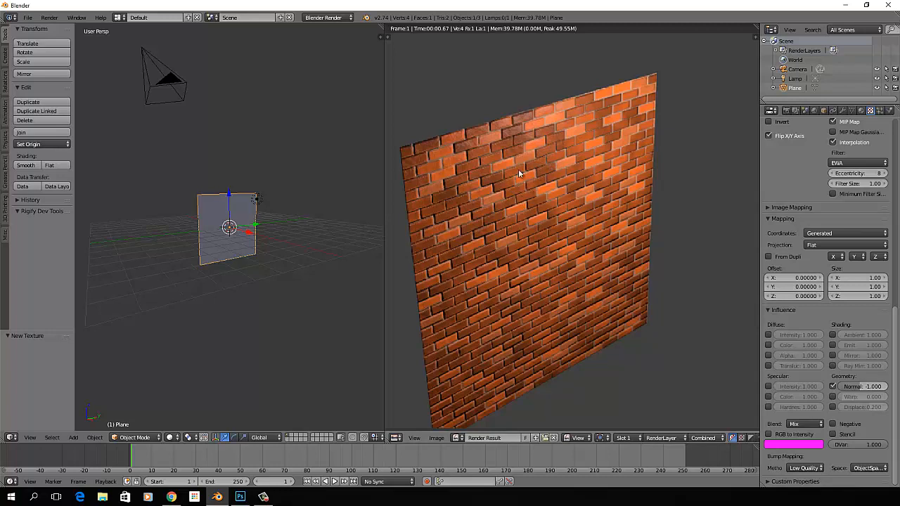
pyautogui.moveTo(523, 163)
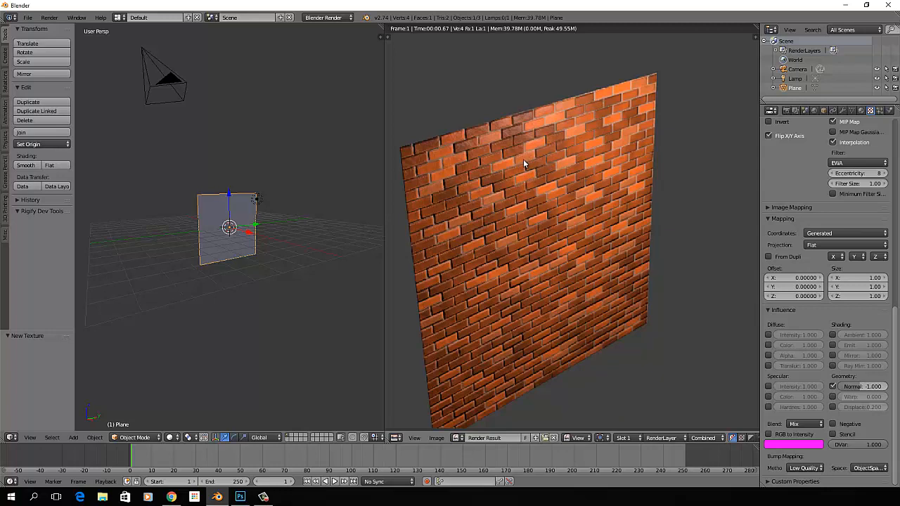
pyautogui.moveTo(527, 161)
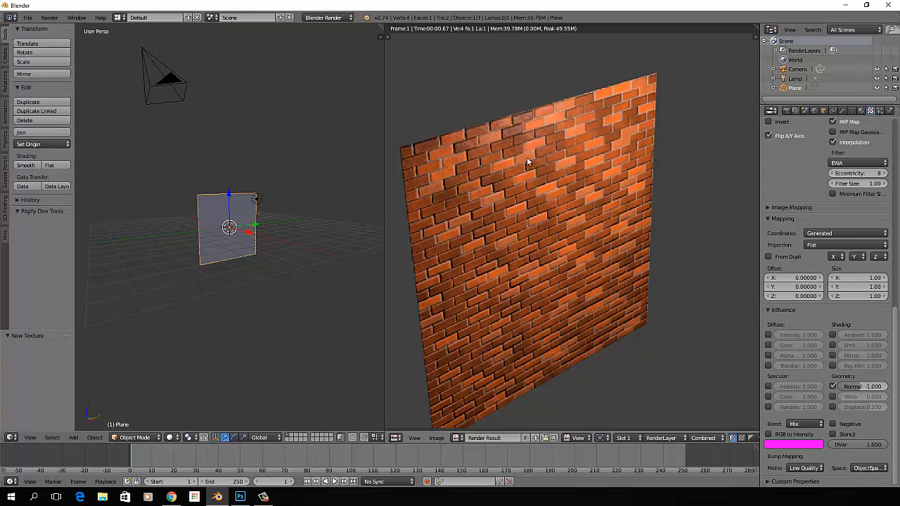
pyautogui.moveTo(523, 175)
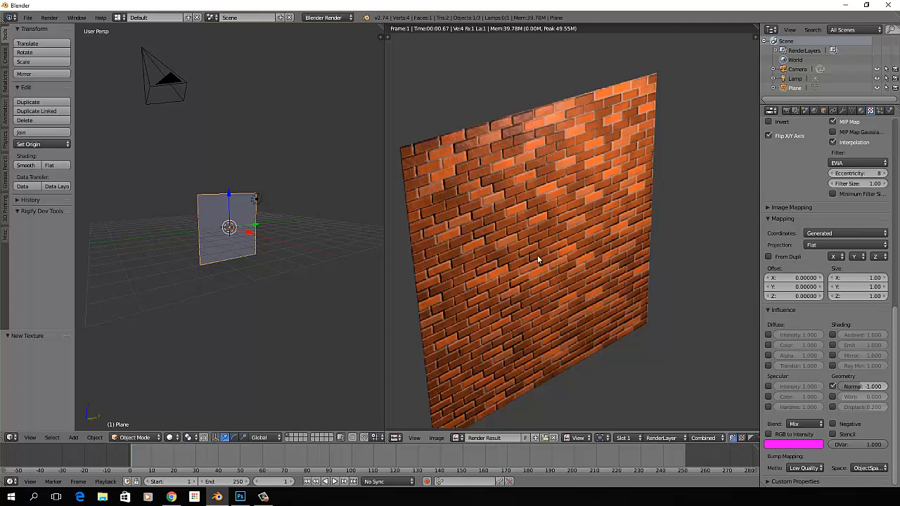
pyautogui.moveTo(606, 107)
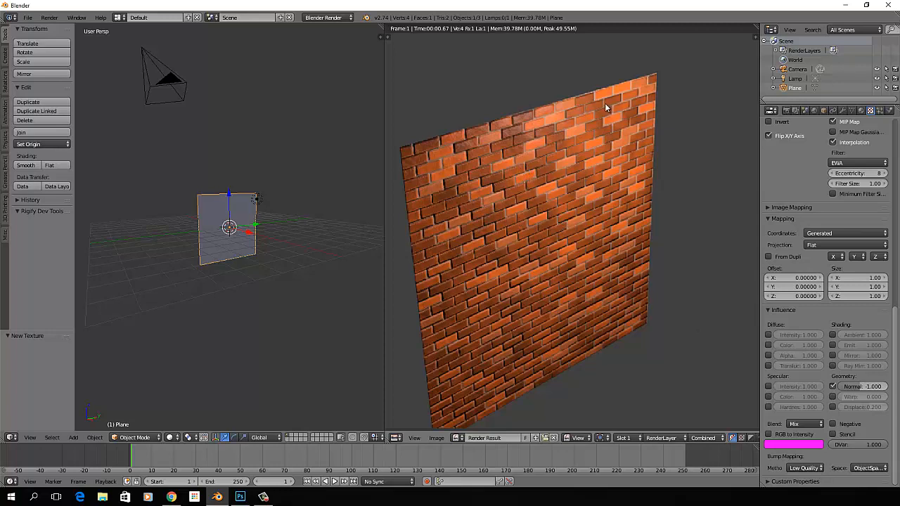
pyautogui.moveTo(480, 194)
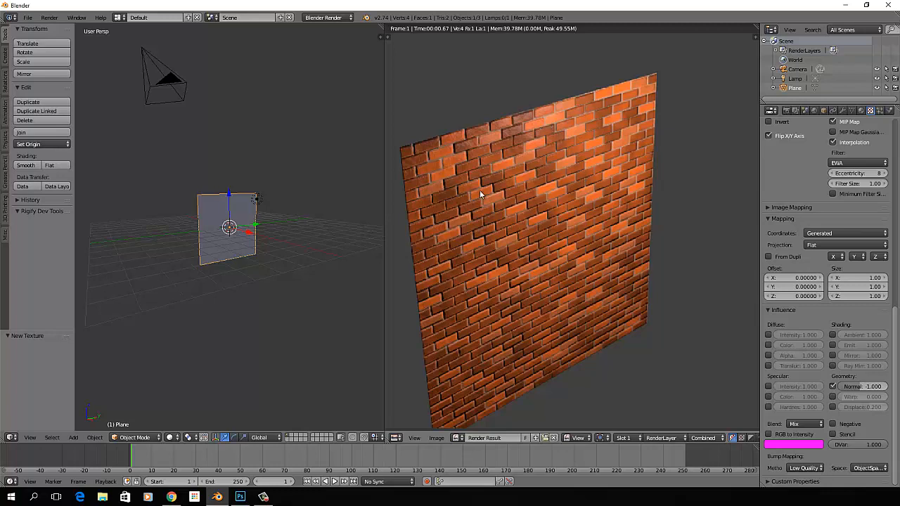
pyautogui.moveTo(527, 210)
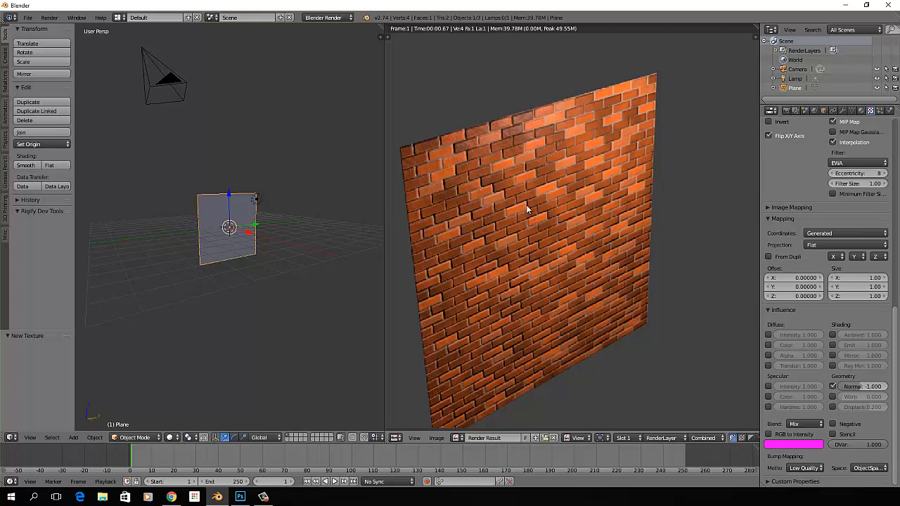
pyautogui.moveTo(494, 183)
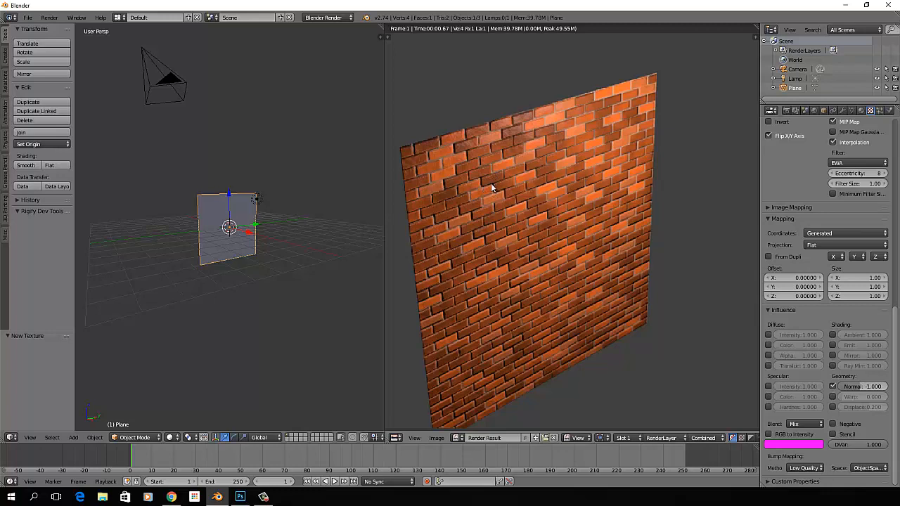
pyautogui.moveTo(527, 166)
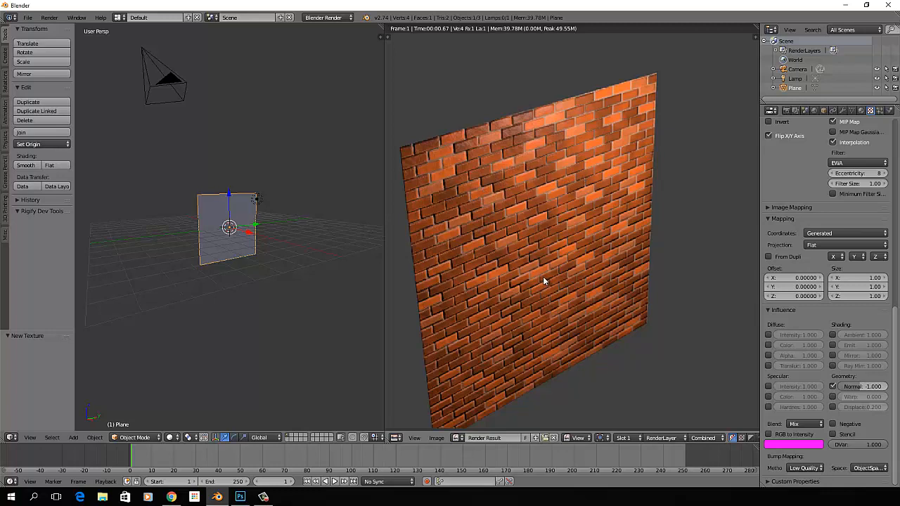
pyautogui.moveTo(535, 287)
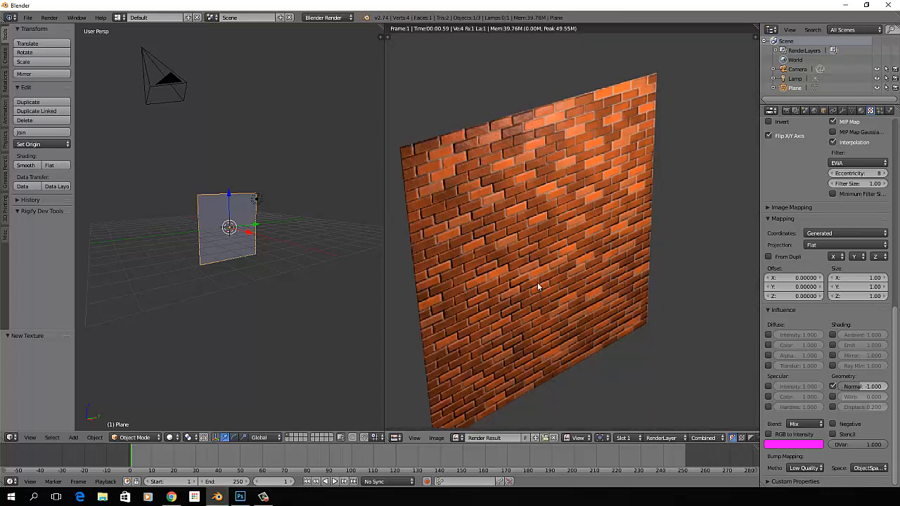
pyautogui.moveTo(258, 268)
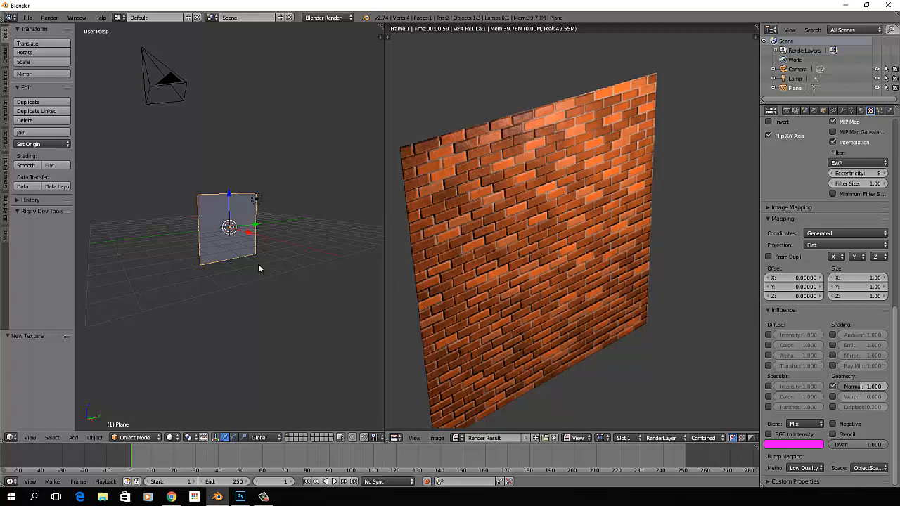
pyautogui.moveTo(249, 267)
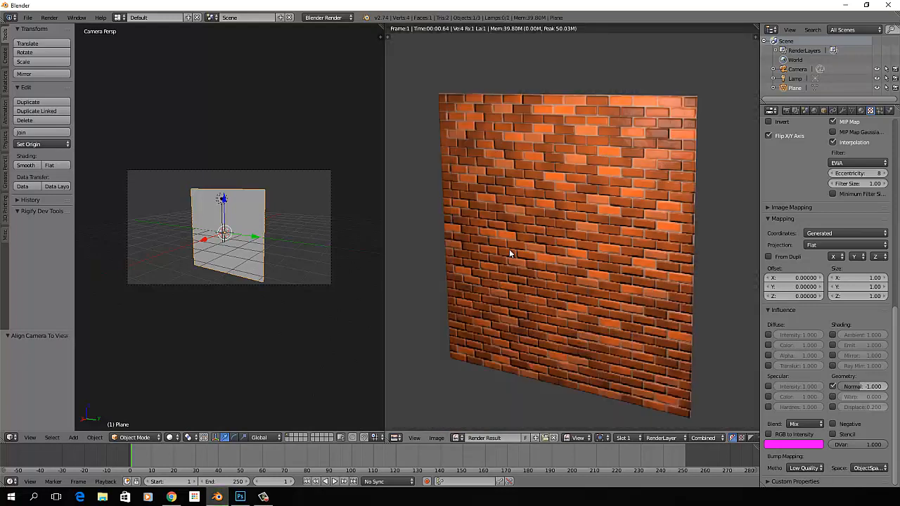
pyautogui.moveTo(507, 250)
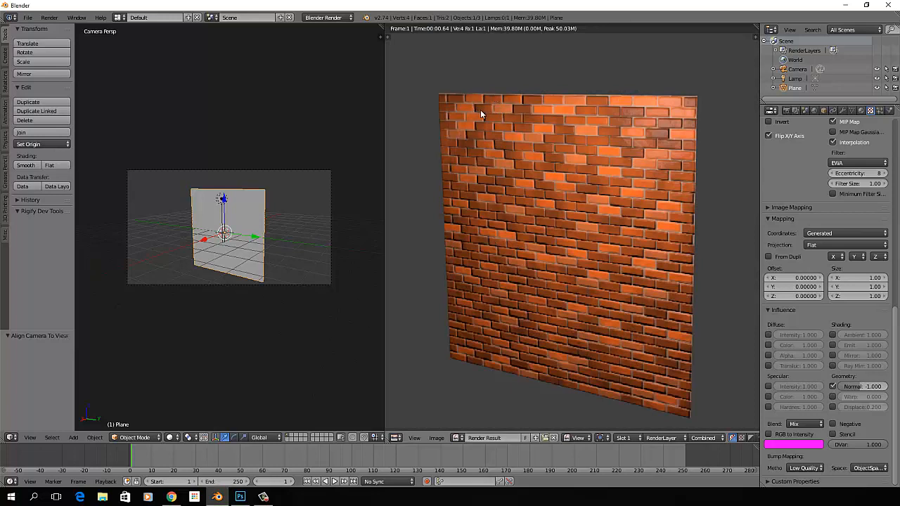
pyautogui.moveTo(463, 272)
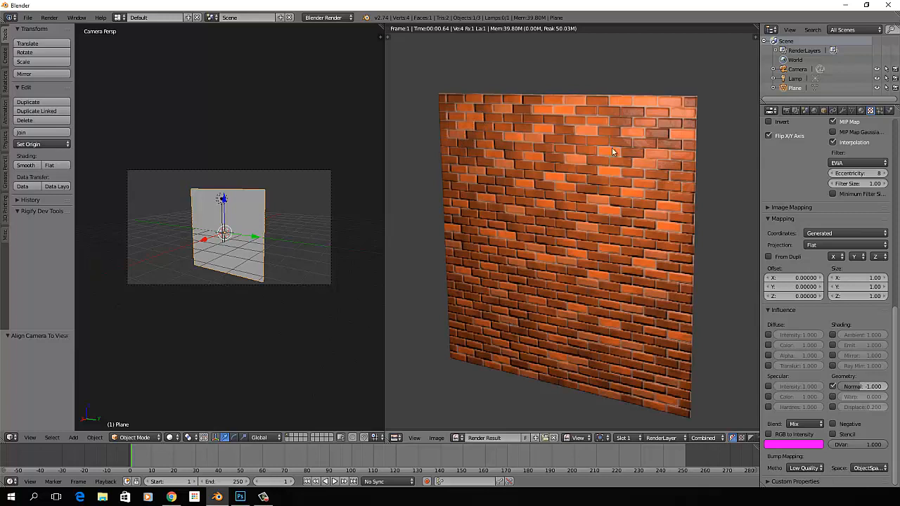
pyautogui.moveTo(545, 205)
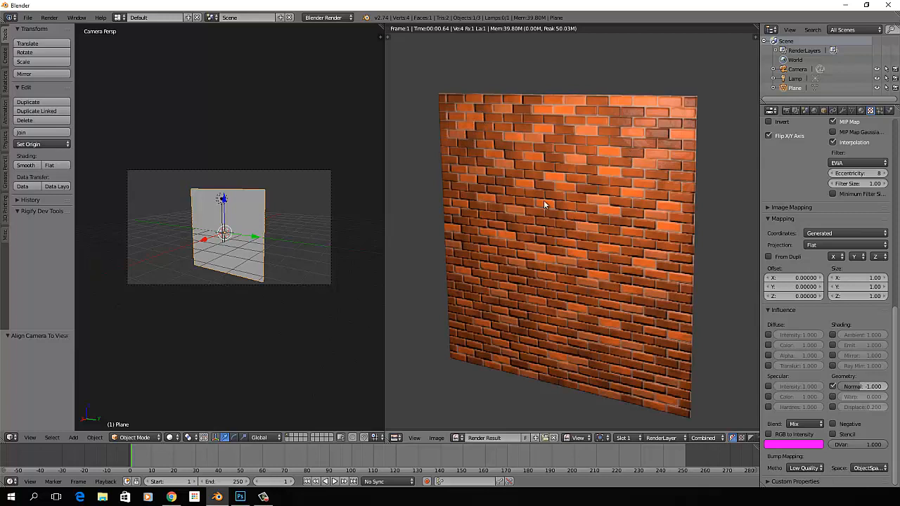
pyautogui.moveTo(570, 198)
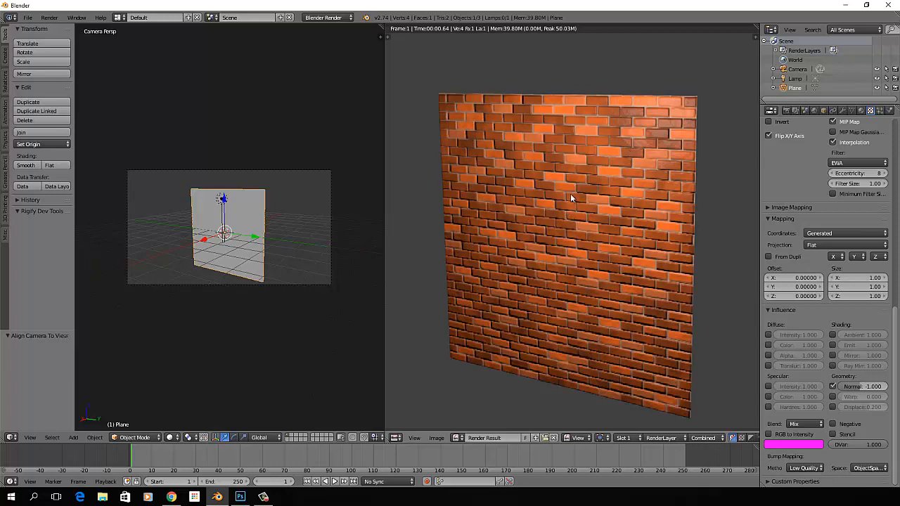
pyautogui.moveTo(577, 259)
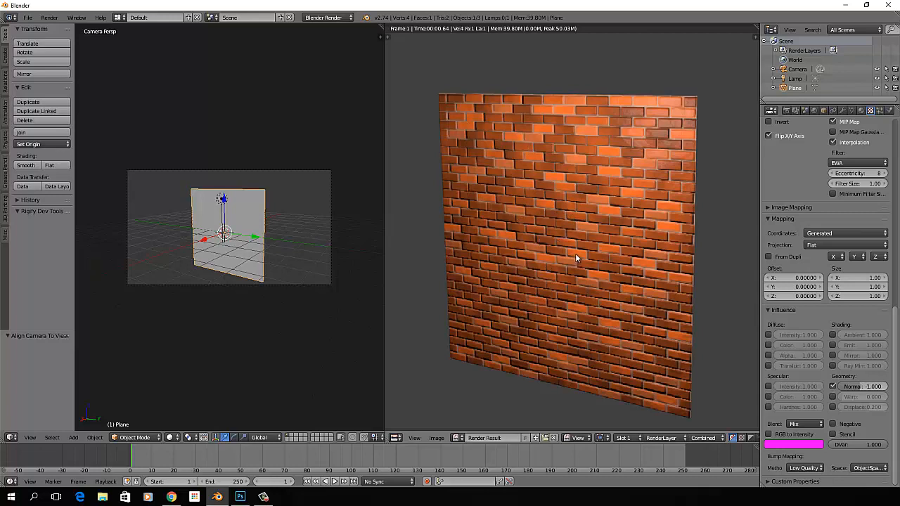
pyautogui.moveTo(612, 135)
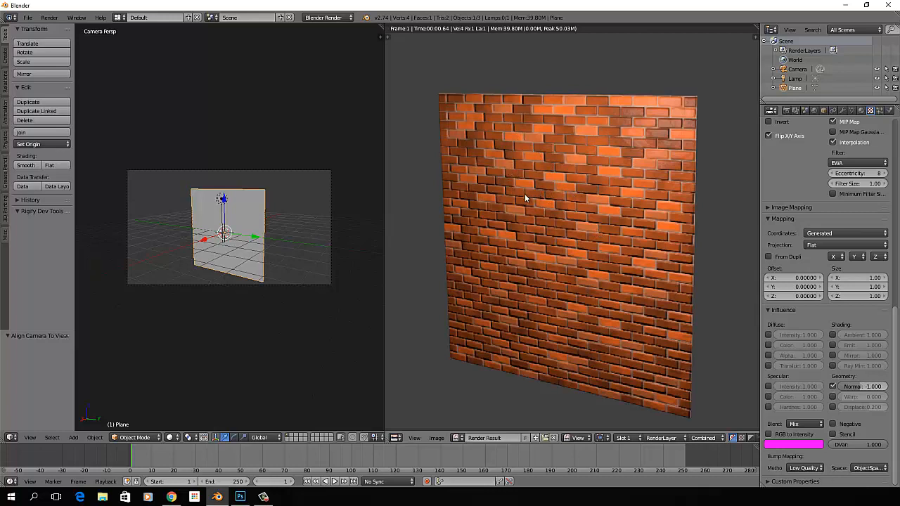
pyautogui.moveTo(562, 308)
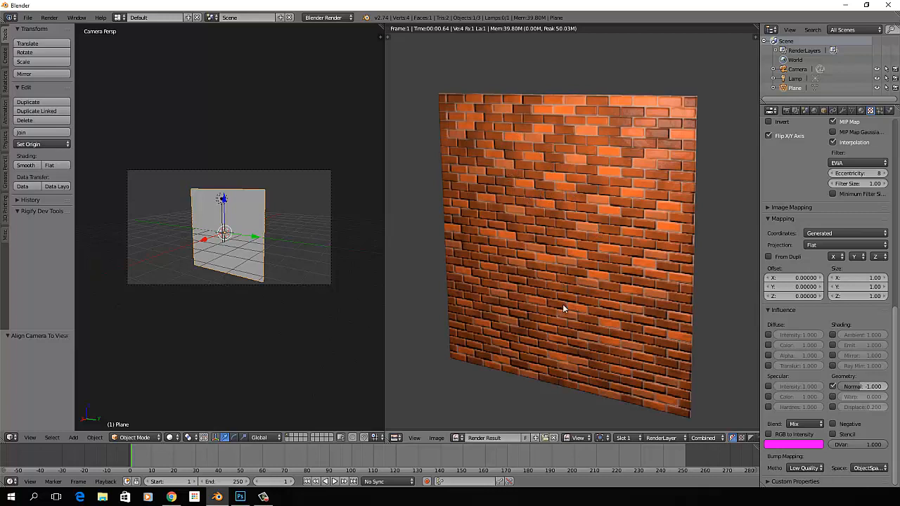
pyautogui.moveTo(301, 271)
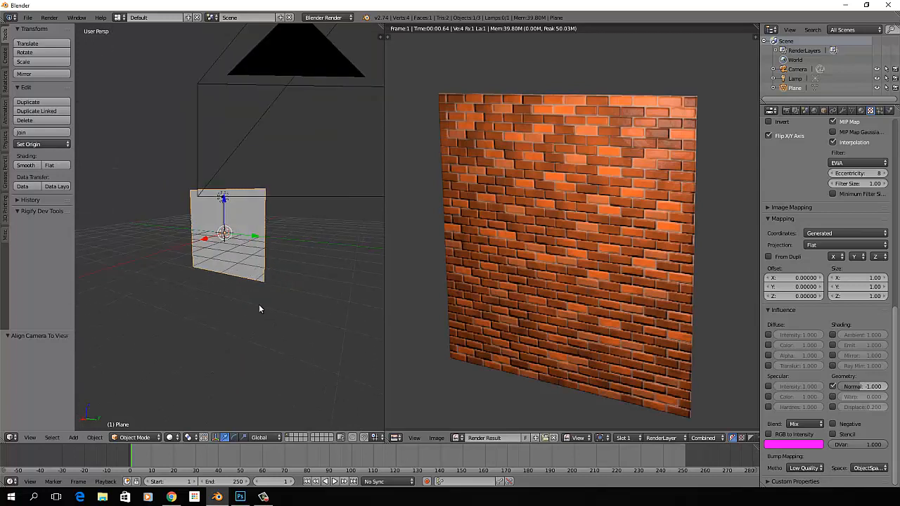
pyautogui.moveTo(610, 152)
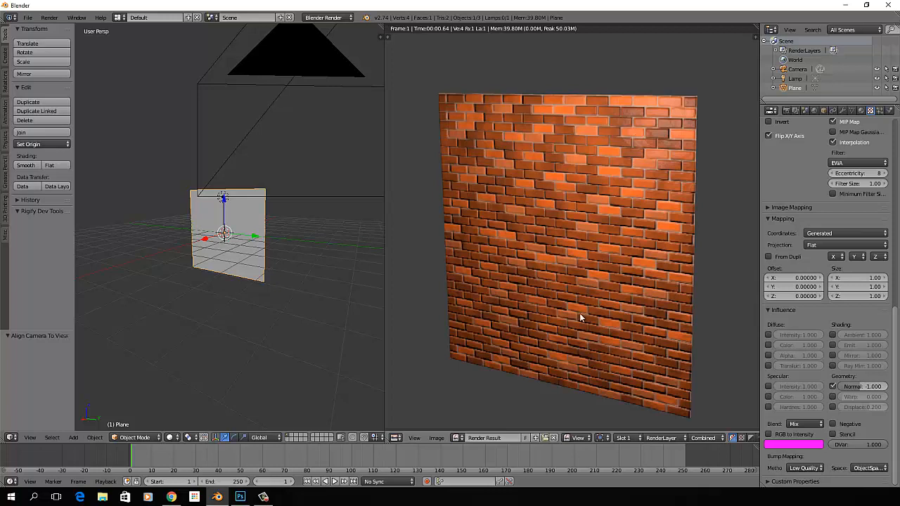
pyautogui.moveTo(662, 307)
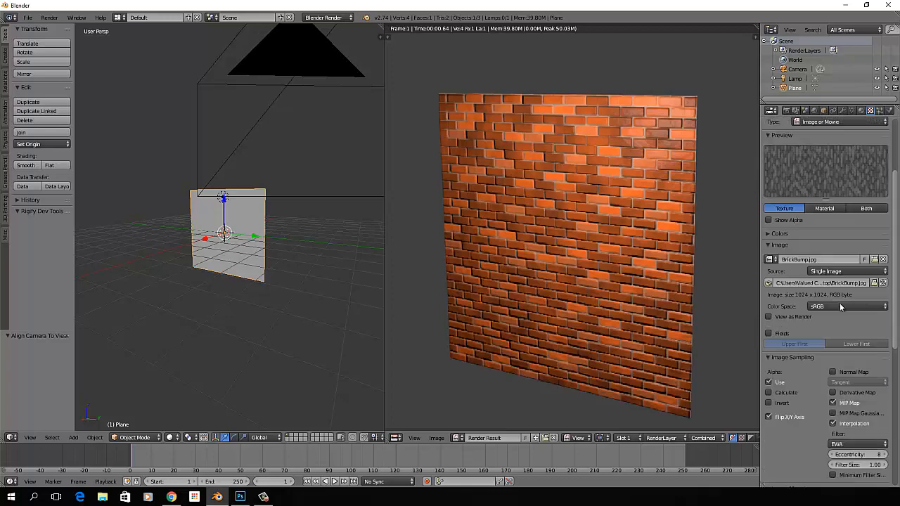
# - Add a third image texture named BrickNorm and browse for its image file
pyautogui.click(794, 109)
pyautogui.write('bricknorm')
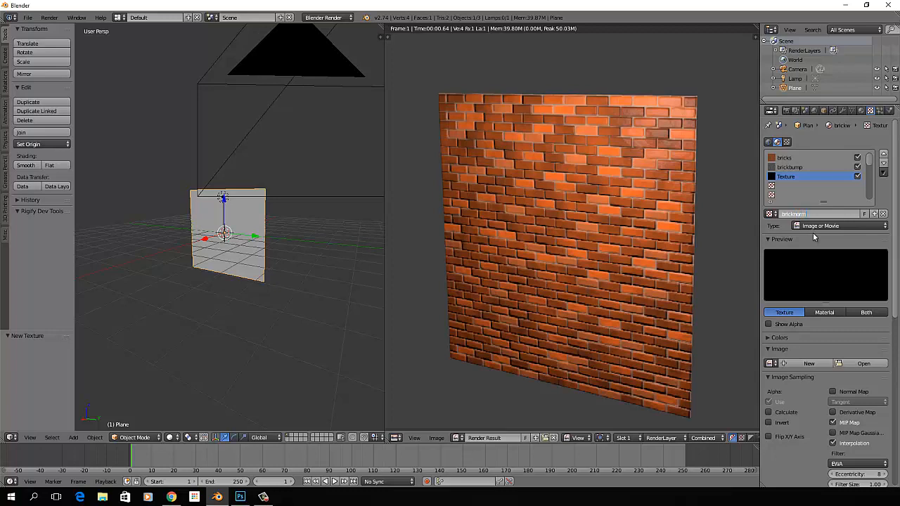
pyautogui.click(794, 176)
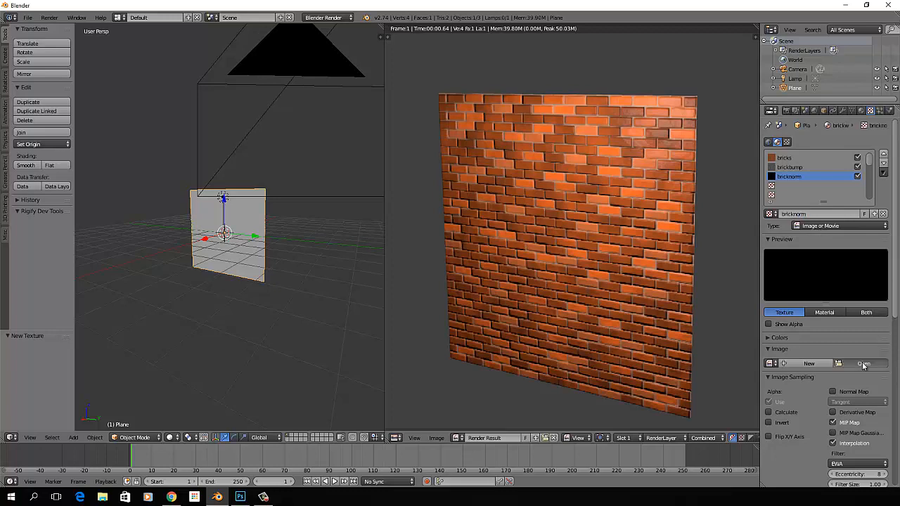
pyautogui.click(863, 363)
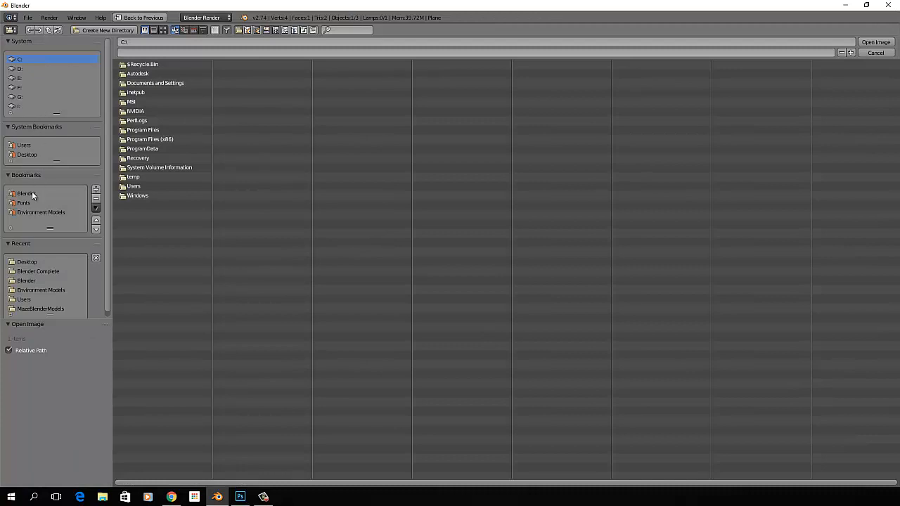
# - Load BrickNormal.tga from the Desktop into the BrickNorm texture
pyautogui.click(27, 153)
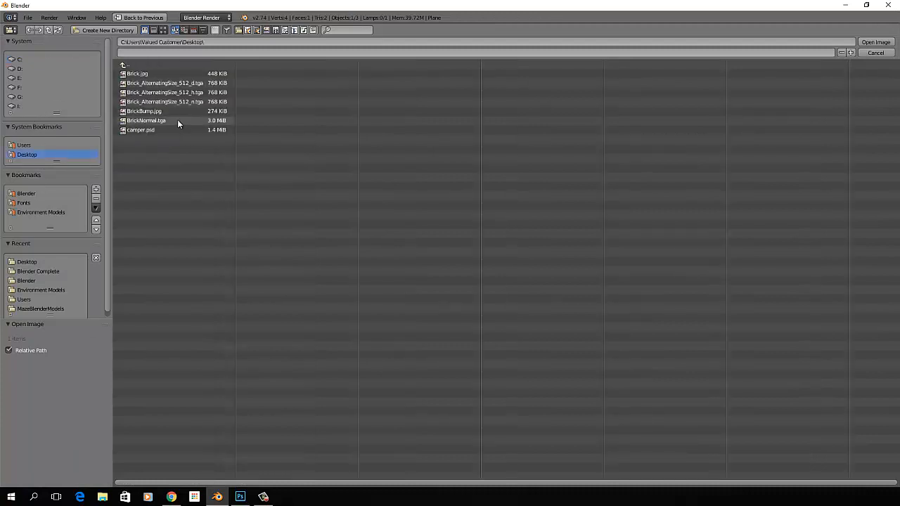
pyautogui.click(146, 121)
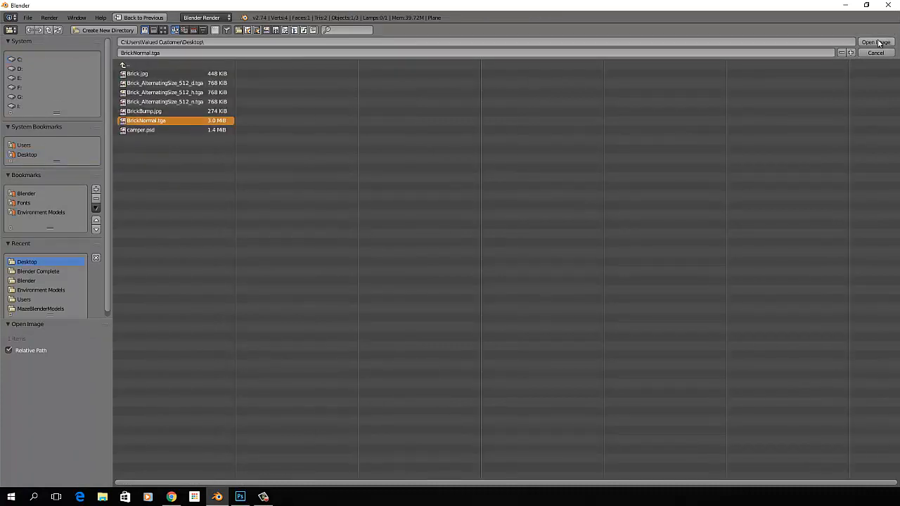
pyautogui.click(874, 42)
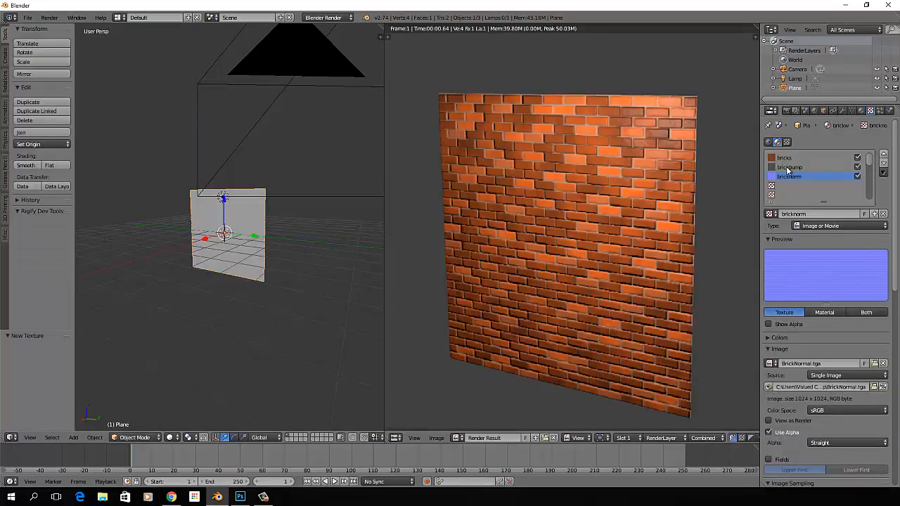
pyautogui.moveTo(858, 167)
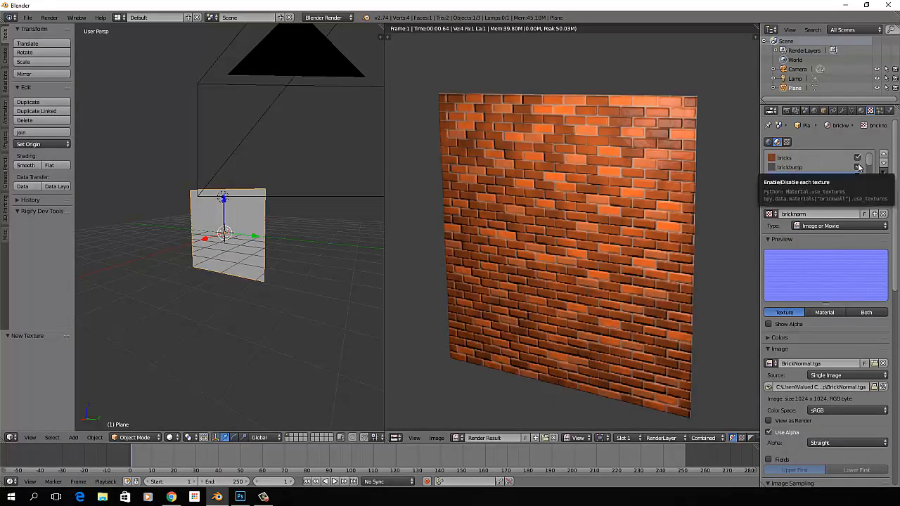
# - Disable the BrickBump slot and set BrickNorm's mapping coordinates to Generated
pyautogui.click(788, 157)
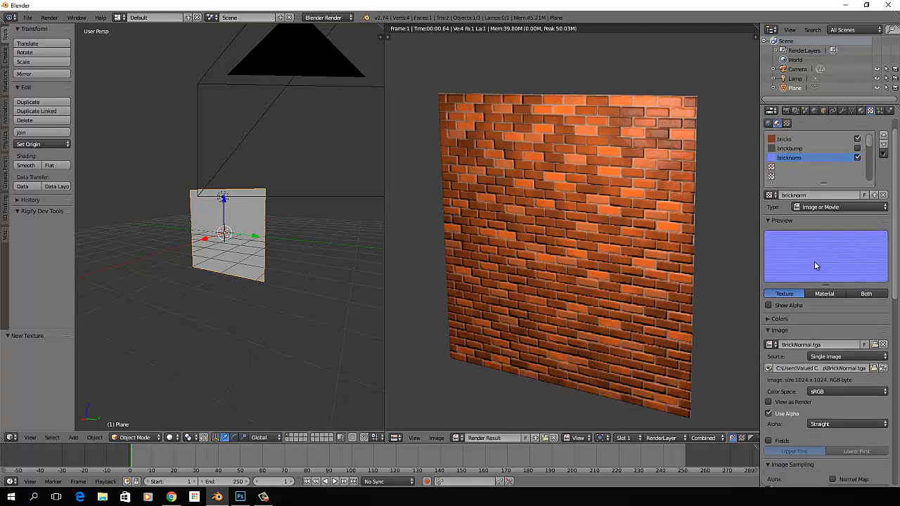
pyautogui.scroll(-3)
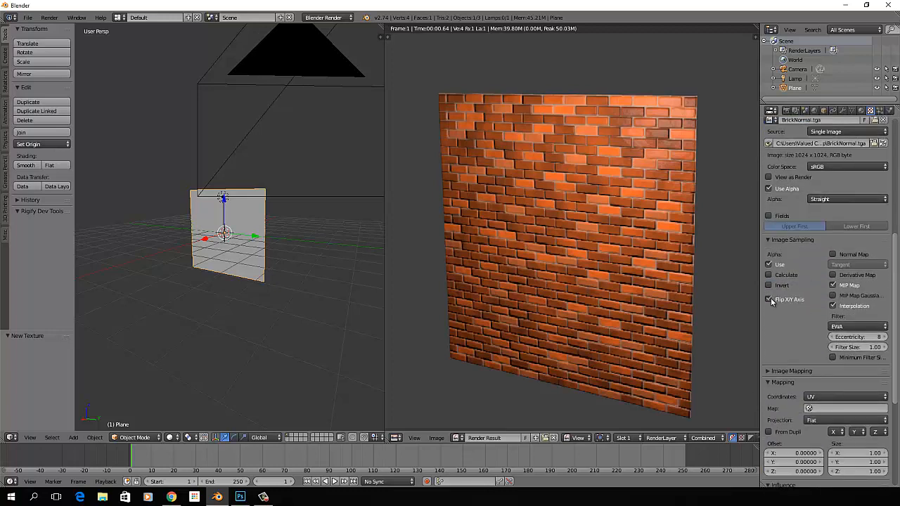
pyautogui.click(843, 397)
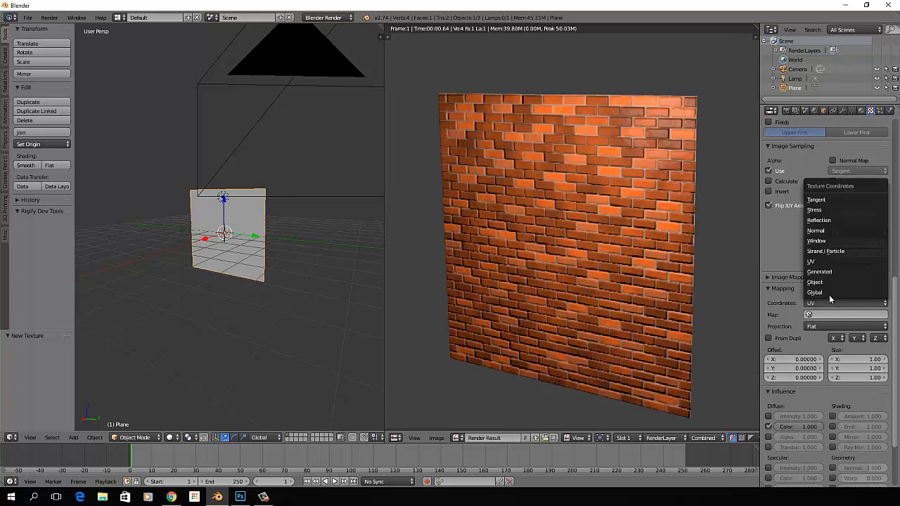
pyautogui.click(818, 273)
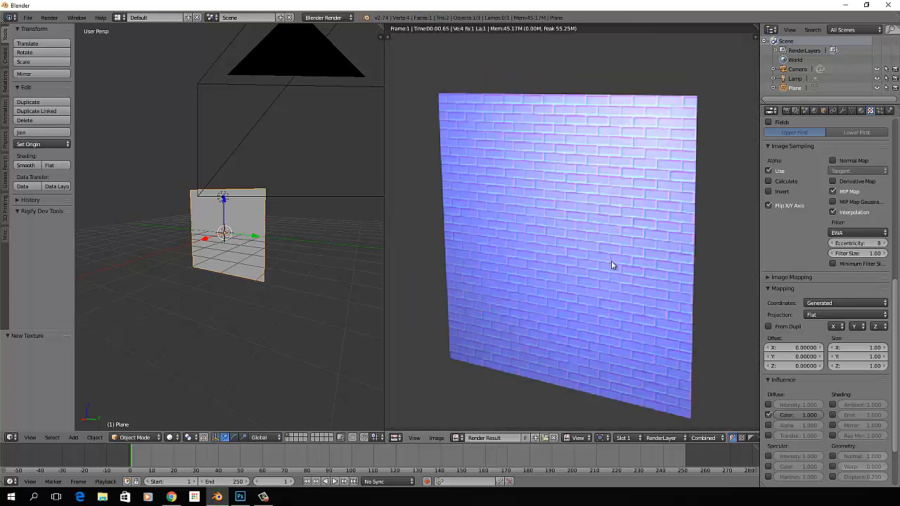
pyautogui.moveTo(638, 270)
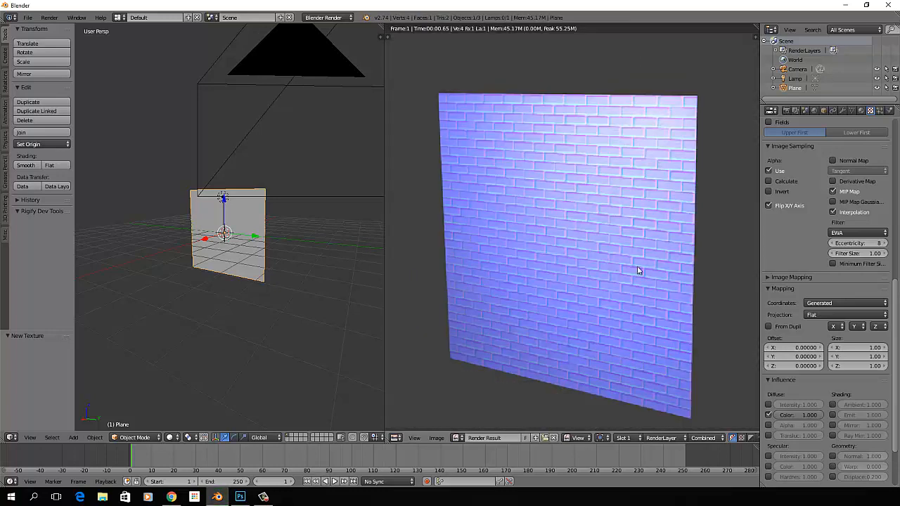
# - Under Influence, enable Geometry Normal for BrickNorm and adjust its normal strength
pyautogui.scroll(-3)
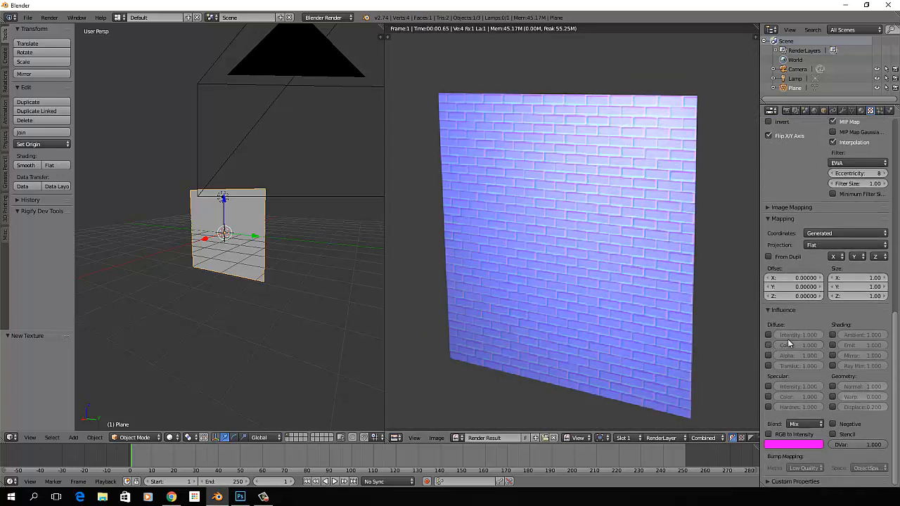
pyautogui.click(833, 385)
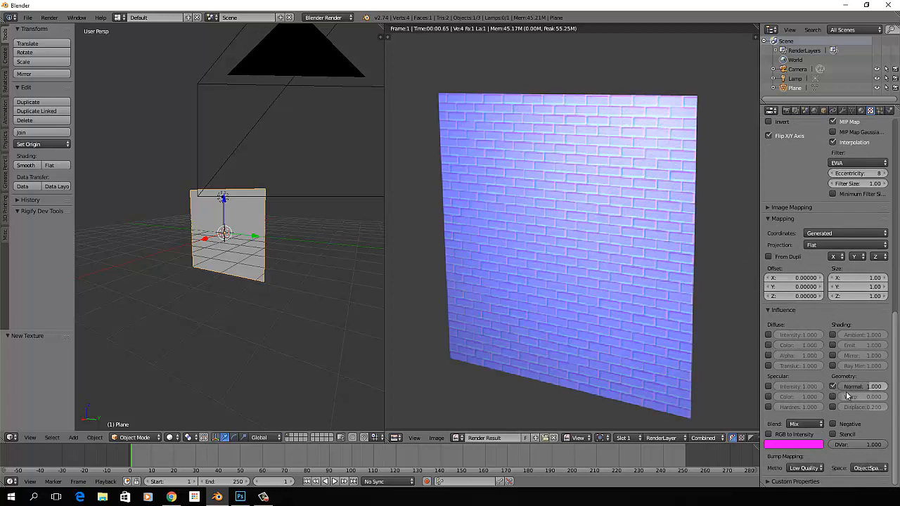
pyautogui.moveTo(858, 385)
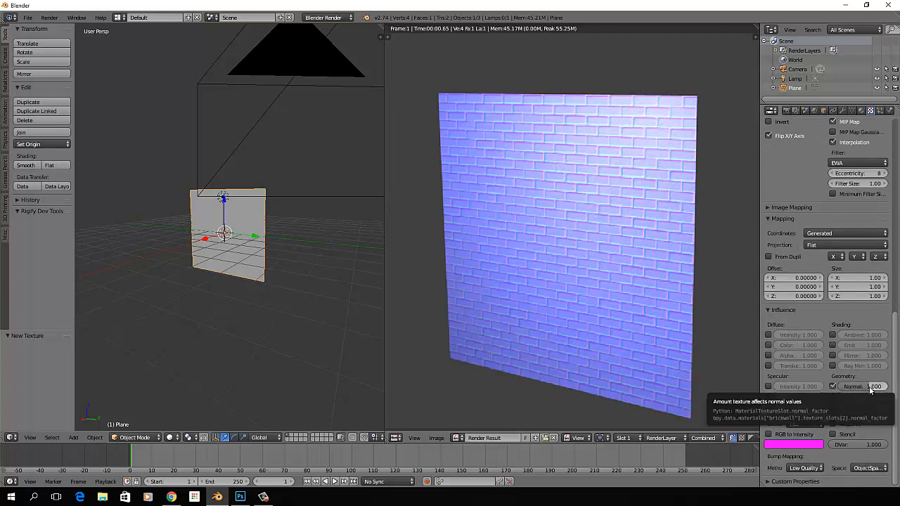
pyautogui.click(857, 386)
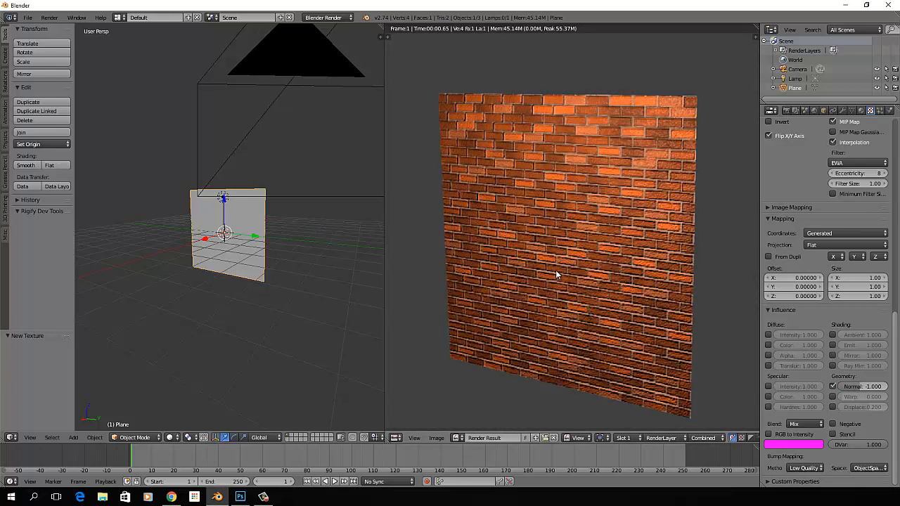
pyautogui.moveTo(659, 374)
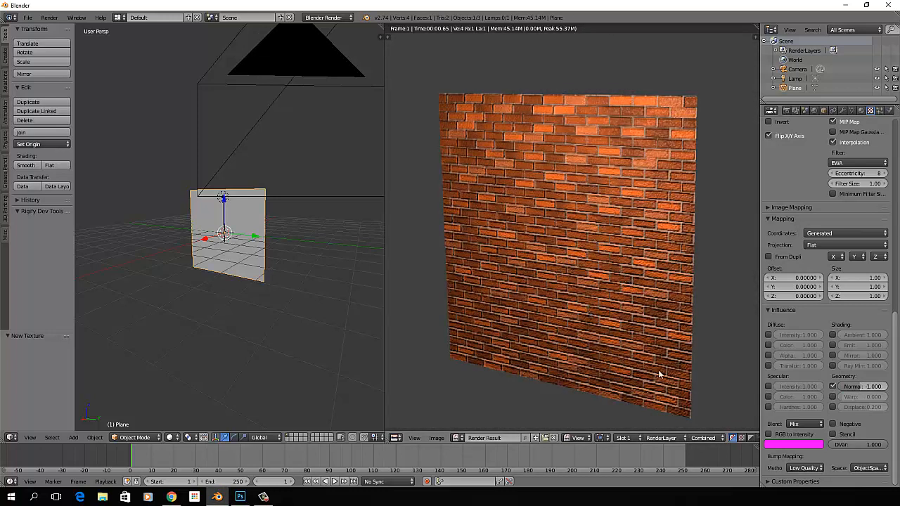
pyautogui.moveTo(599, 260)
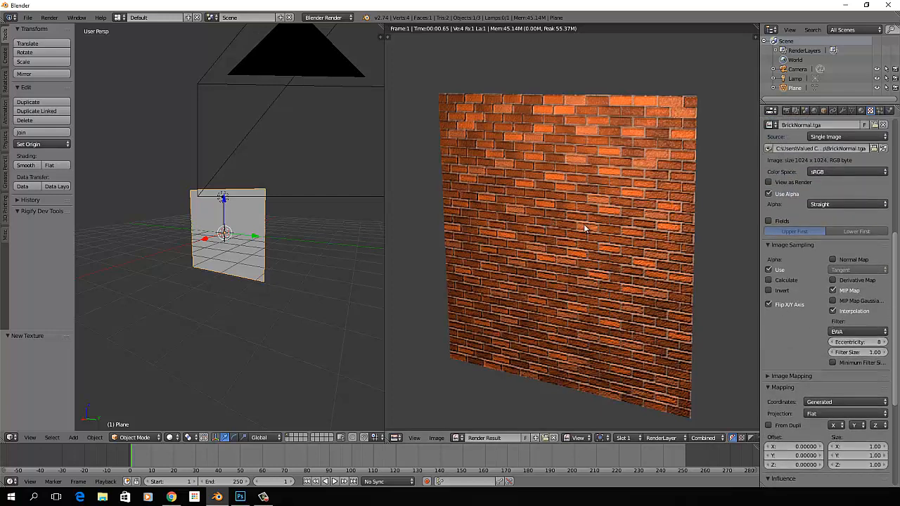
pyautogui.moveTo(593, 251)
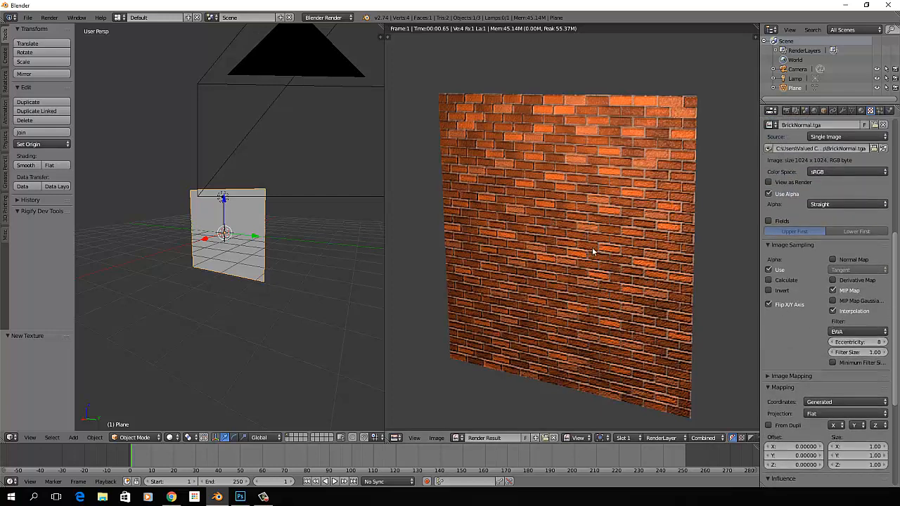
pyautogui.moveTo(589, 259)
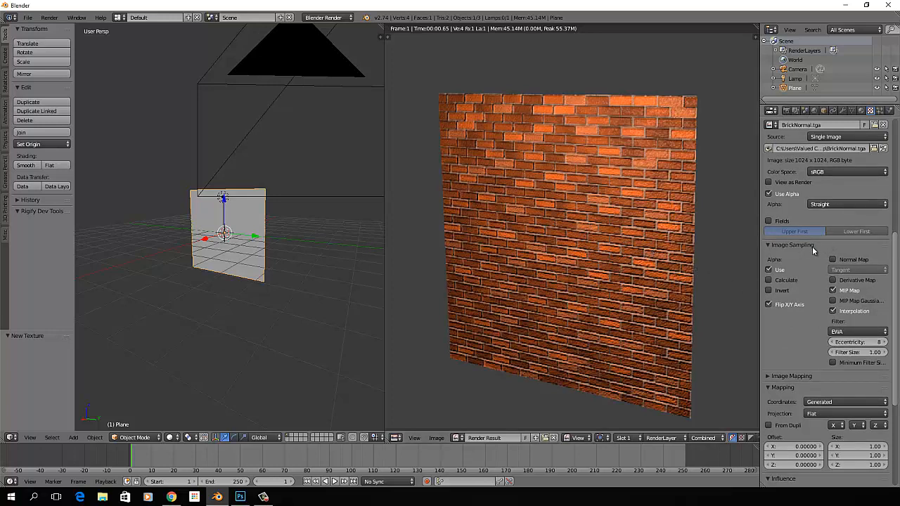
# - Enable Normal Map in Image Sampling with Tangent space, then review the influence settings
pyautogui.click(833, 258)
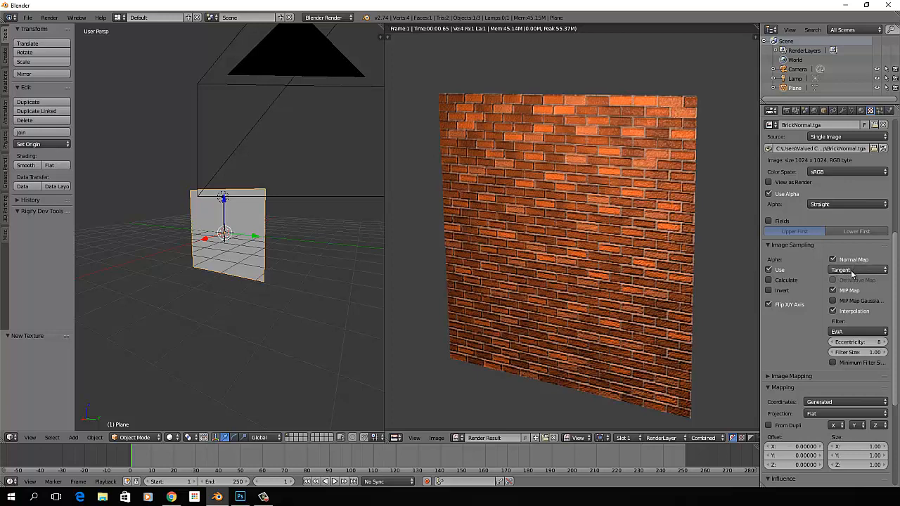
pyautogui.click(854, 270)
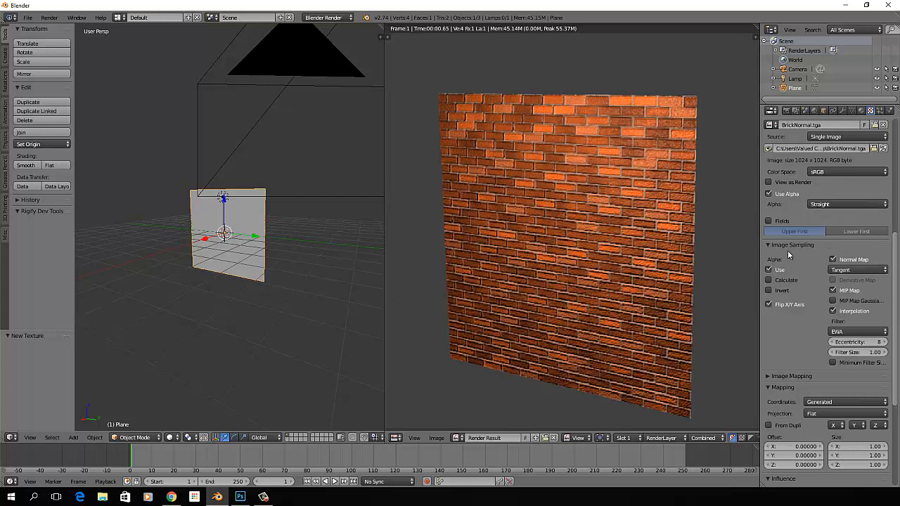
pyautogui.moveTo(720, 281)
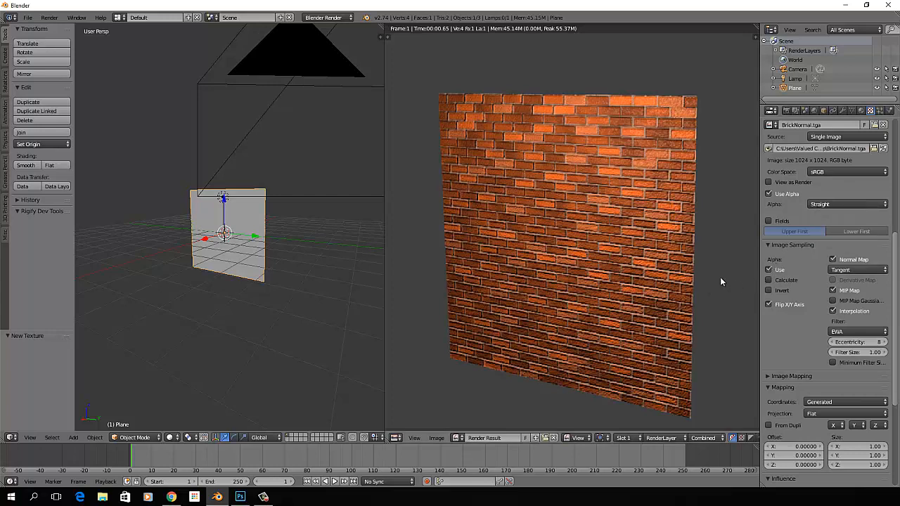
pyautogui.moveTo(850, 270)
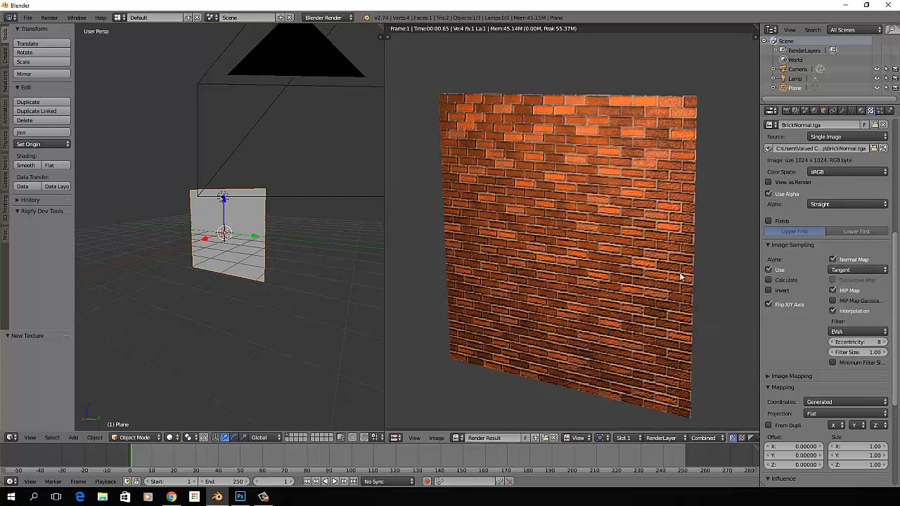
pyautogui.moveTo(609, 212)
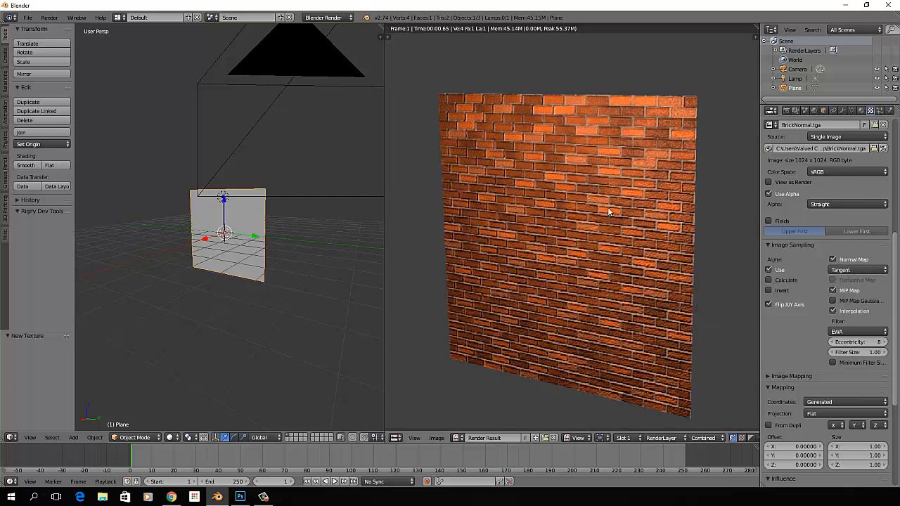
pyautogui.moveTo(602, 280)
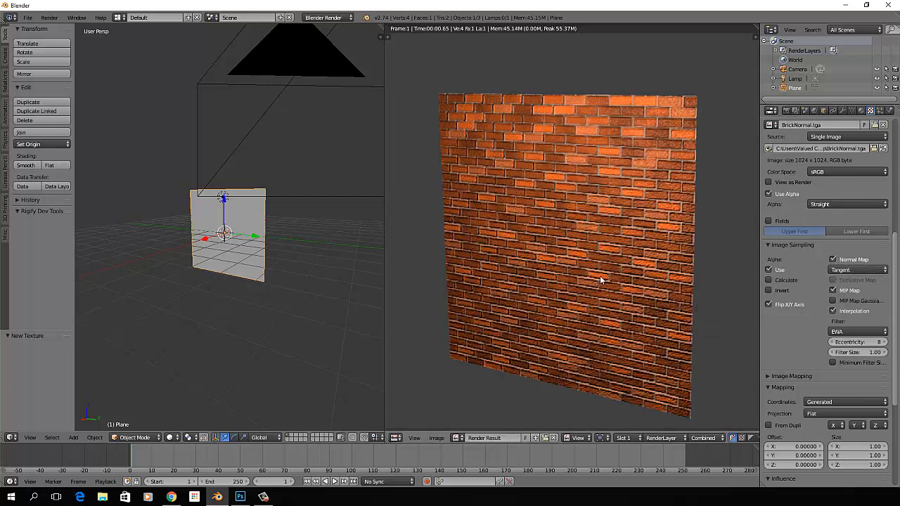
pyautogui.moveTo(584, 282)
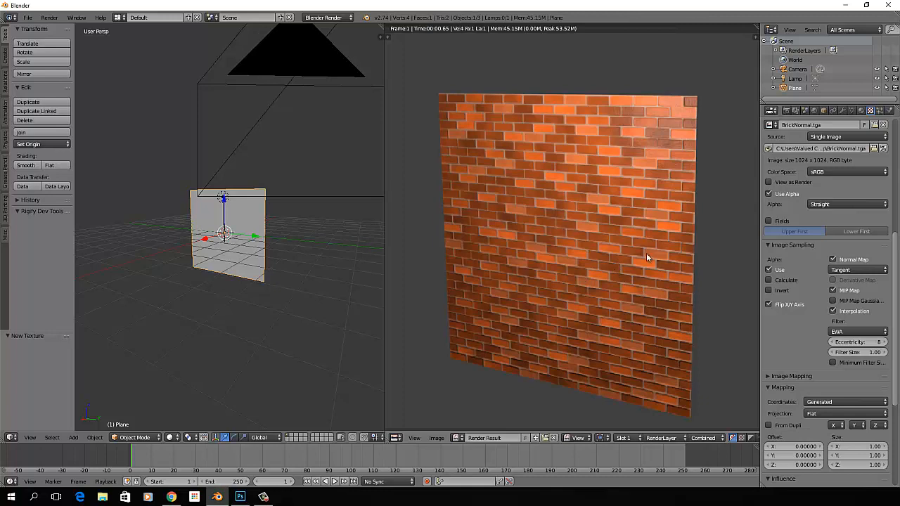
pyautogui.moveTo(854, 265)
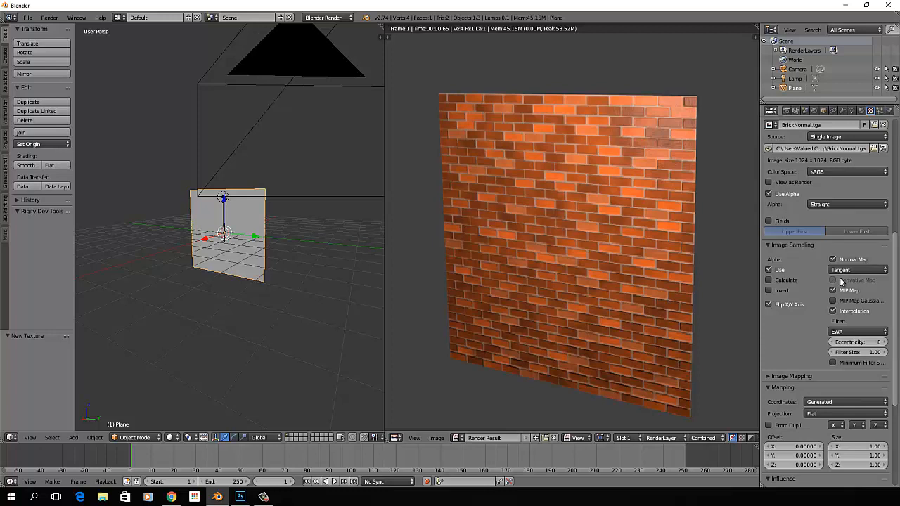
pyautogui.scroll(-3)
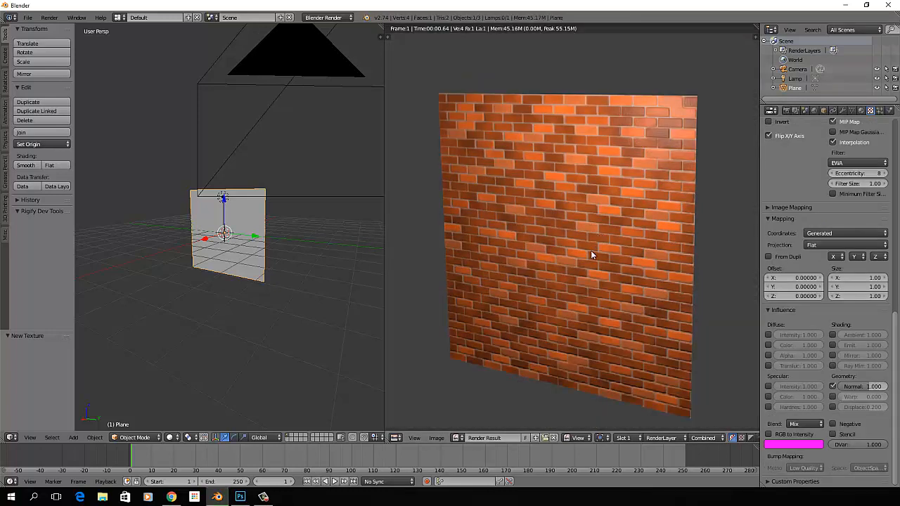
pyautogui.moveTo(563, 269)
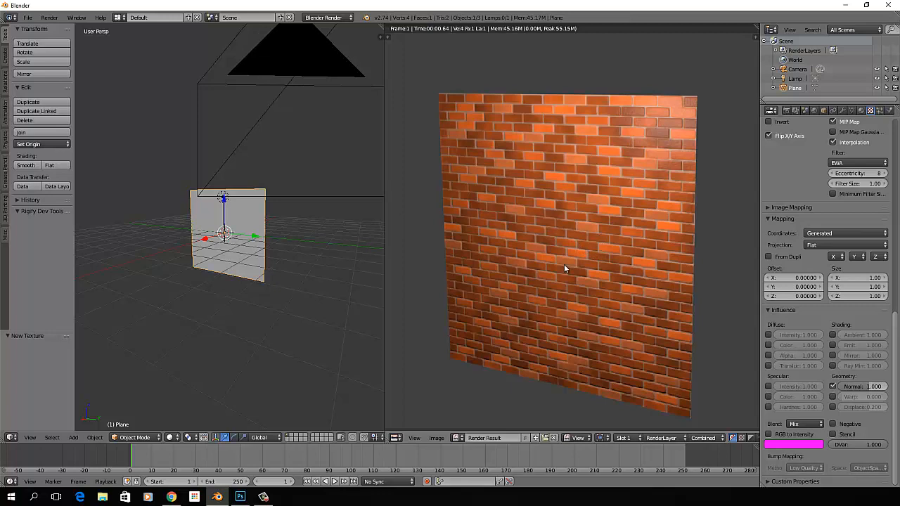
pyautogui.moveTo(593, 260)
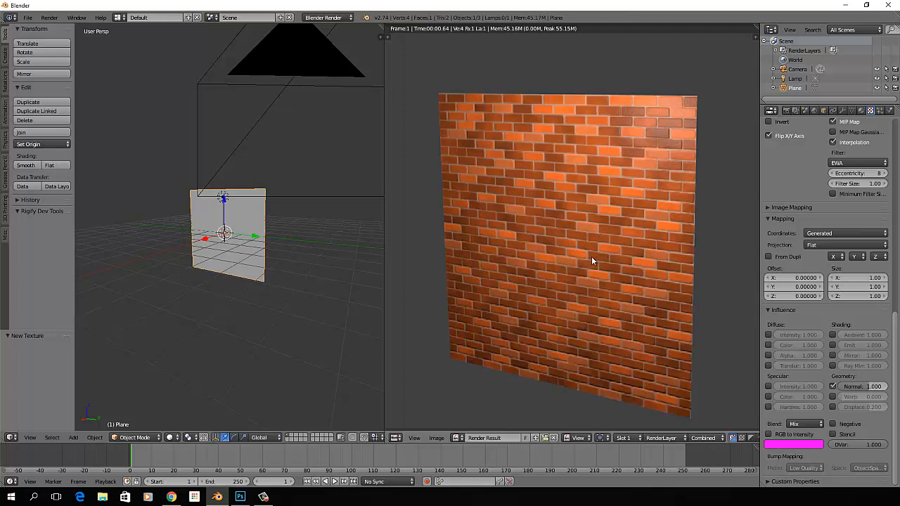
pyautogui.moveTo(570, 220)
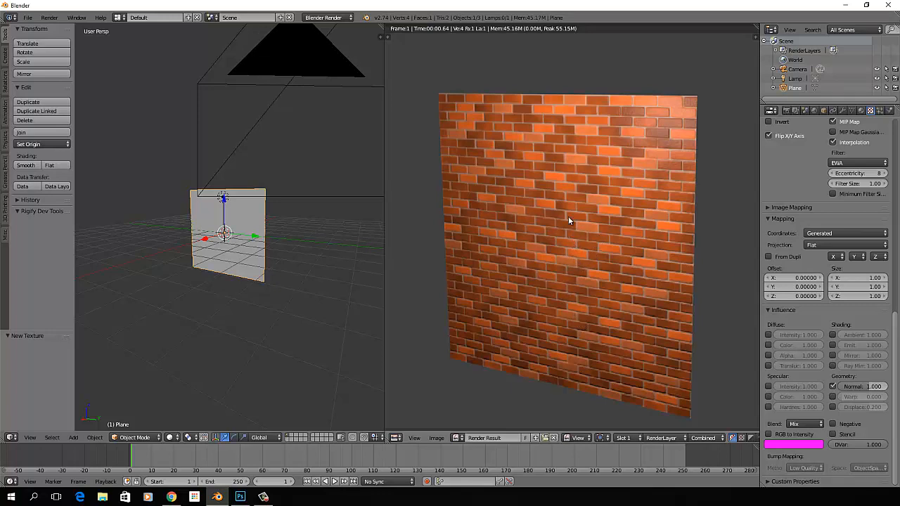
pyautogui.moveTo(553, 279)
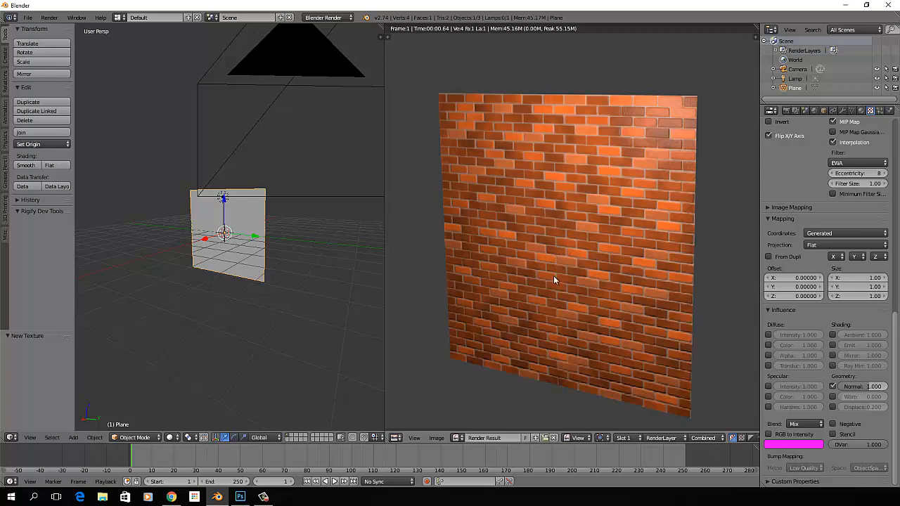
pyautogui.moveTo(653, 137)
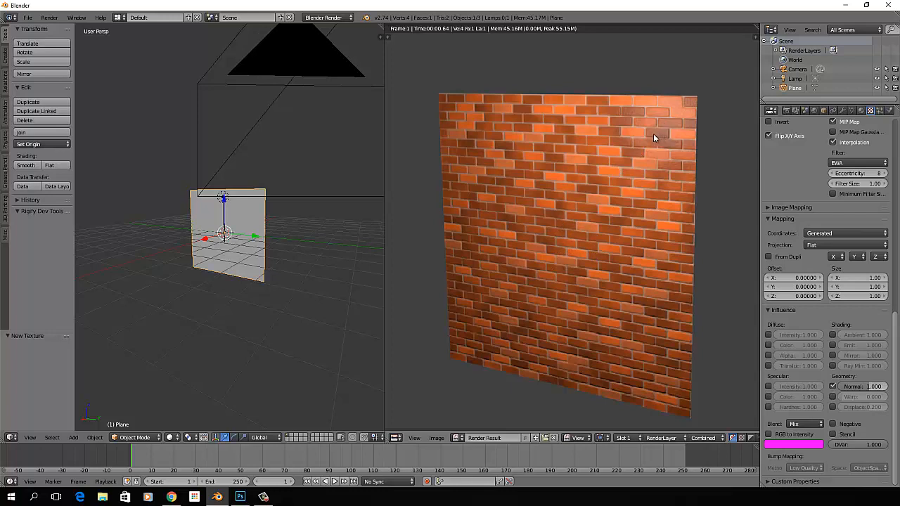
pyautogui.moveTo(569, 225)
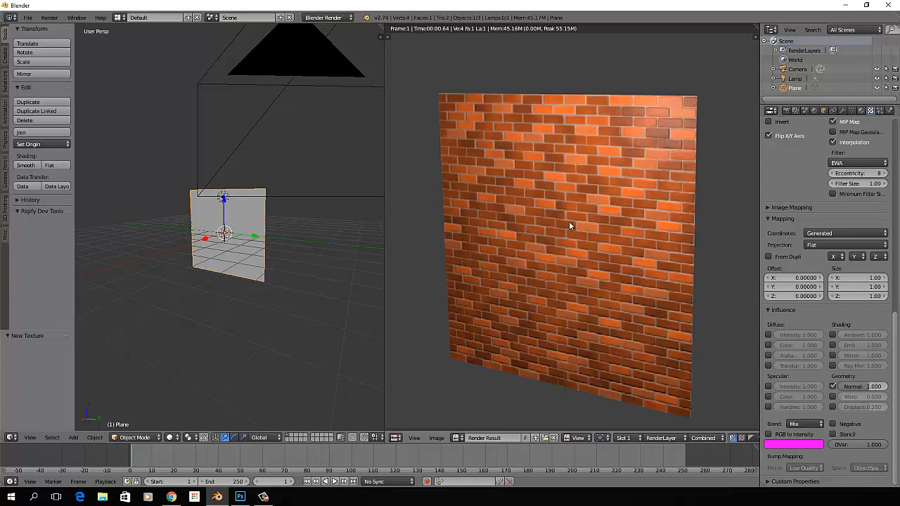
pyautogui.moveTo(579, 228)
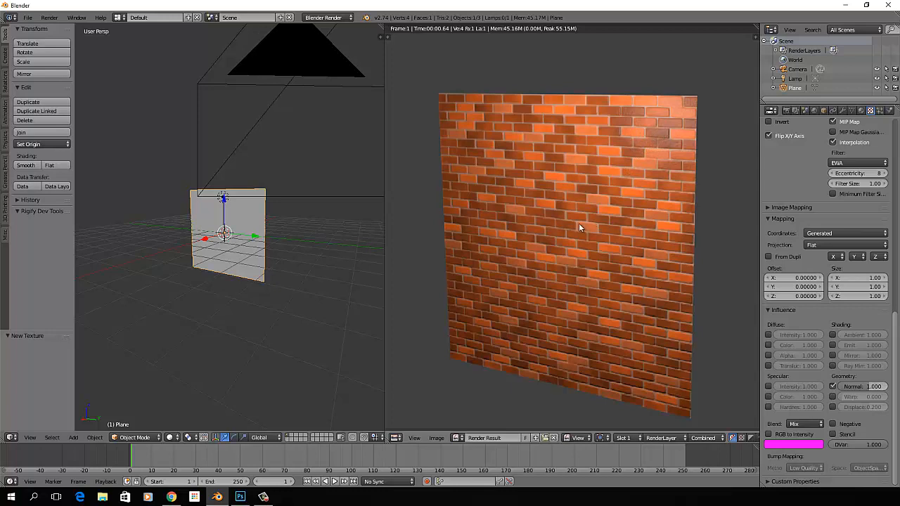
pyautogui.moveTo(588, 216)
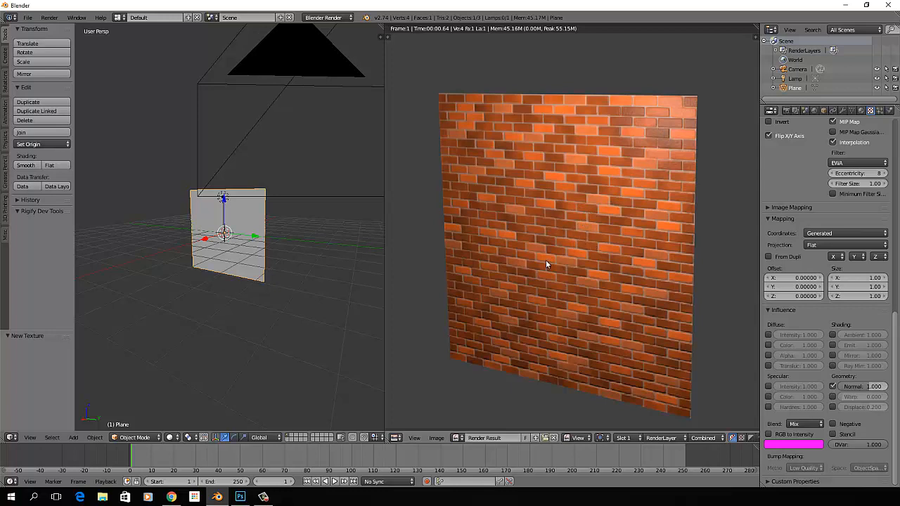
pyautogui.moveTo(274, 214)
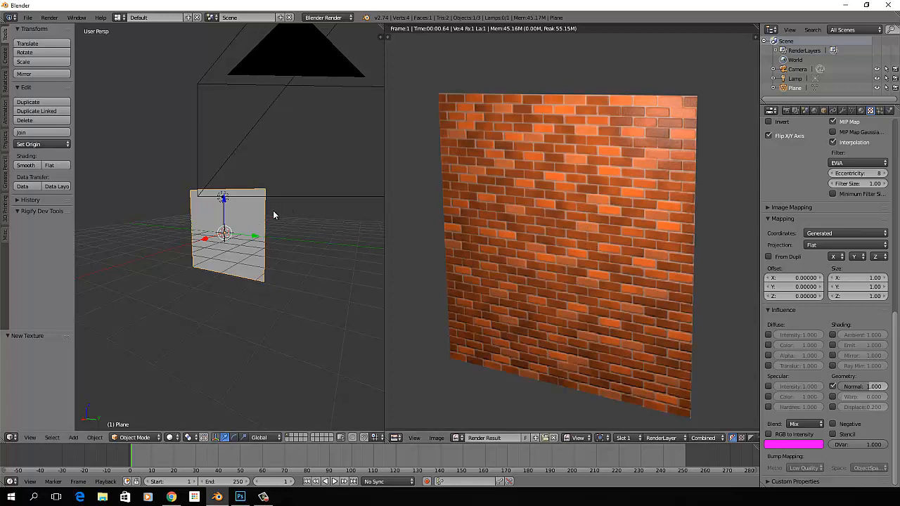
pyautogui.moveTo(284, 205)
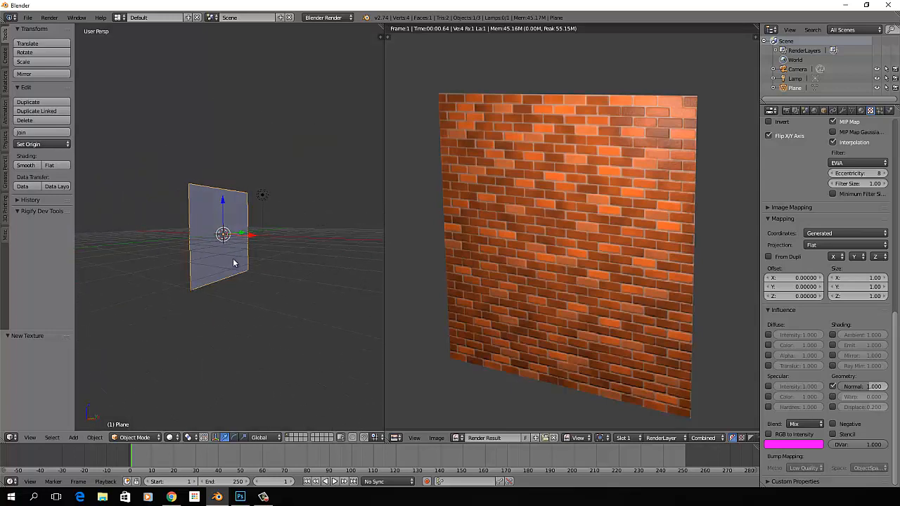
pyautogui.moveTo(244, 263)
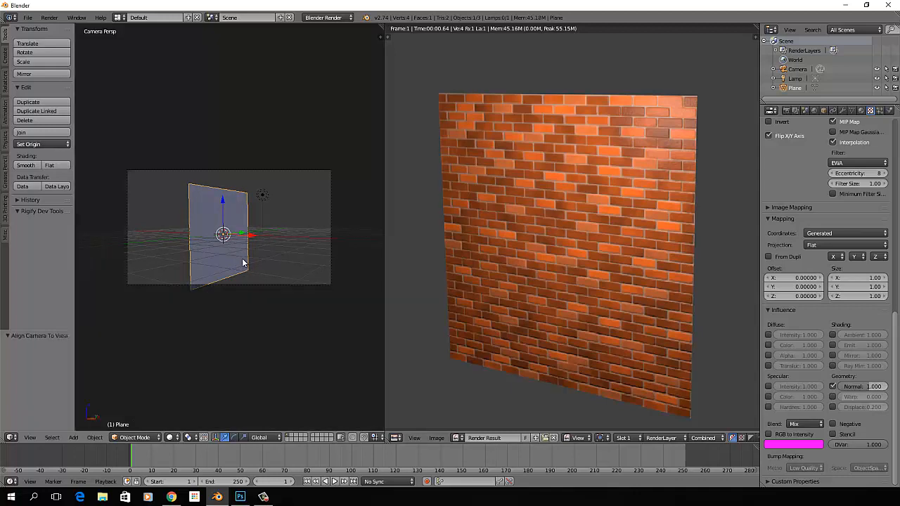
pyautogui.moveTo(579, 251)
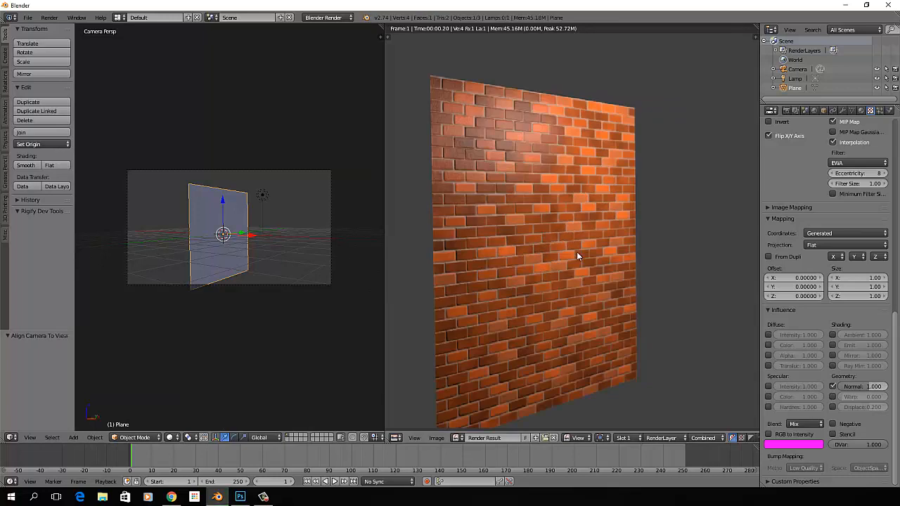
pyautogui.moveTo(489, 105)
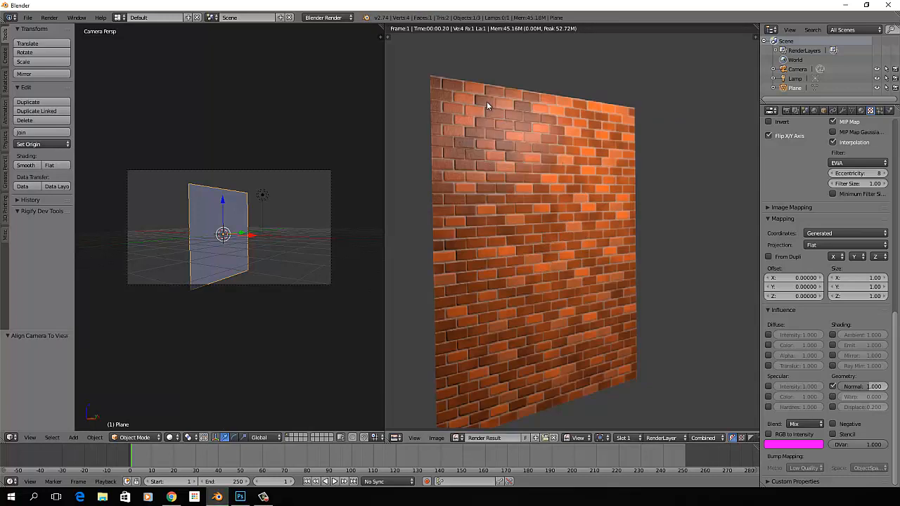
pyautogui.moveTo(479, 176)
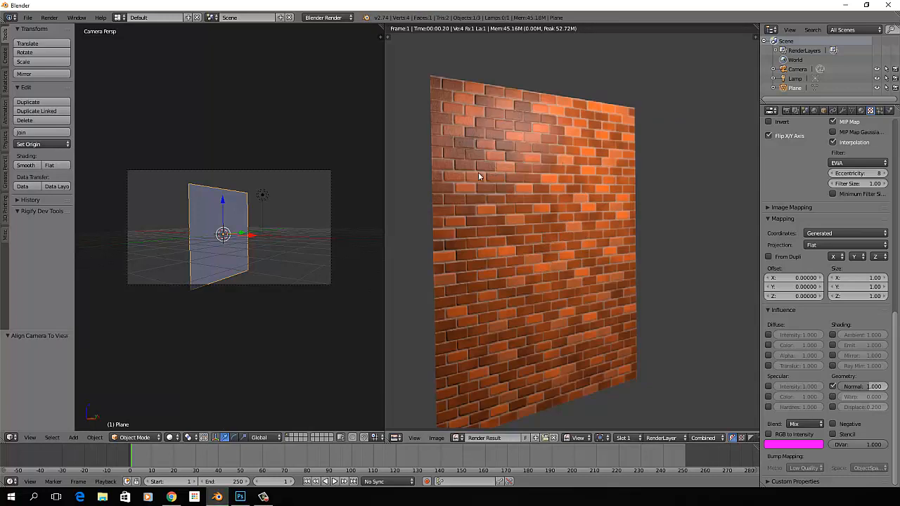
pyautogui.moveTo(511, 222)
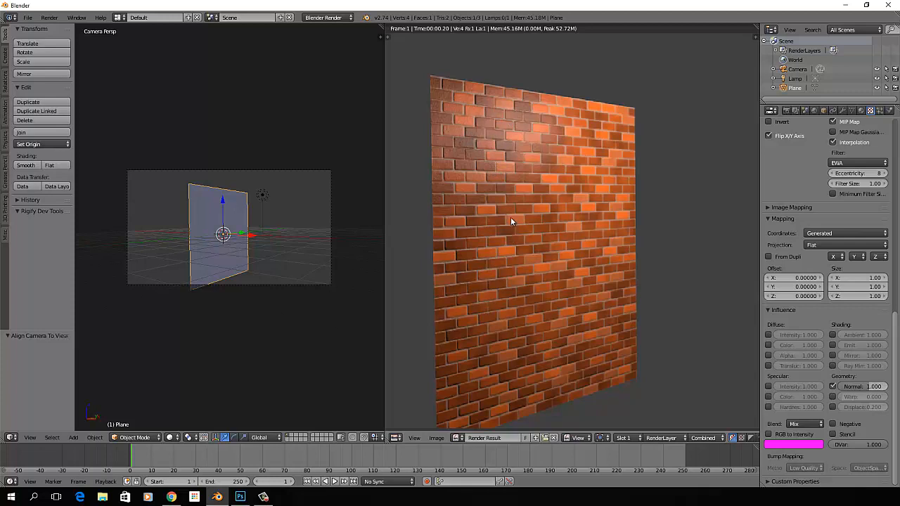
pyautogui.moveTo(517, 127)
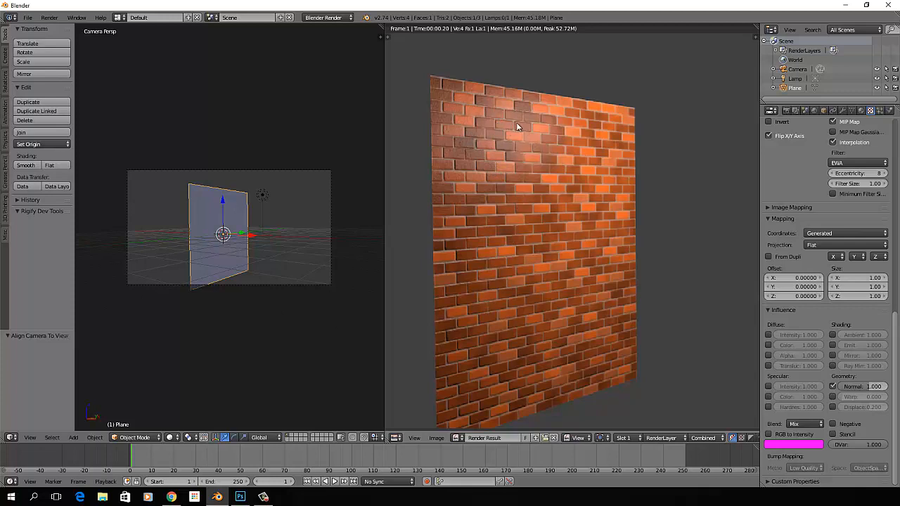
pyautogui.moveTo(513, 155)
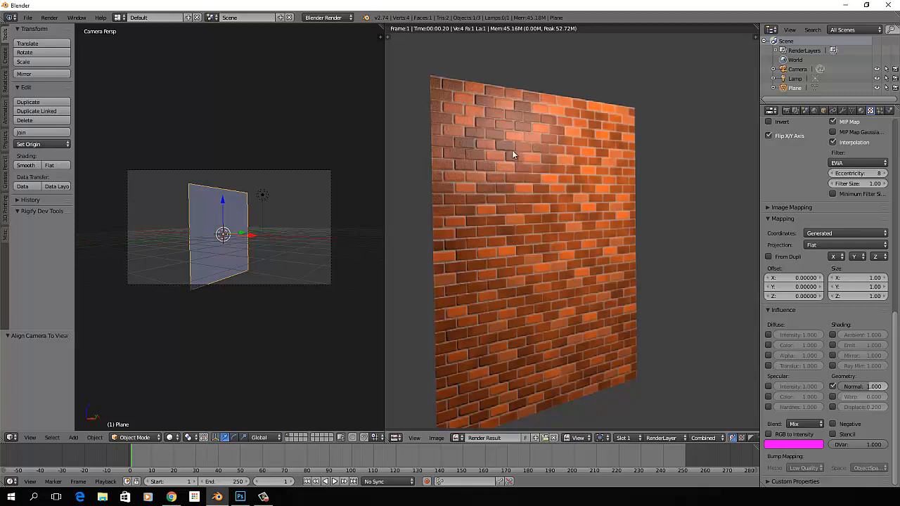
pyautogui.moveTo(473, 139)
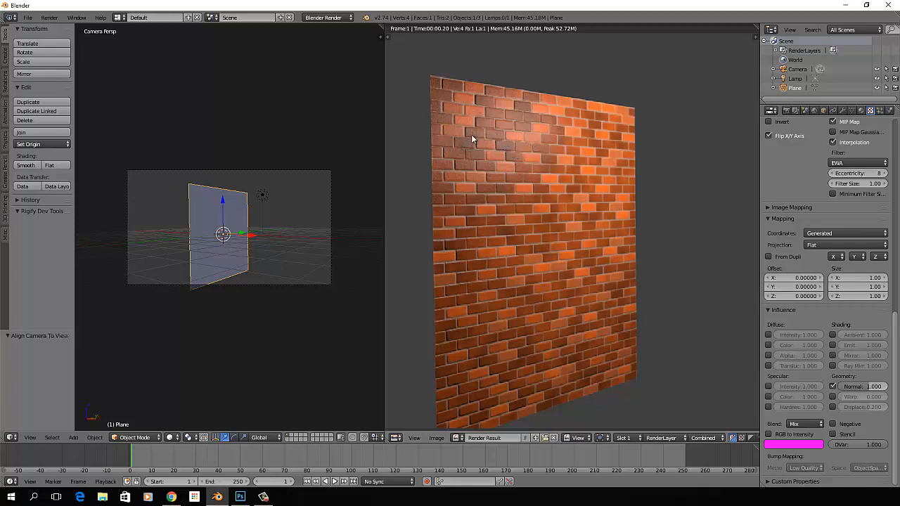
pyautogui.moveTo(524, 325)
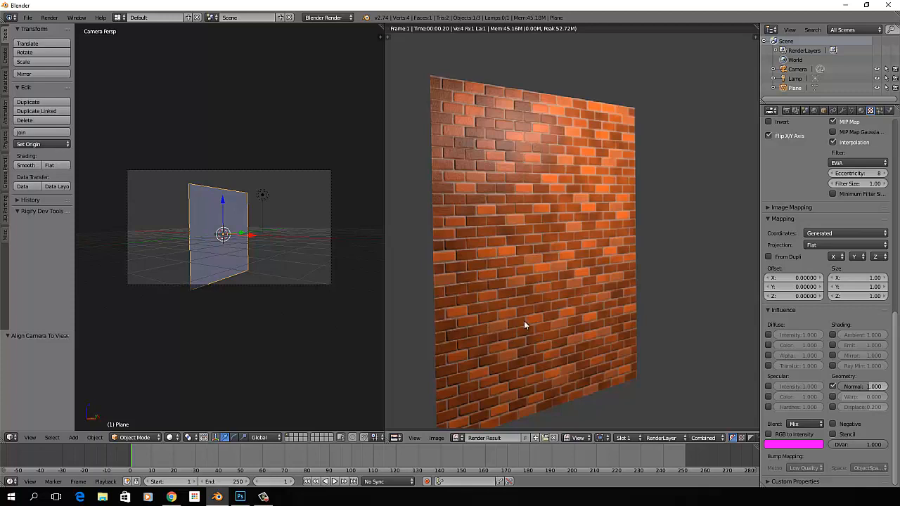
pyautogui.moveTo(531, 332)
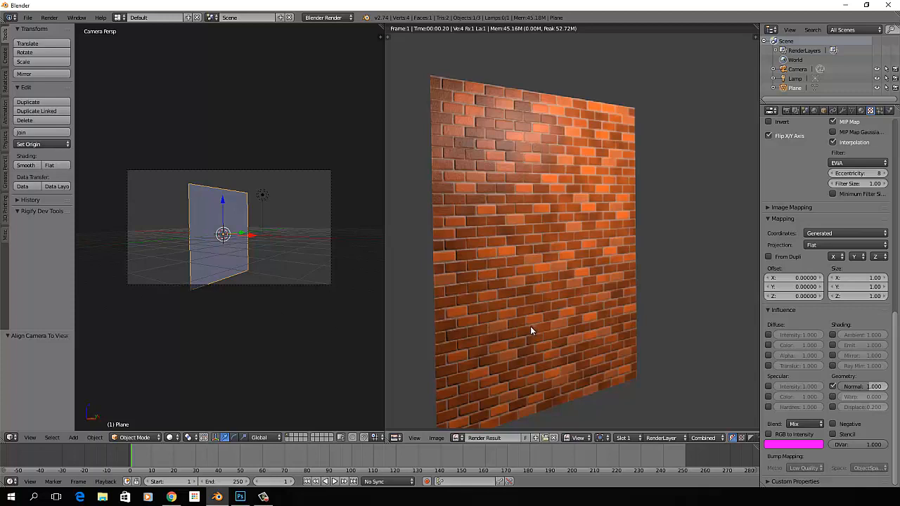
pyautogui.moveTo(534, 270)
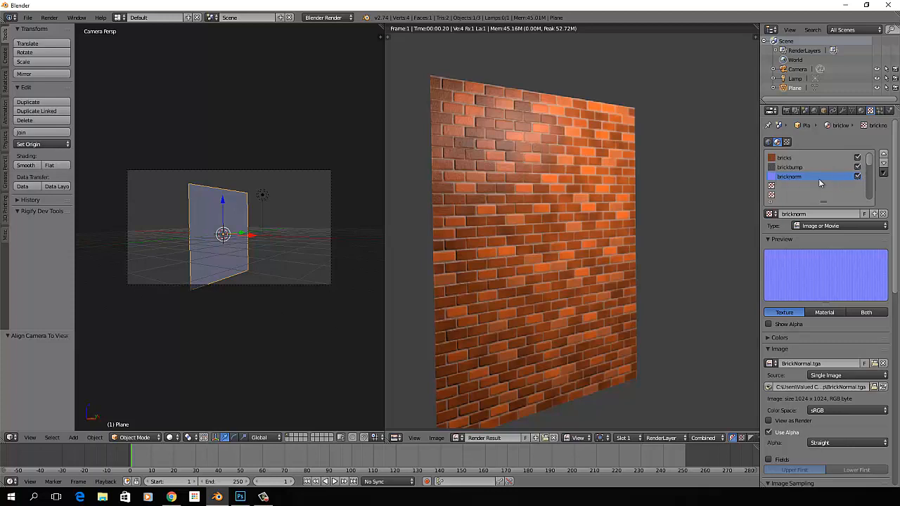
pyautogui.moveTo(556, 249)
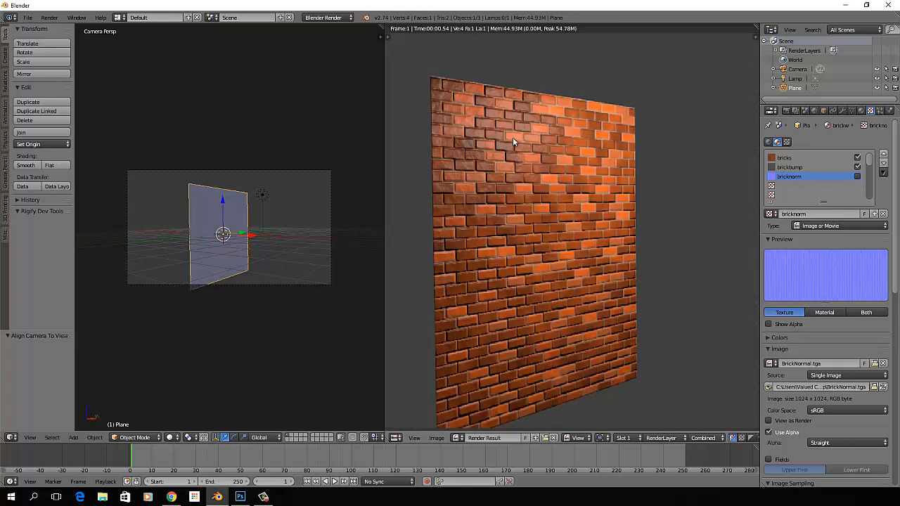
pyautogui.moveTo(552, 324)
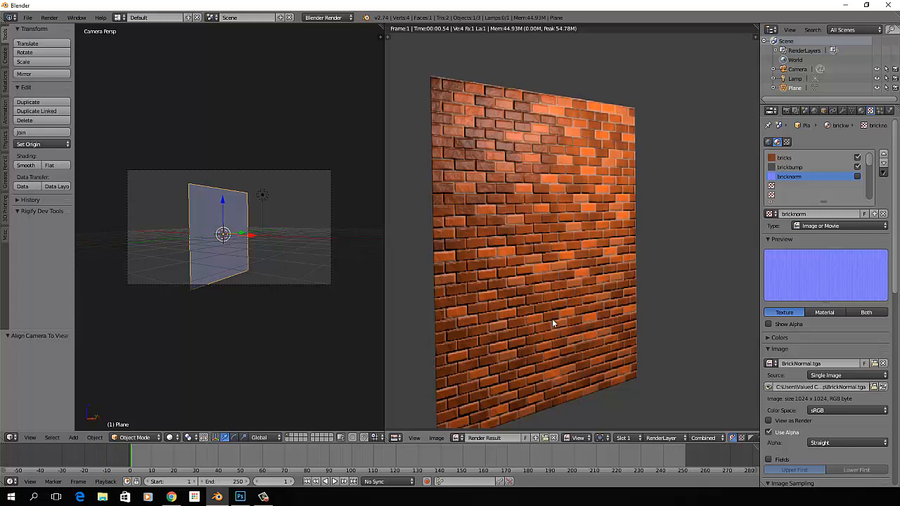
pyautogui.moveTo(513, 338)
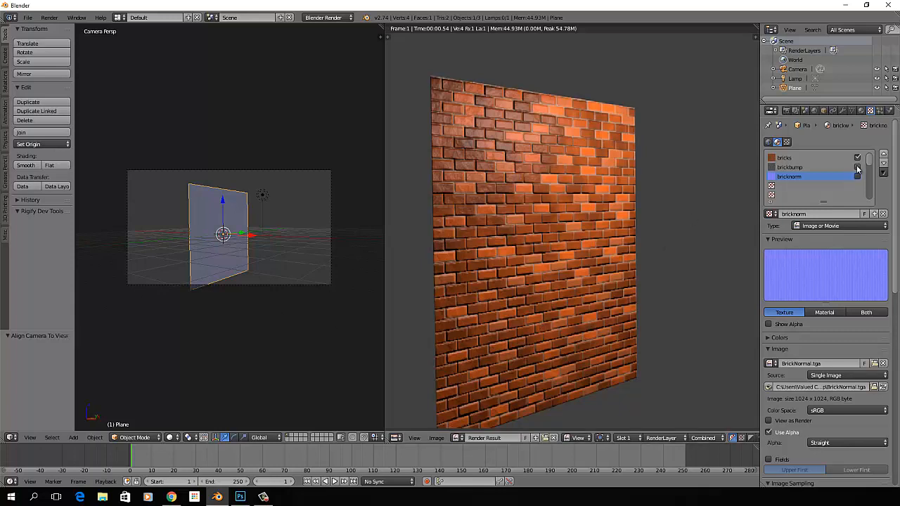
# - Select the bricknormal texture slot before re-rendering the normal-mapped wall
pyautogui.click(856, 175)
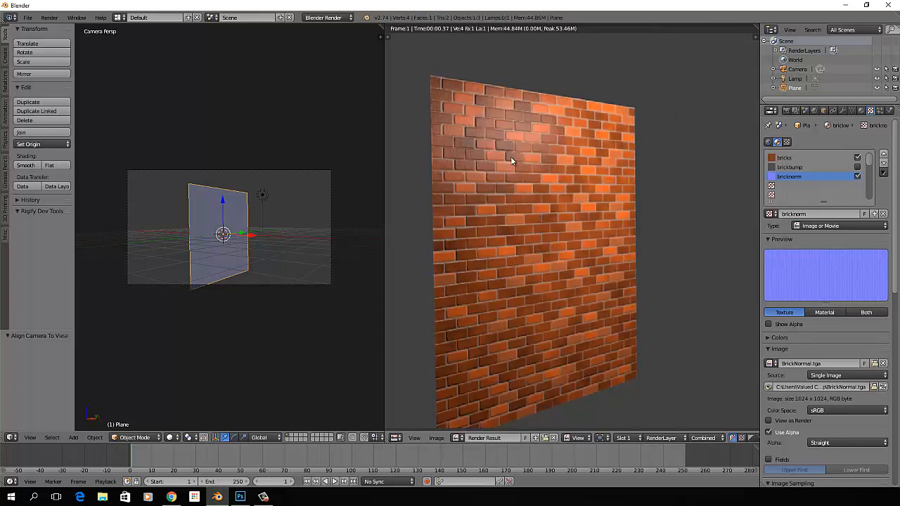
pyautogui.moveTo(526, 208)
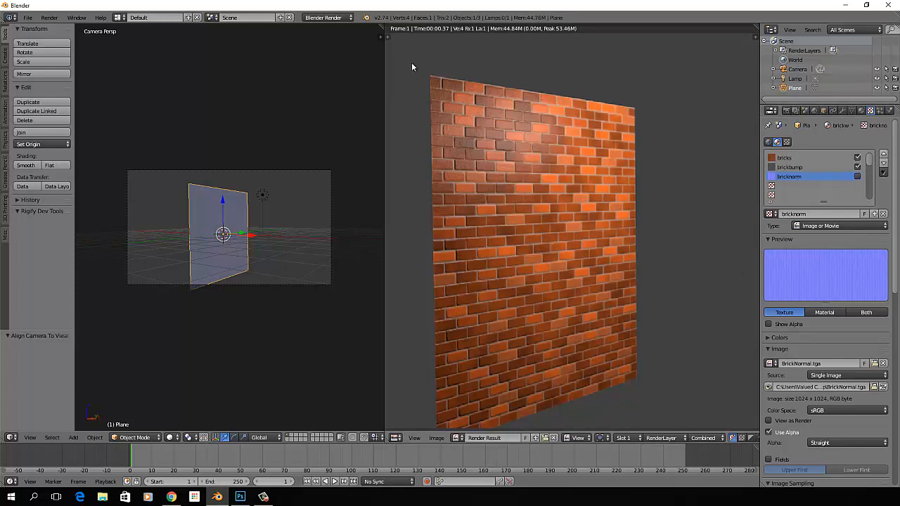
pyautogui.moveTo(528, 313)
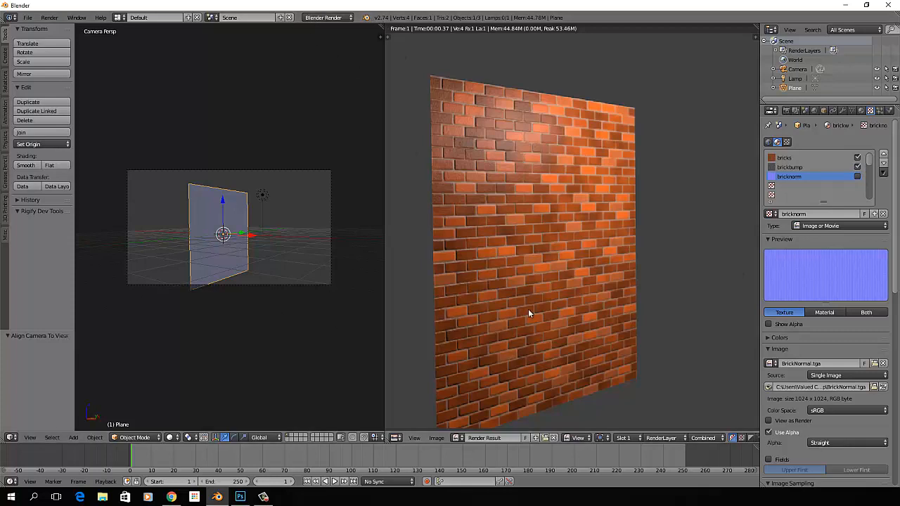
pyautogui.moveTo(527, 295)
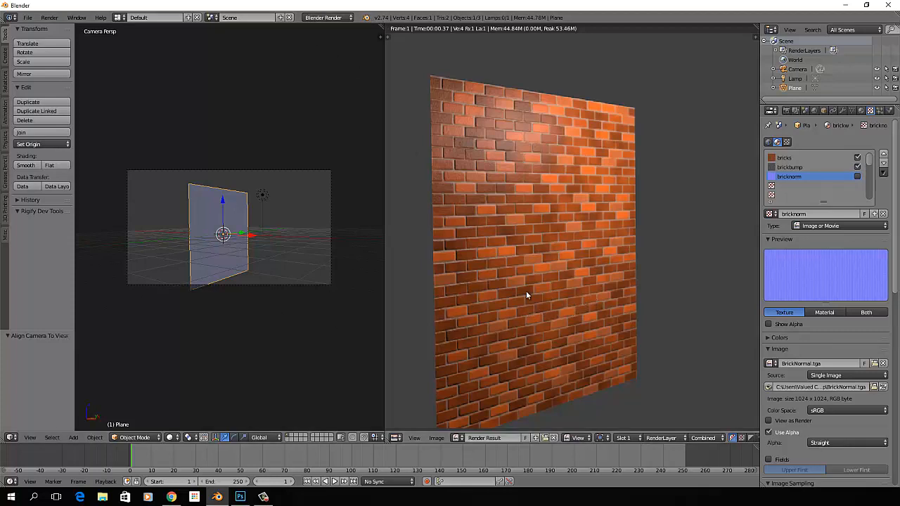
pyautogui.moveTo(532, 290)
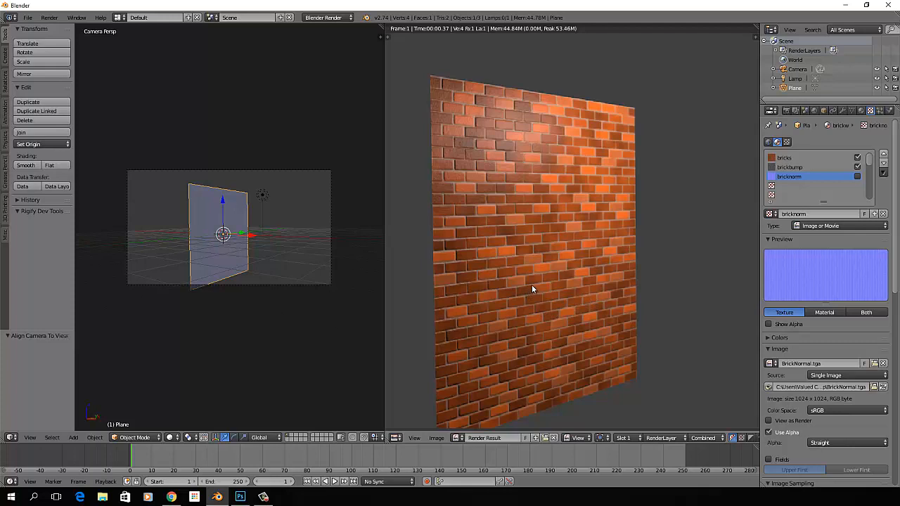
pyautogui.moveTo(517, 161)
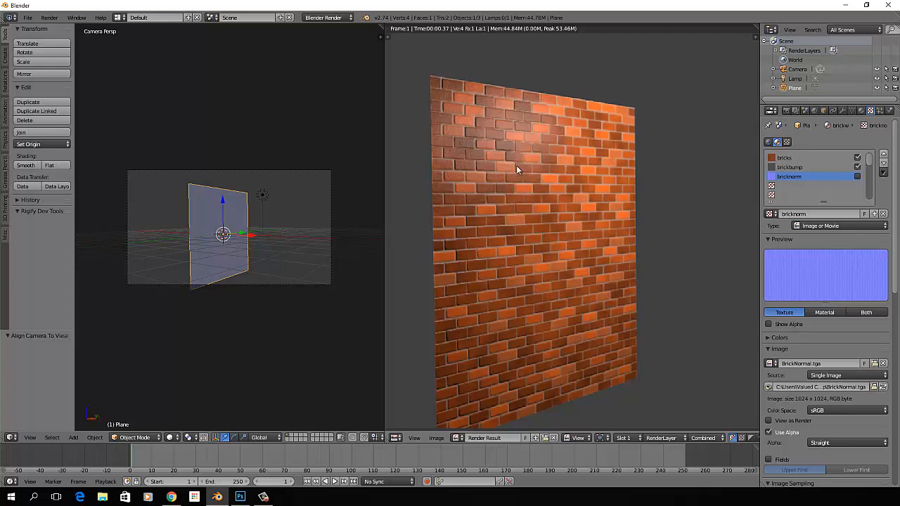
pyautogui.moveTo(509, 211)
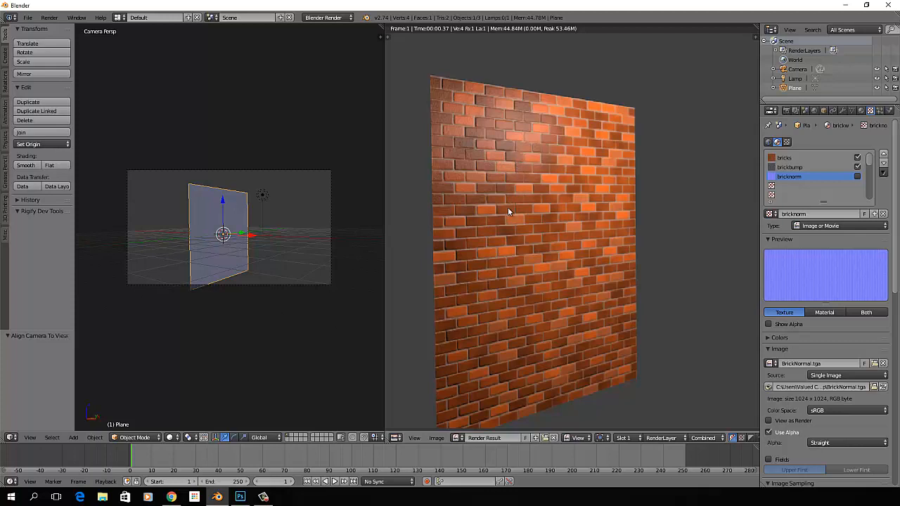
pyautogui.moveTo(511, 233)
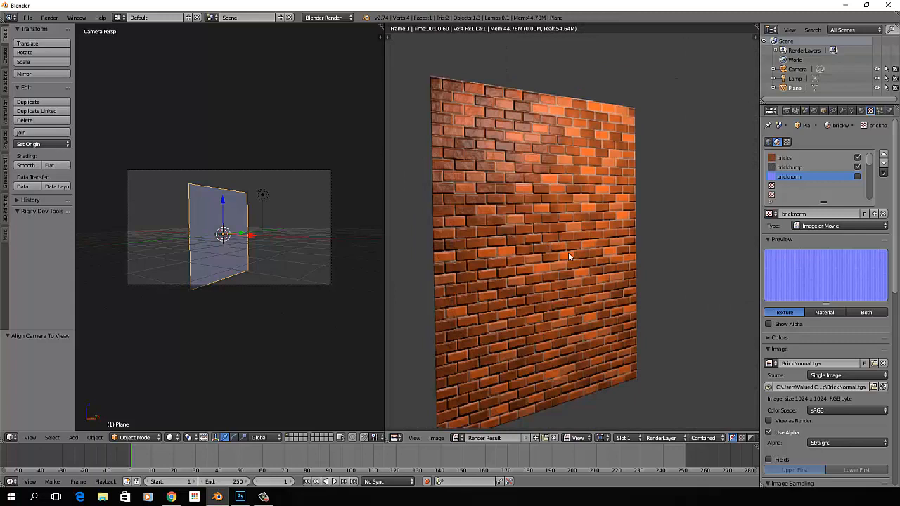
pyautogui.moveTo(808, 295)
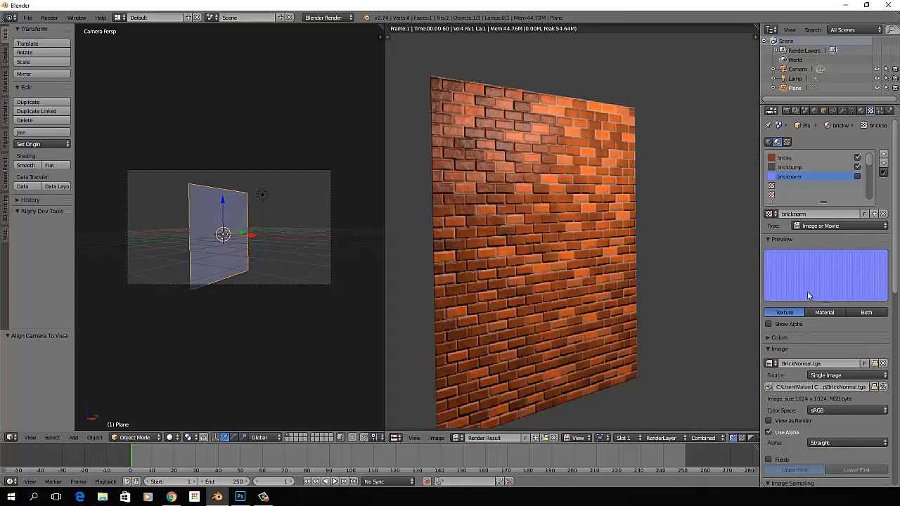
pyautogui.moveTo(808, 170)
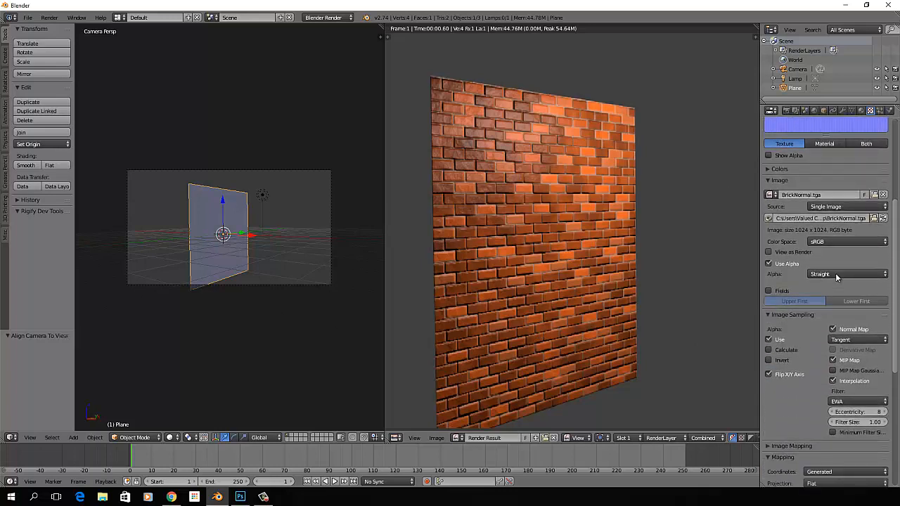
pyautogui.scroll(-3)
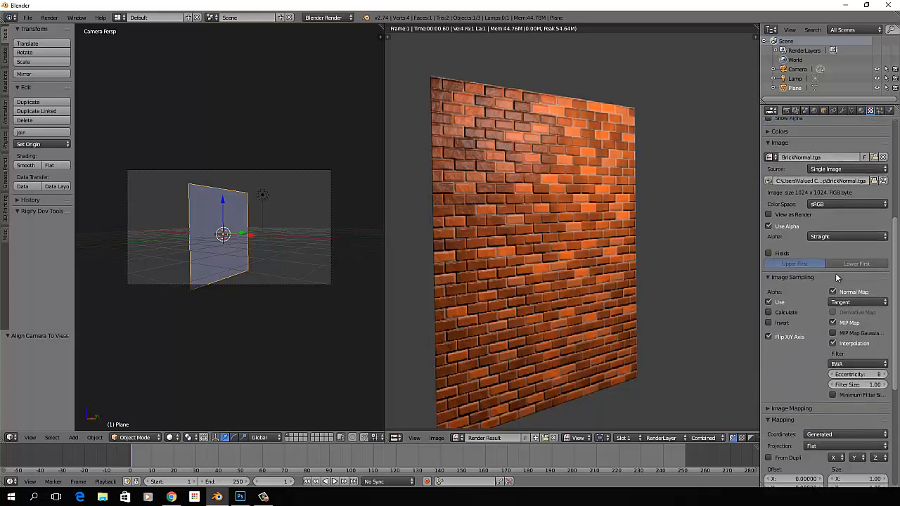
pyautogui.scroll(-3)
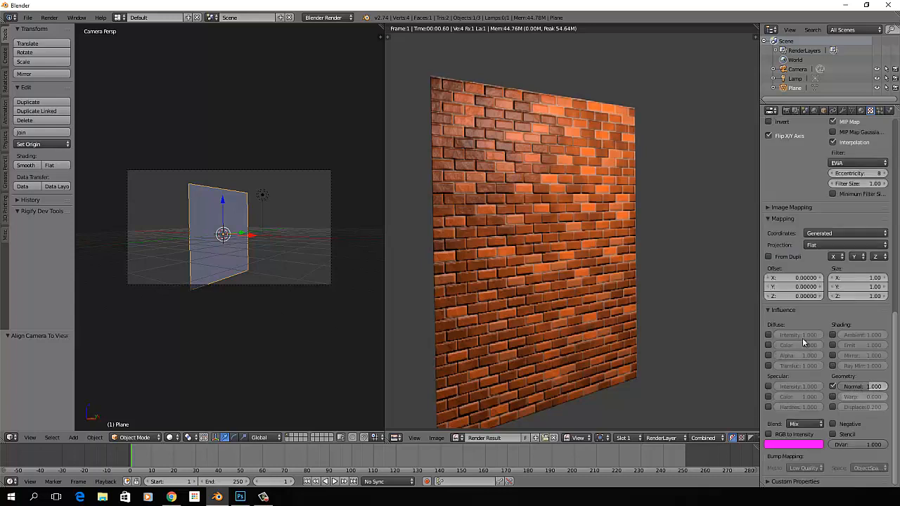
pyautogui.moveTo(798, 343)
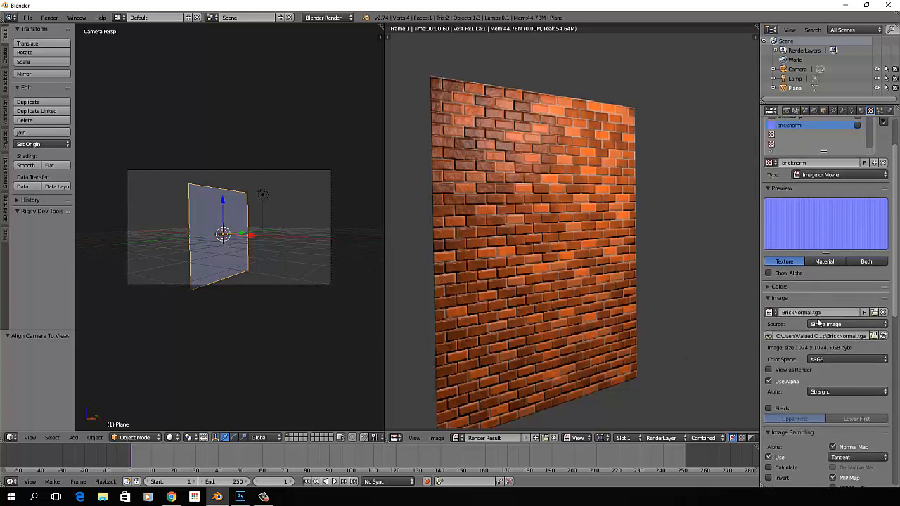
pyautogui.moveTo(843, 323)
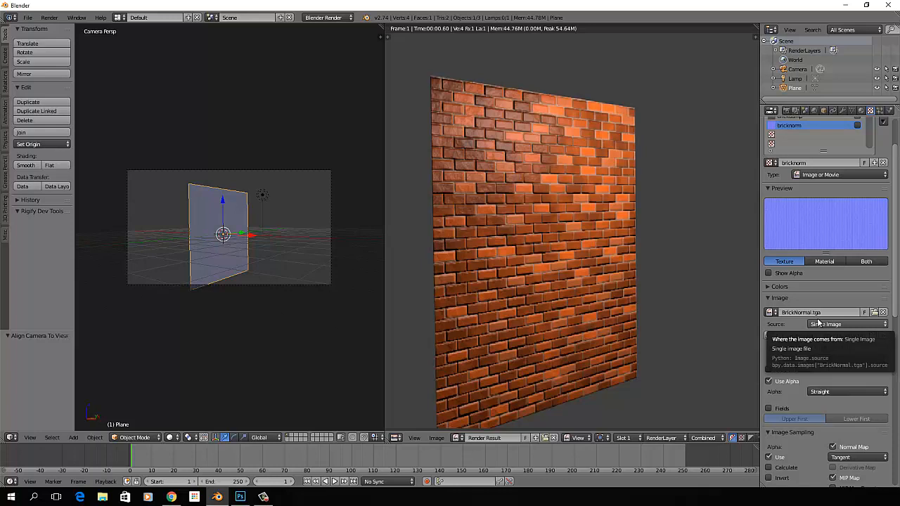